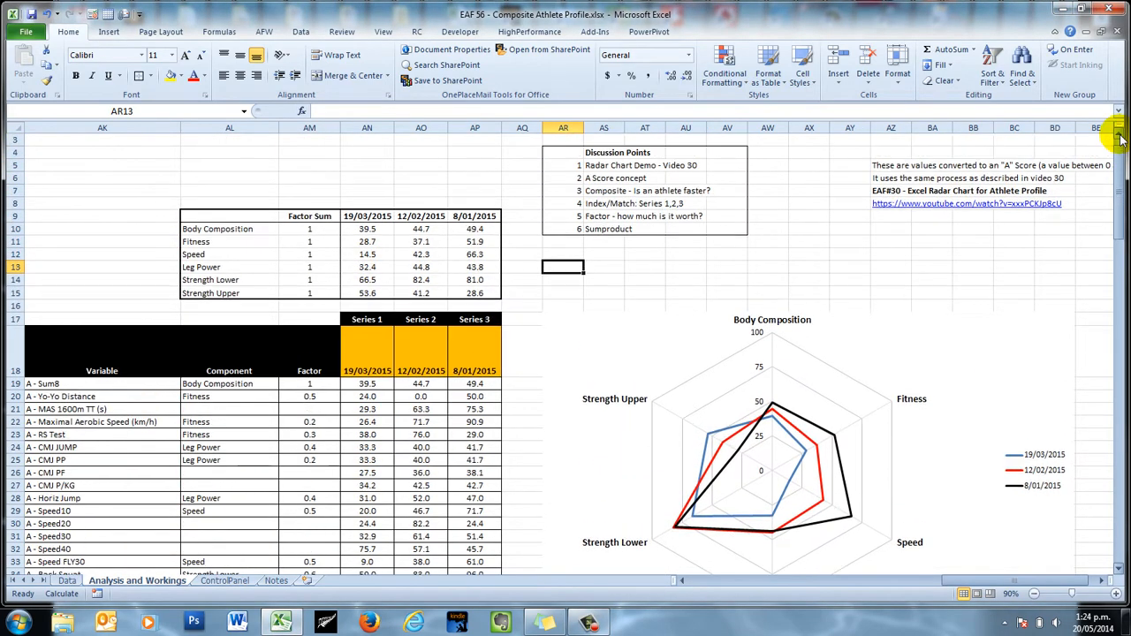
# Scroll down the Analysis and Workings sheet to the detailed all-variable radar chart.
pyautogui.scroll(-3)
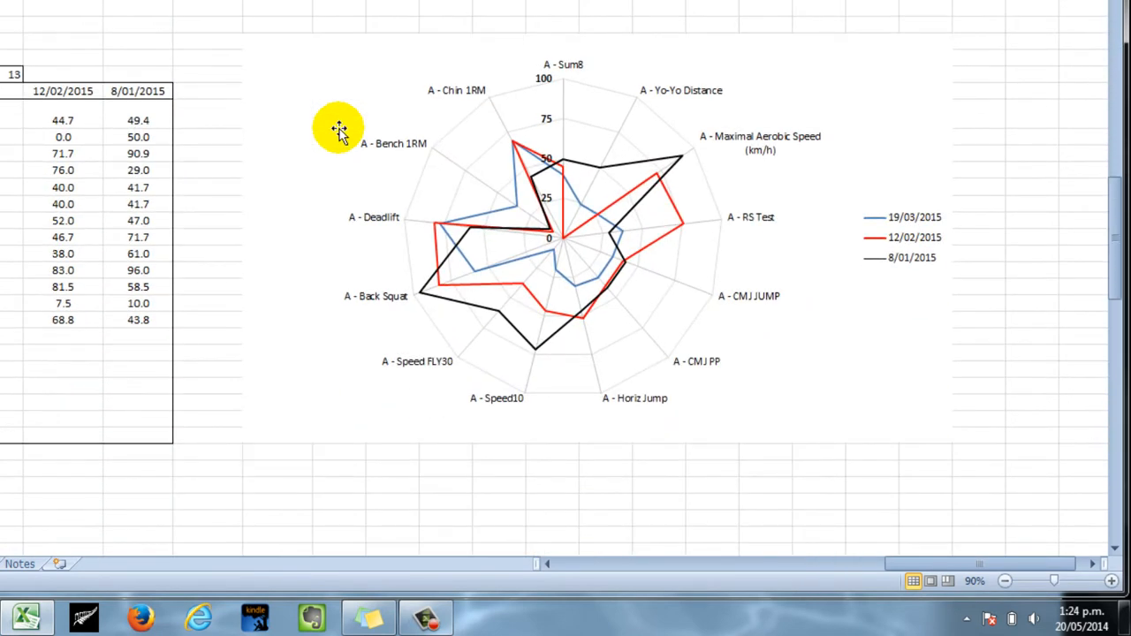
pyautogui.moveTo(523, 546)
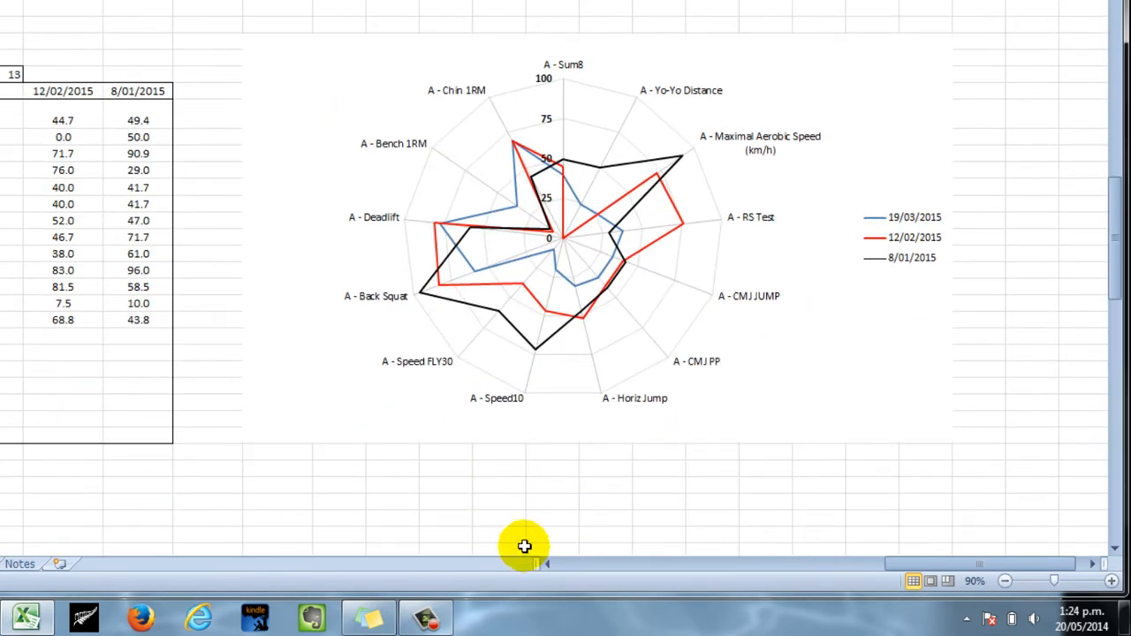
pyautogui.moveTo(1018, 291)
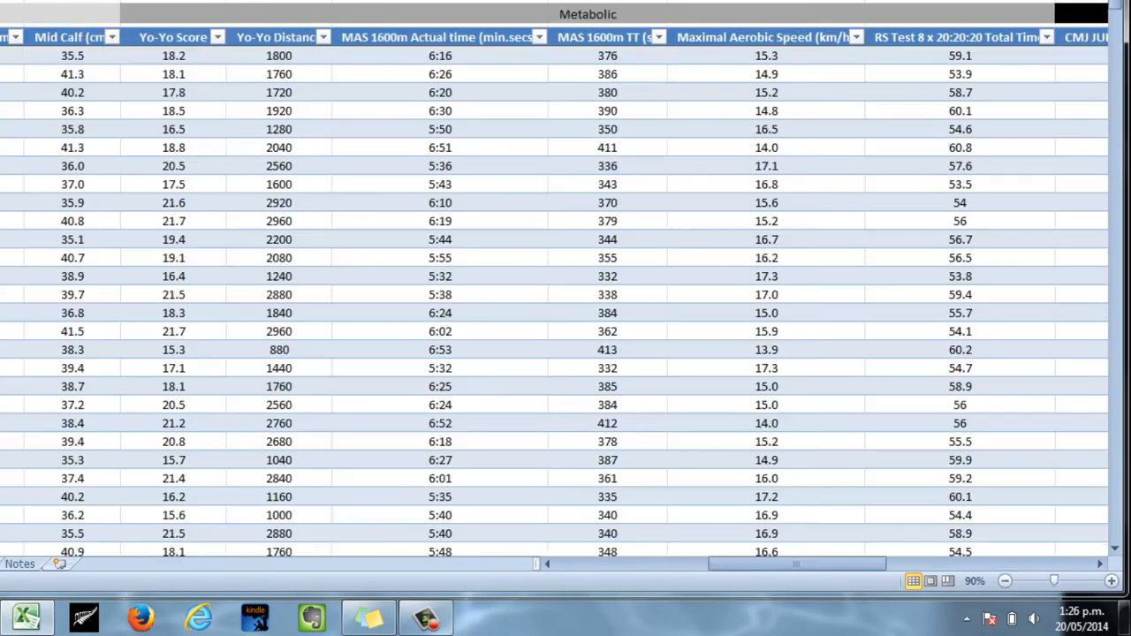
pyautogui.click(729, 344)
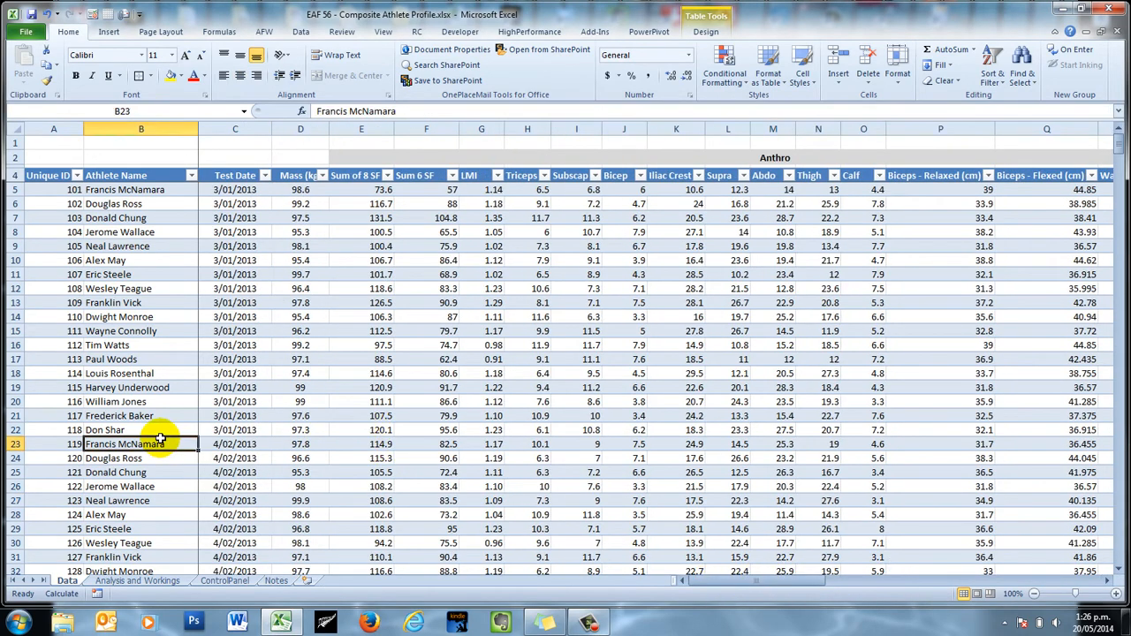
pyautogui.scroll(-3)
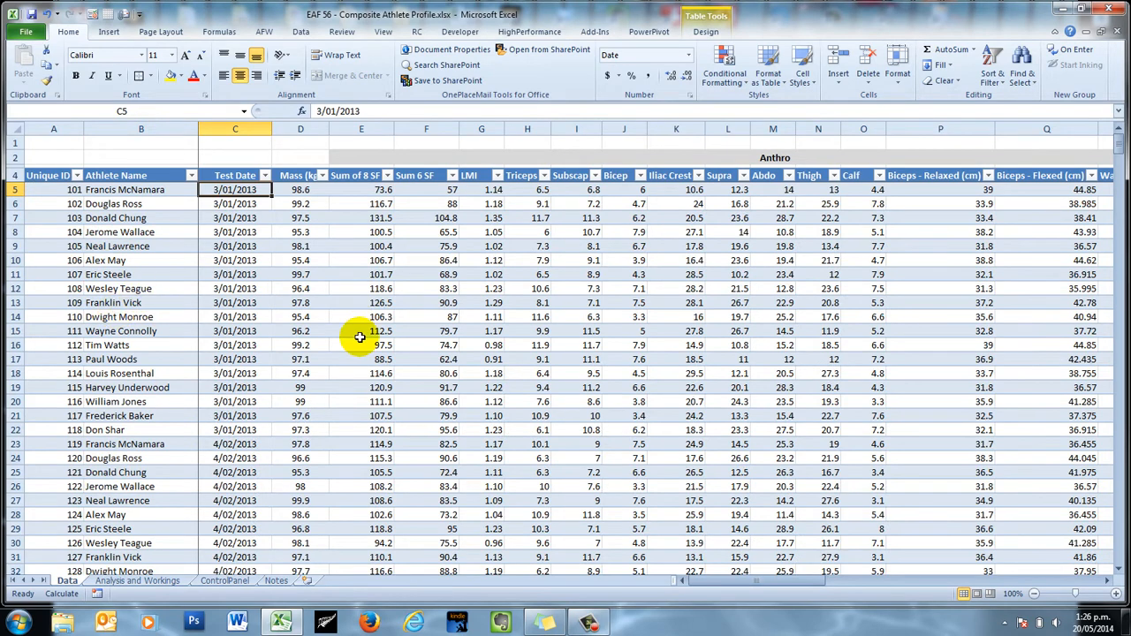
pyautogui.moveTo(352, 383)
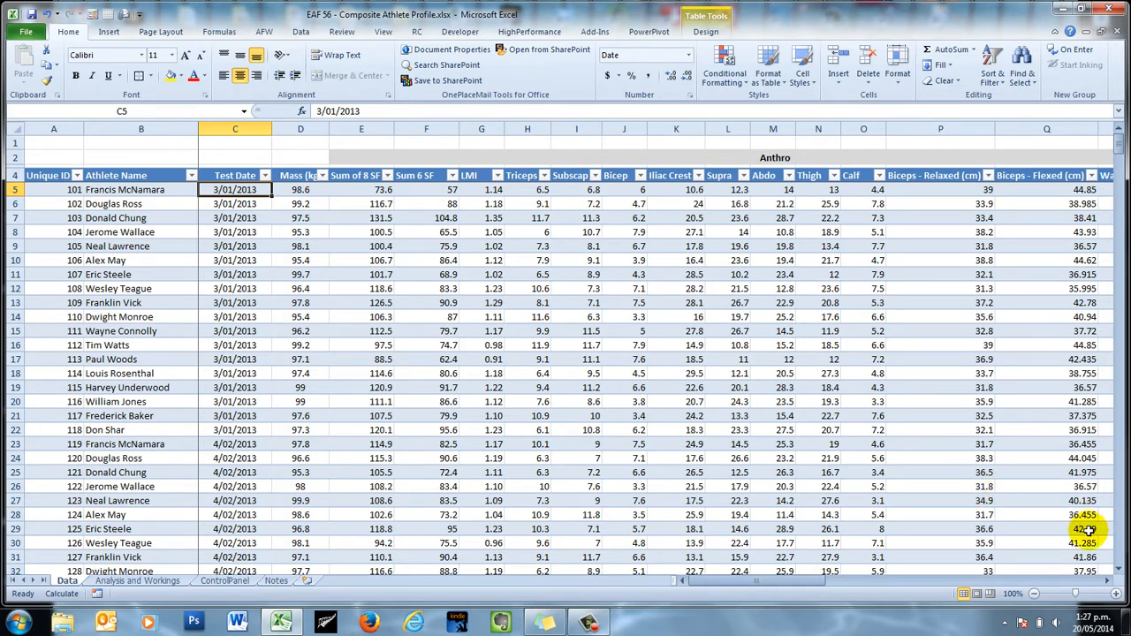
pyautogui.moveTo(1096, 530)
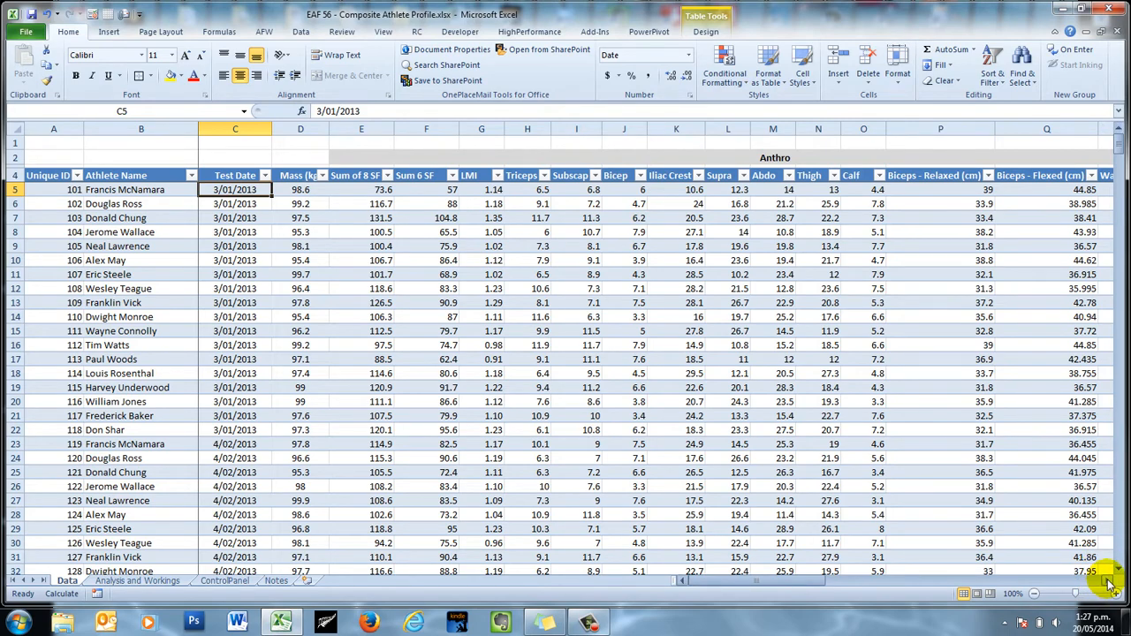
# Scroll right to the A Scores section and select AQ5 to reveal the Sum8 A-score lookup formula.
pyautogui.hscroll(3)
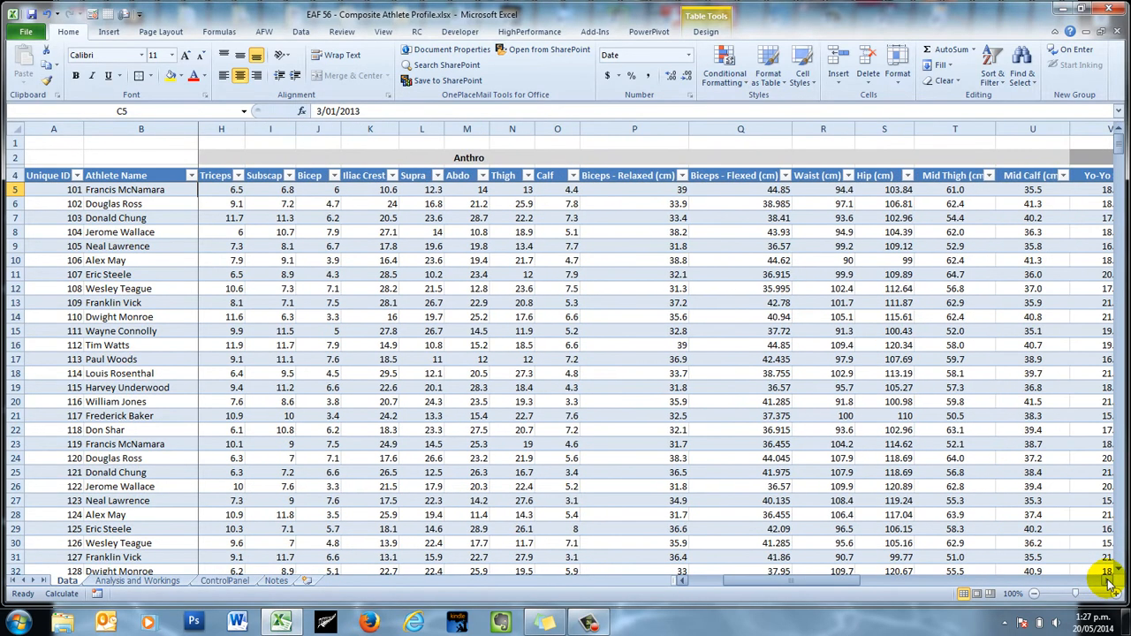
pyautogui.hscroll(3)
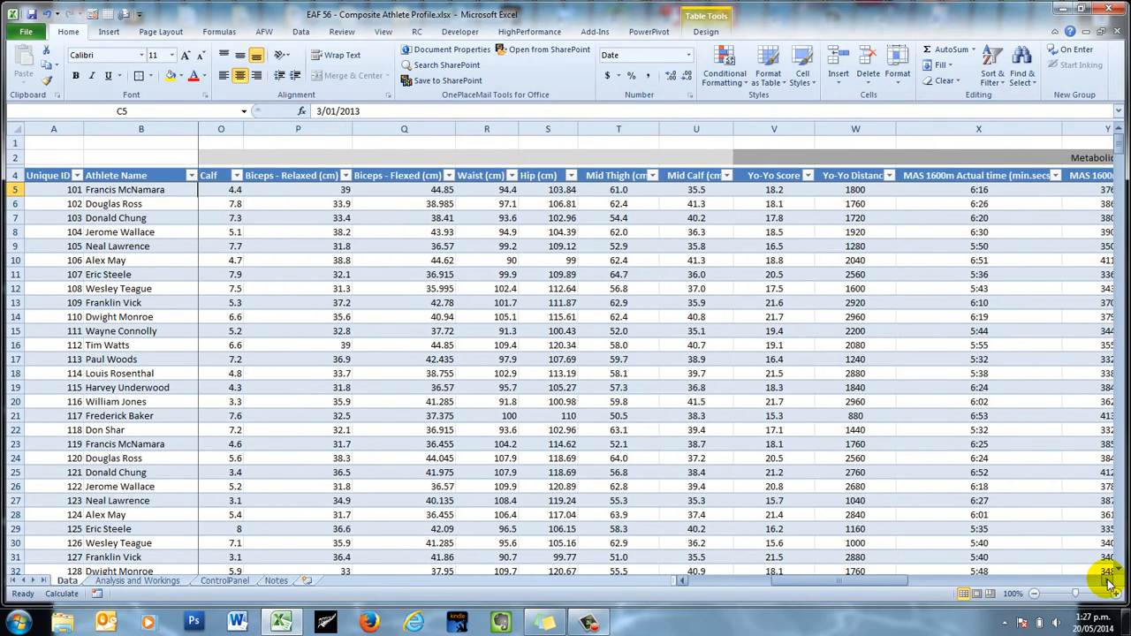
pyautogui.hscroll(3)
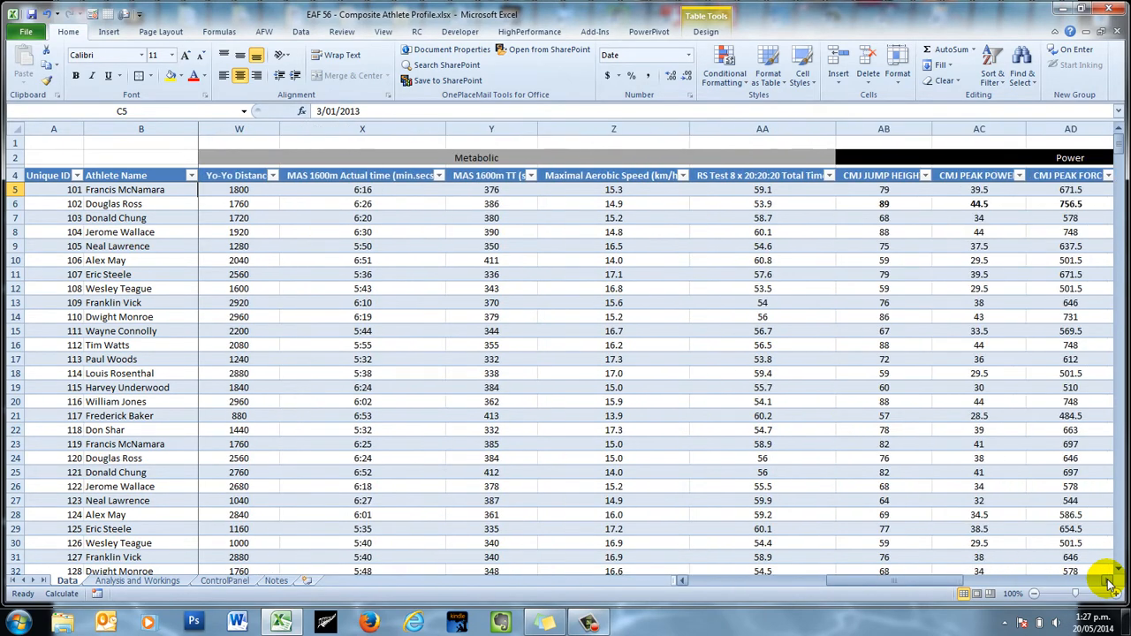
pyautogui.hscroll(3)
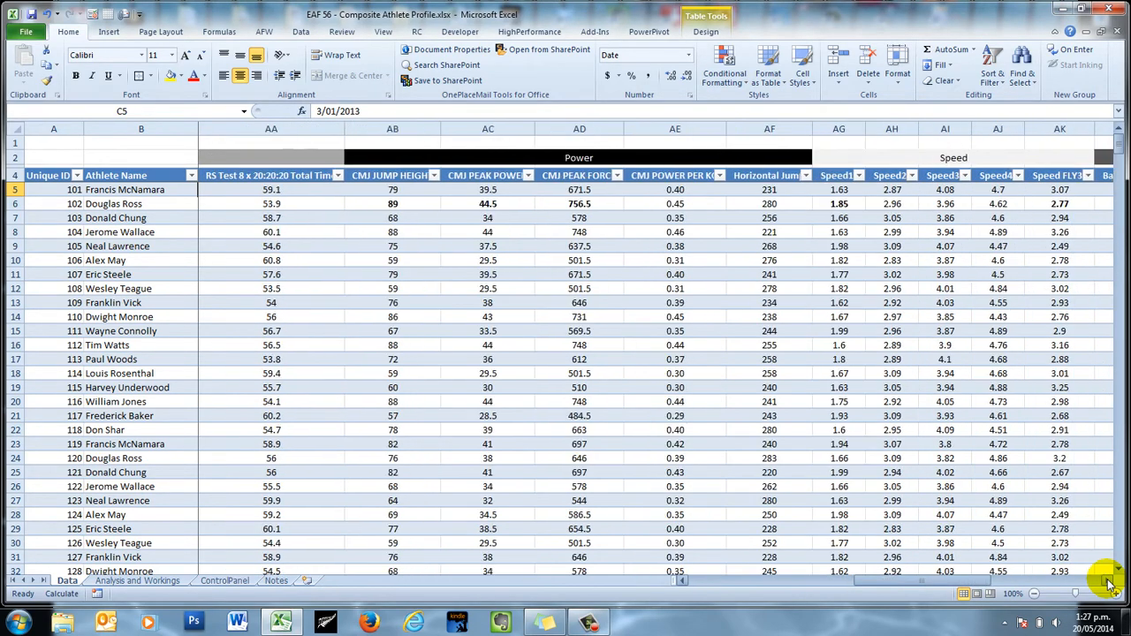
pyautogui.hscroll(3)
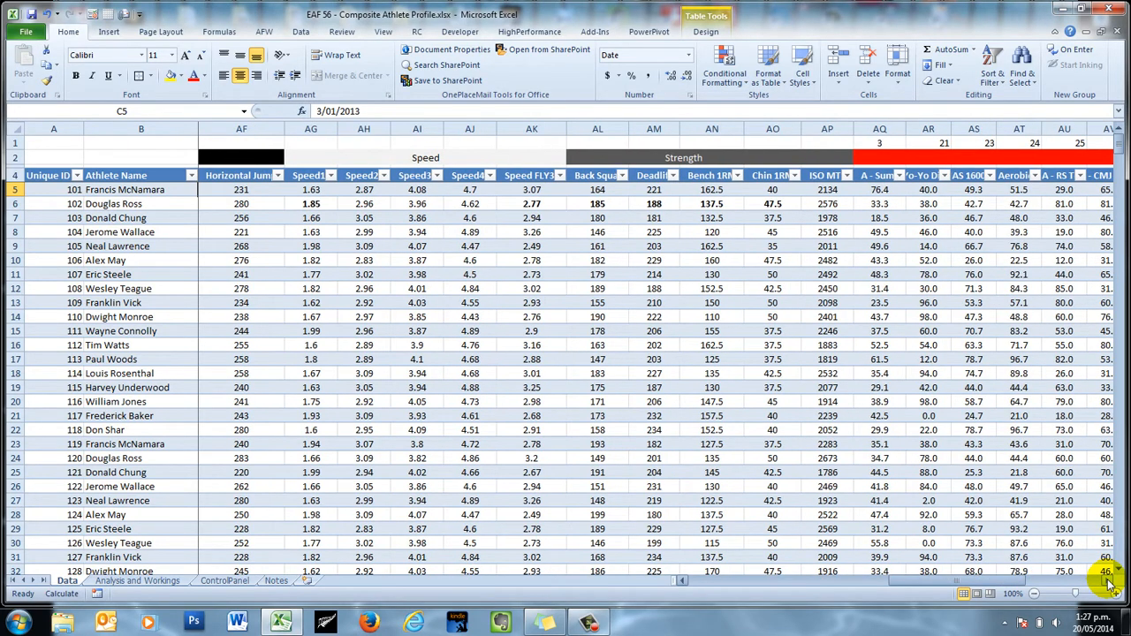
pyautogui.hscroll(3)
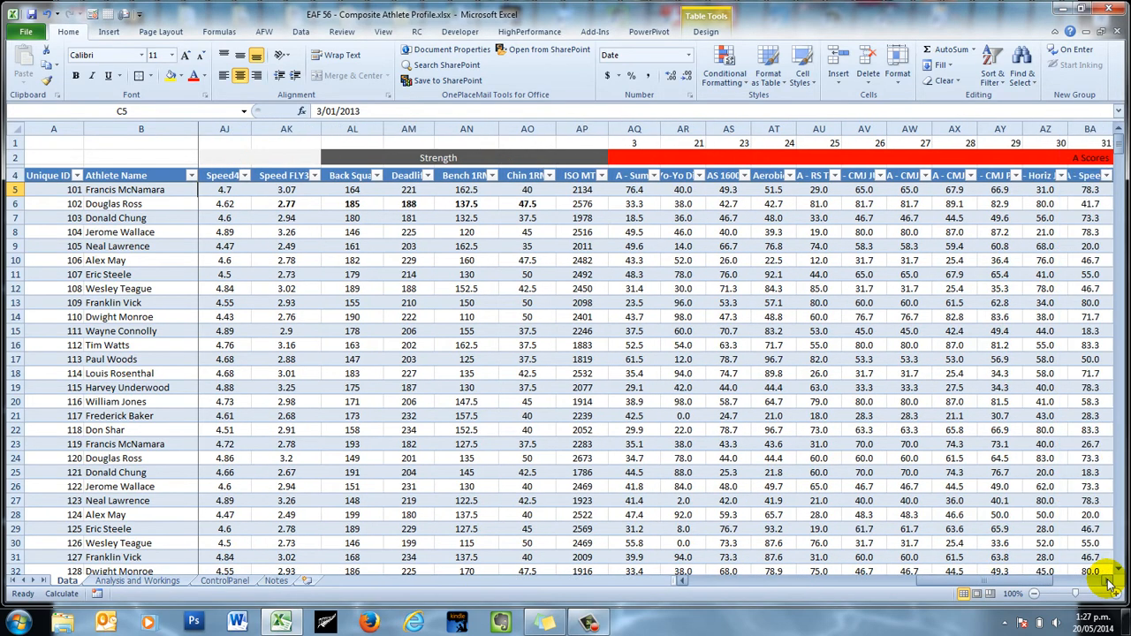
pyautogui.hscroll(3)
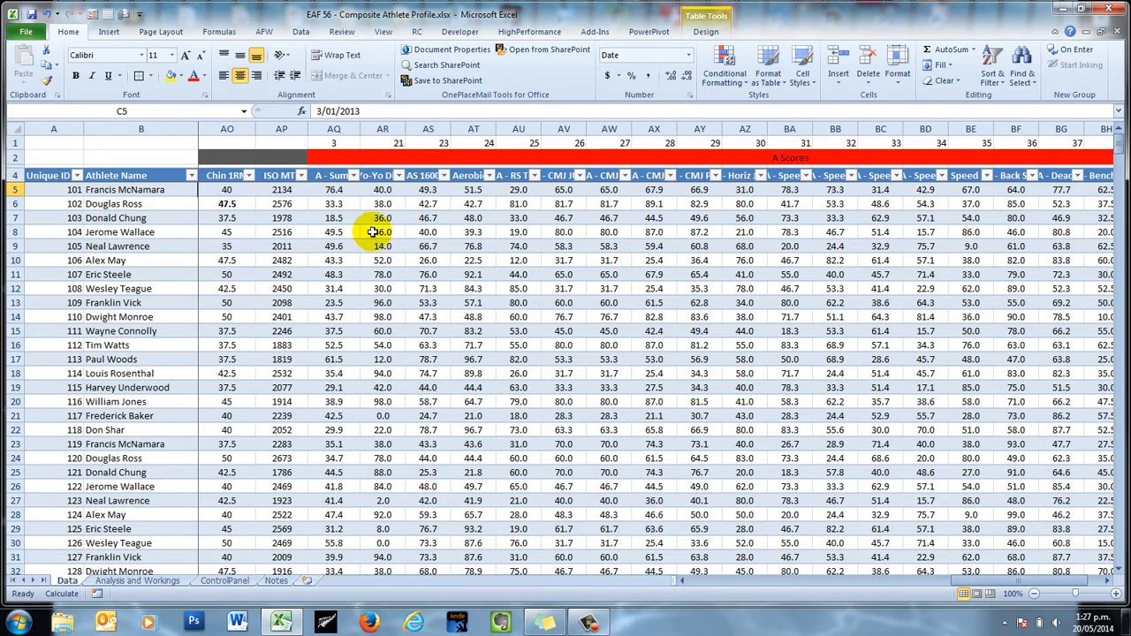
pyautogui.click(334, 189)
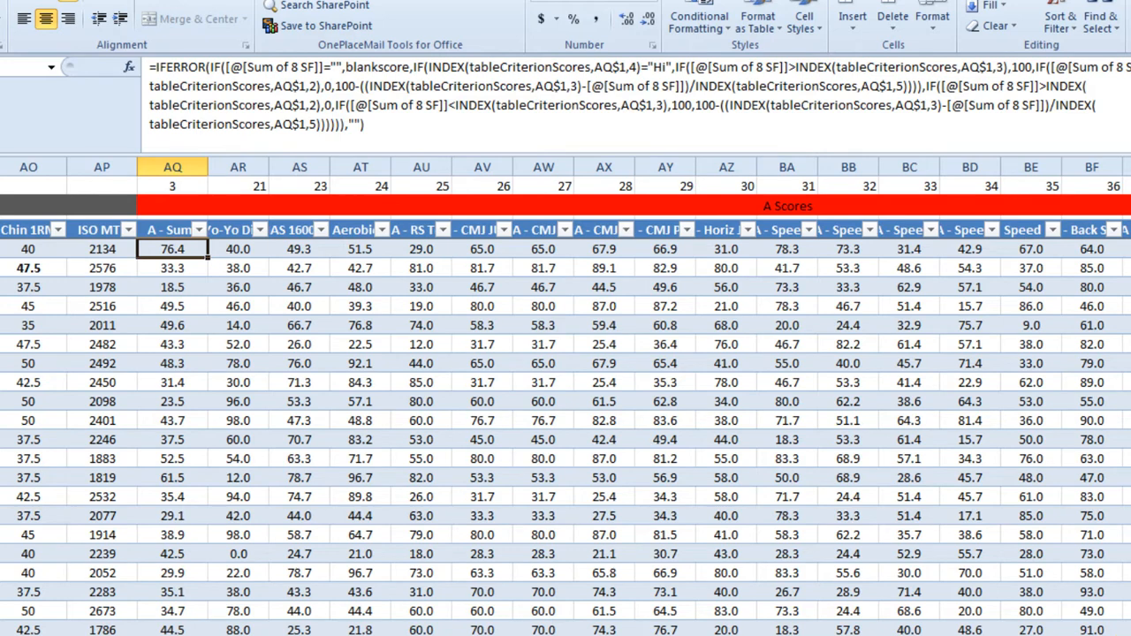
# Inspect the criterion table and select P21, the Yo-Yo Distance upper criterion of 3000.
pyautogui.hscroll(3)
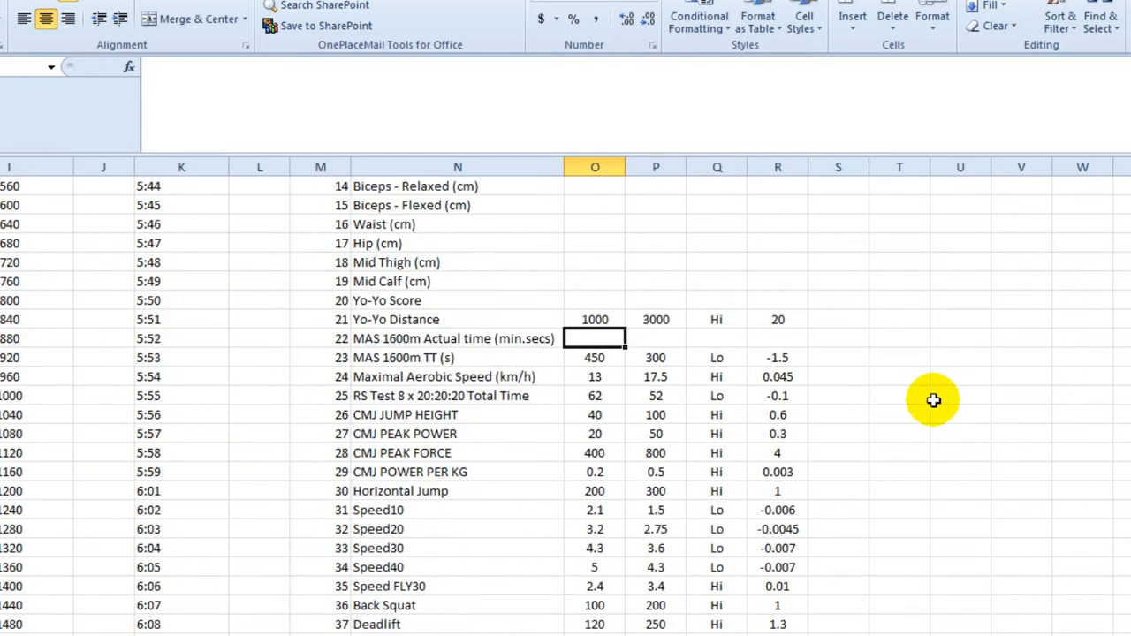
pyautogui.moveTo(714, 311)
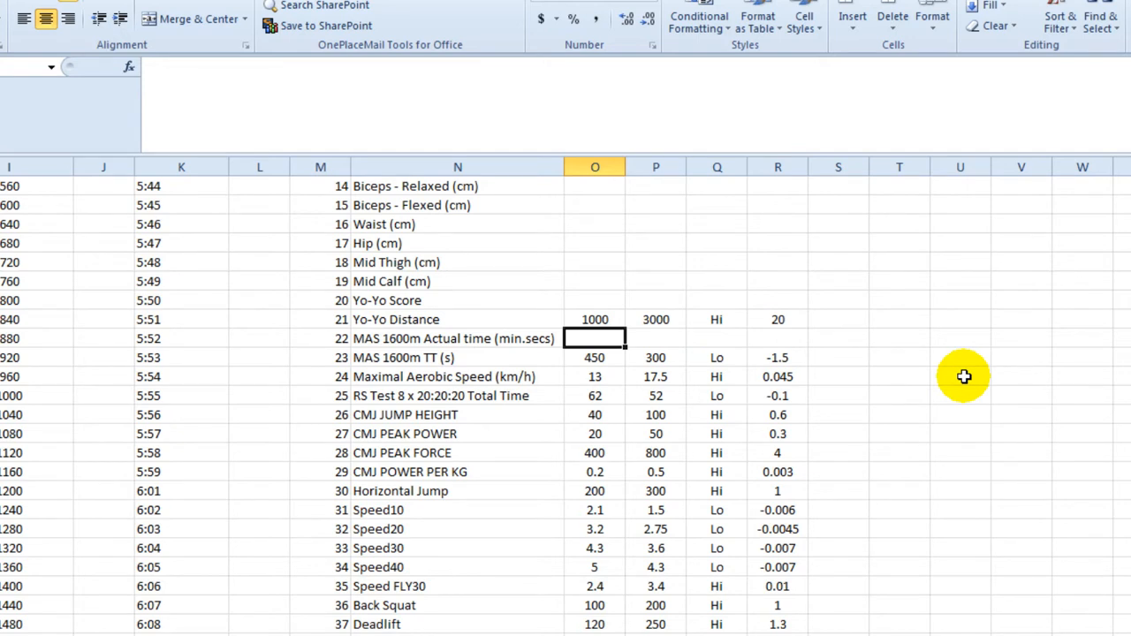
pyautogui.moveTo(1068, 337)
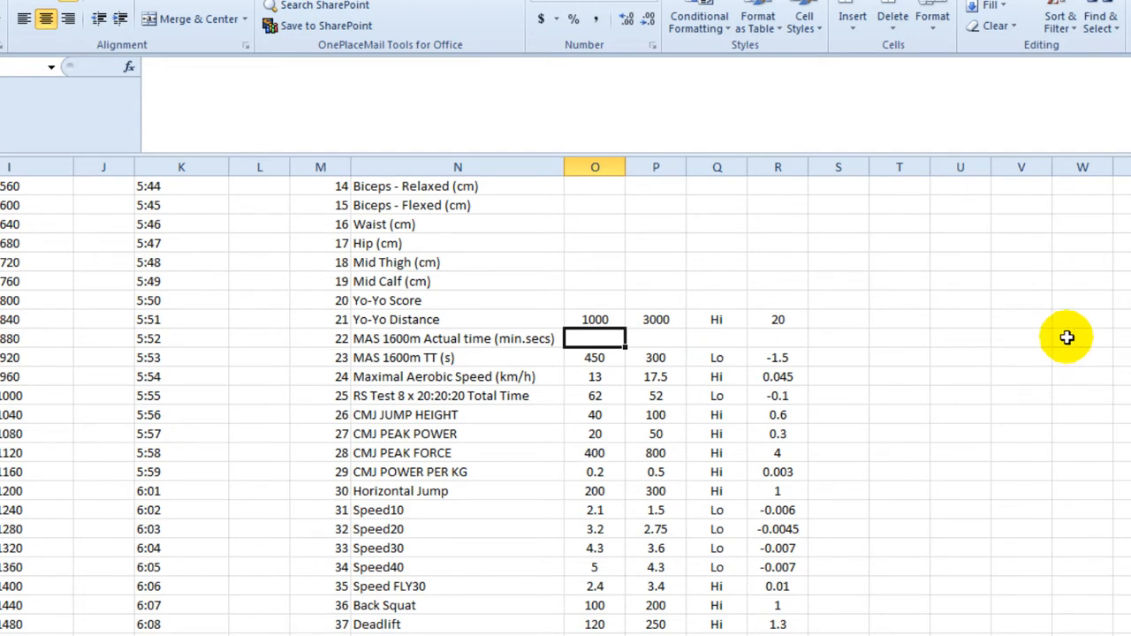
pyautogui.moveTo(683, 304)
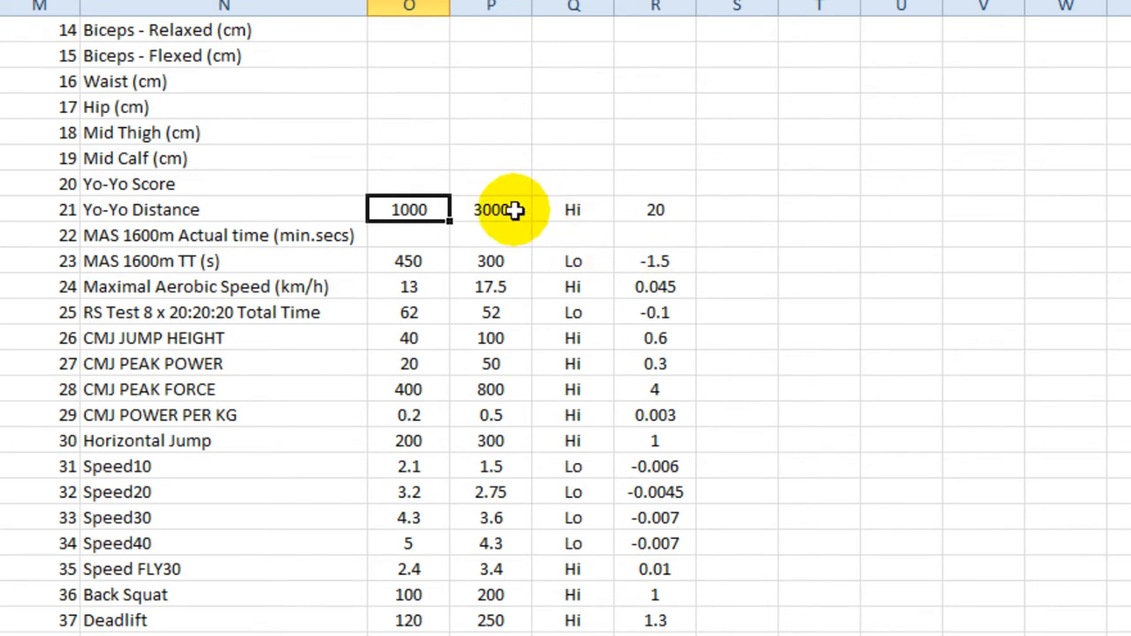
pyautogui.click(492, 209)
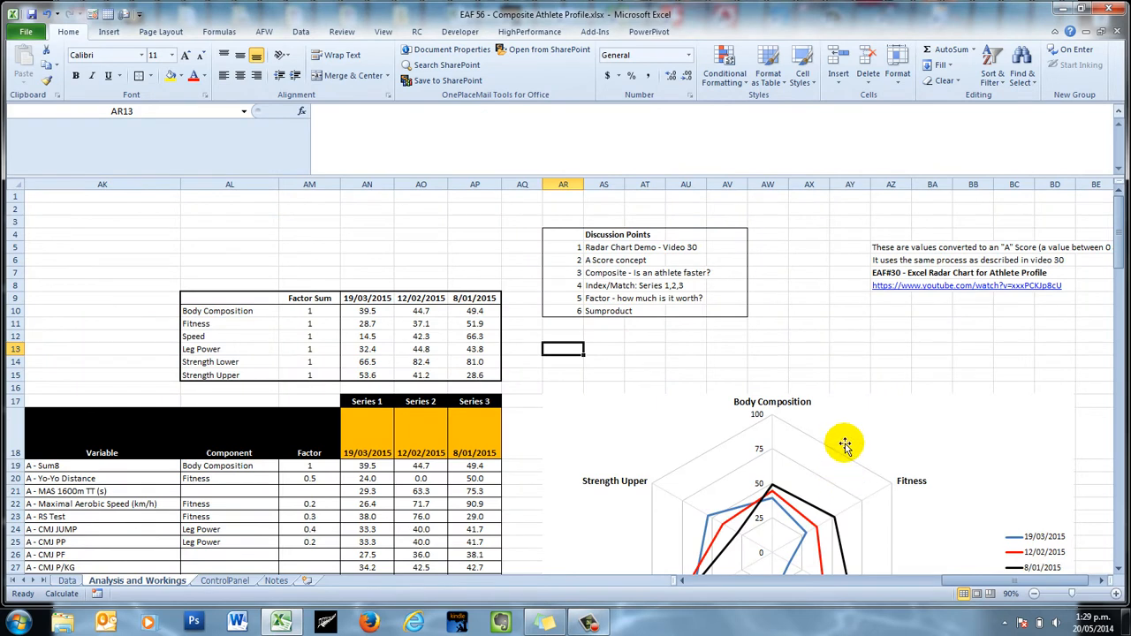
pyautogui.moveTo(912, 415)
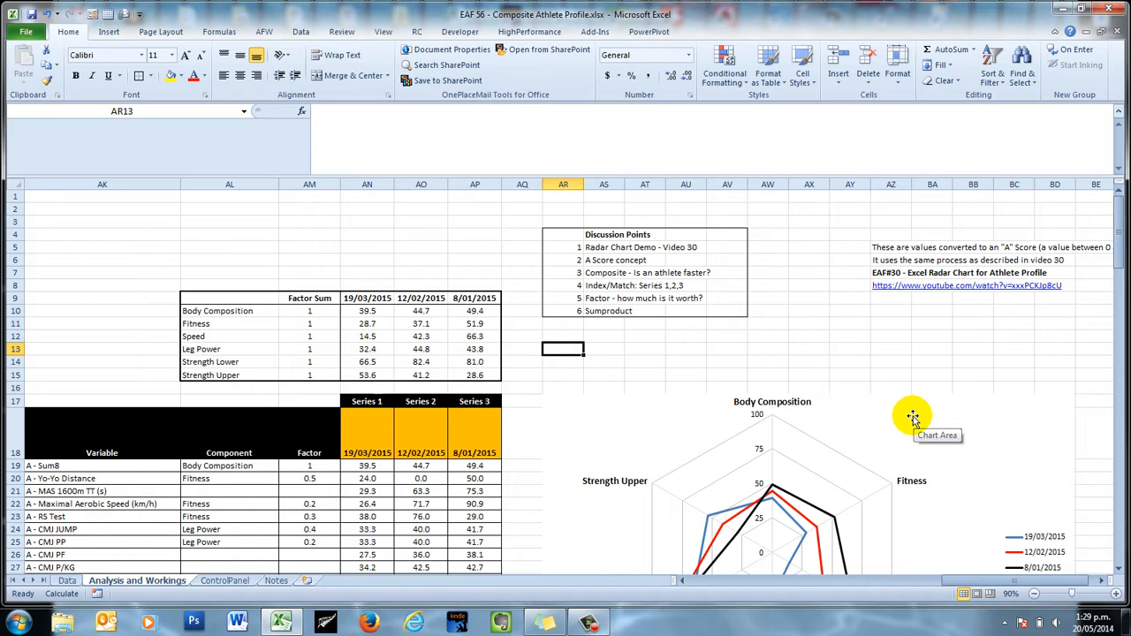
pyautogui.moveTo(622, 317)
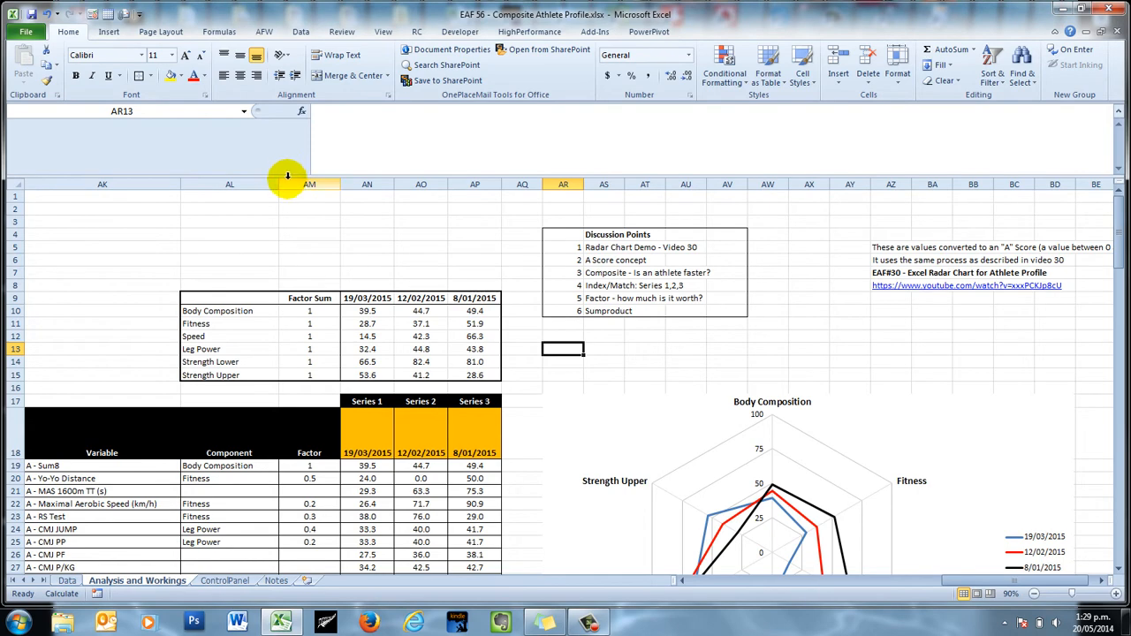
pyautogui.scroll(-3)
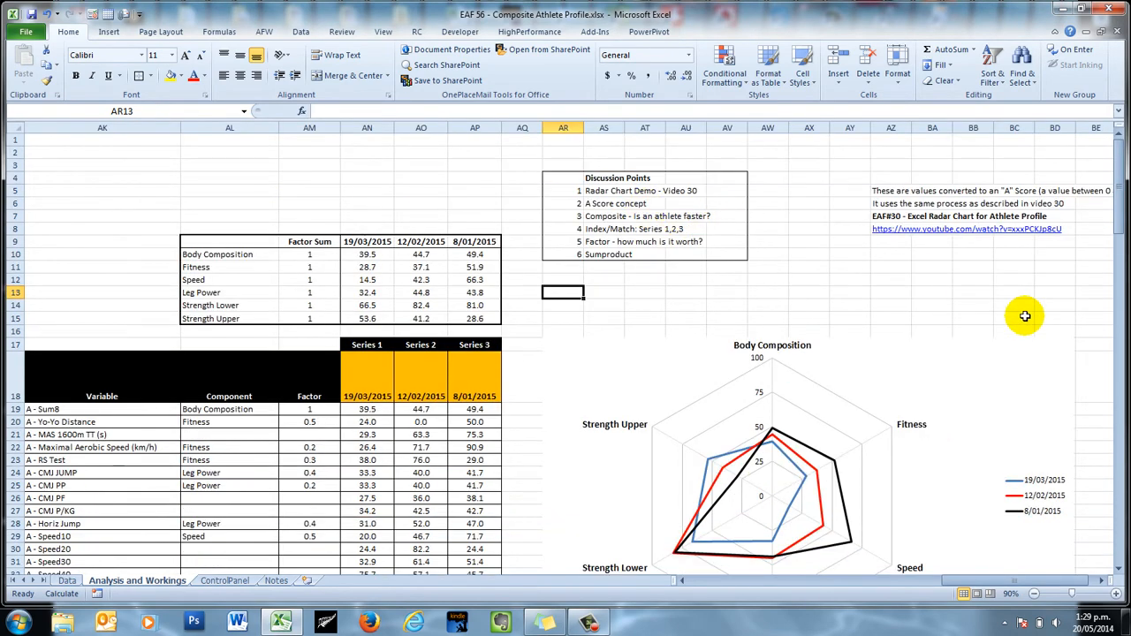
pyautogui.scroll(-3)
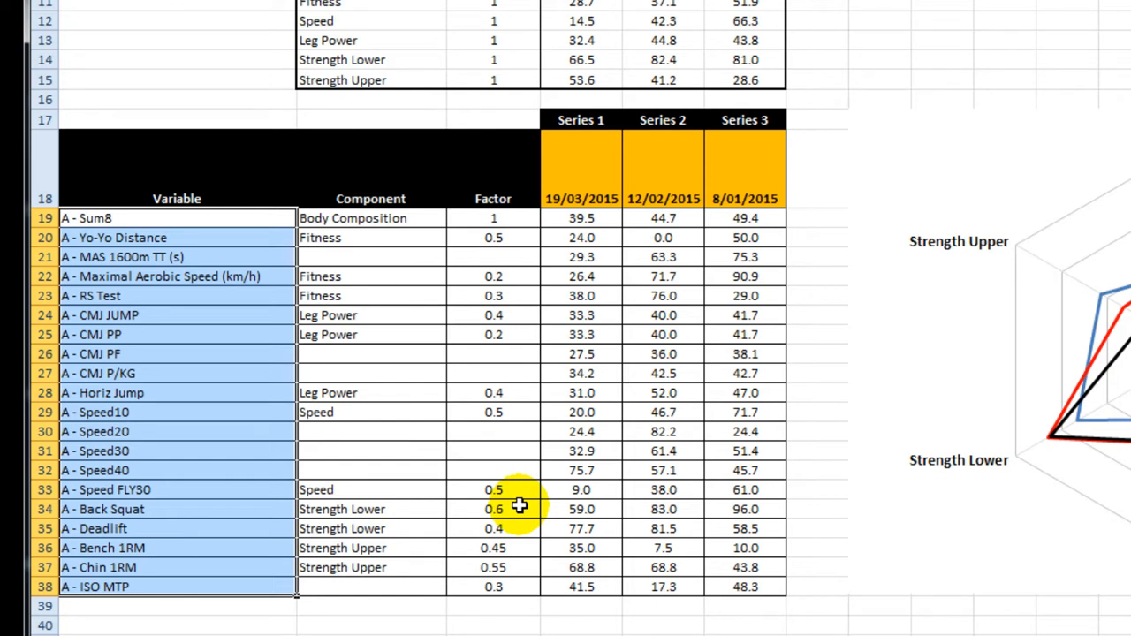
pyautogui.moveTo(440, 470)
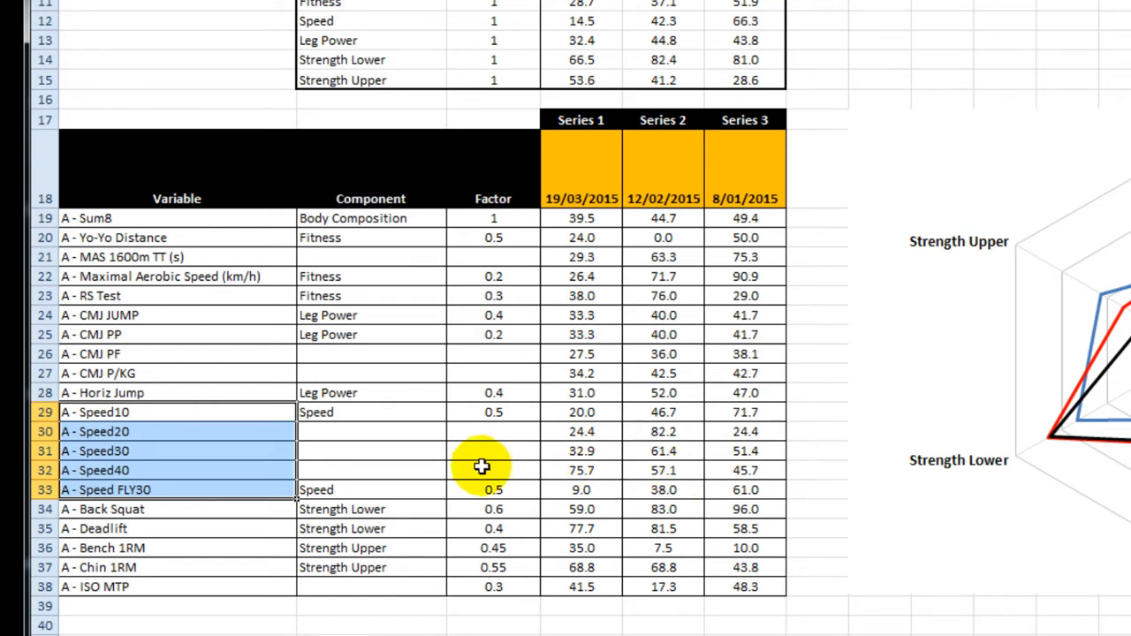
pyautogui.moveTo(481, 467)
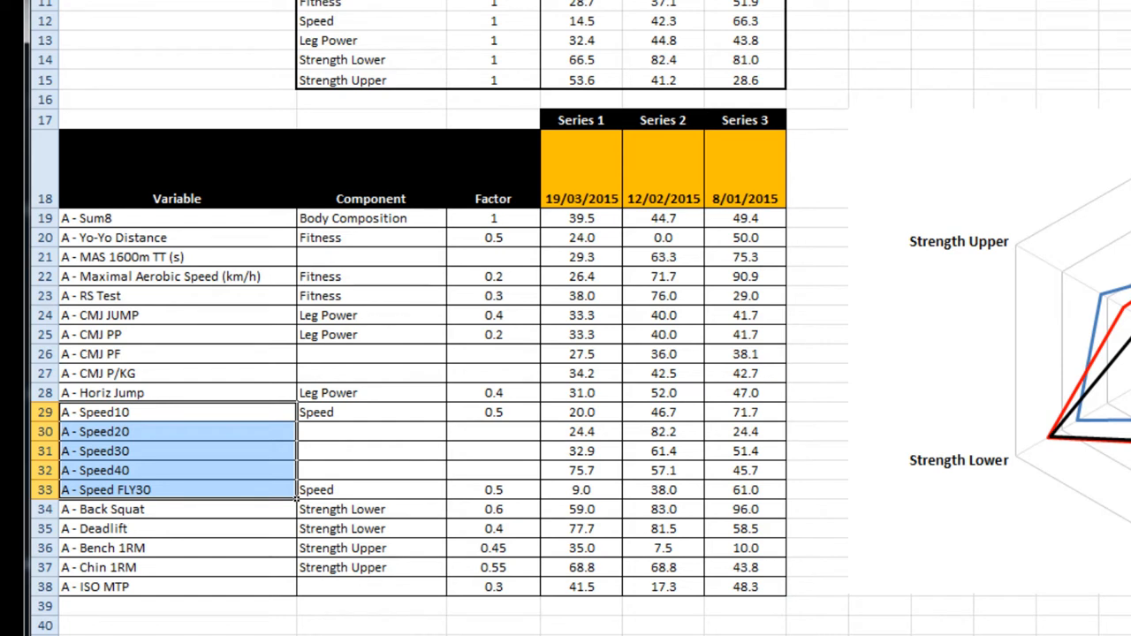
pyautogui.moveTo(516, 413)
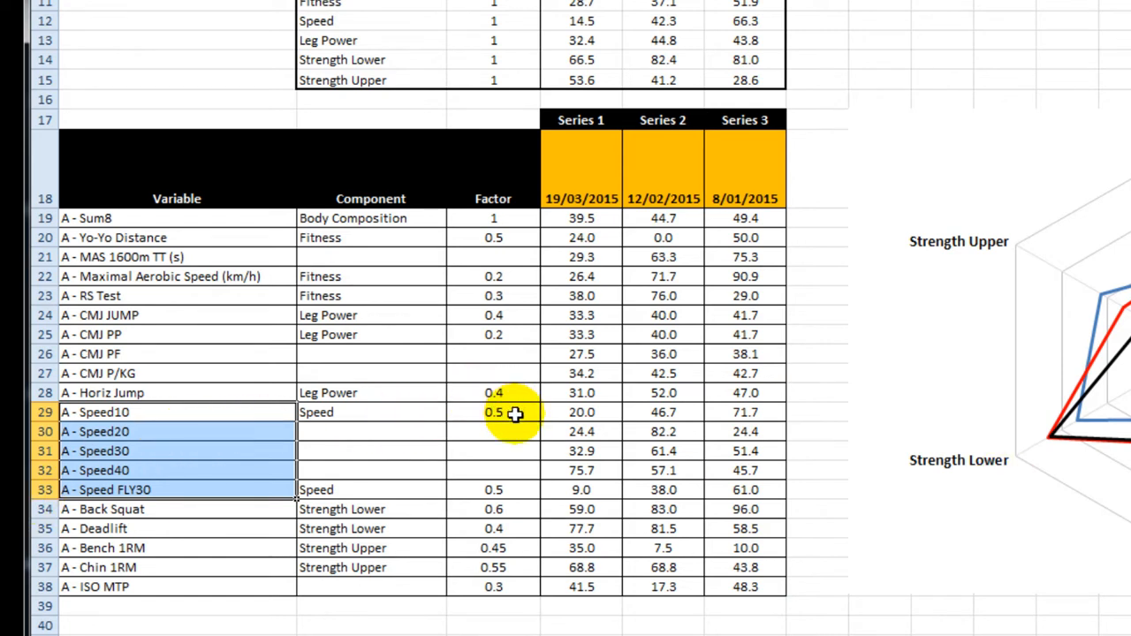
pyautogui.click(493, 412)
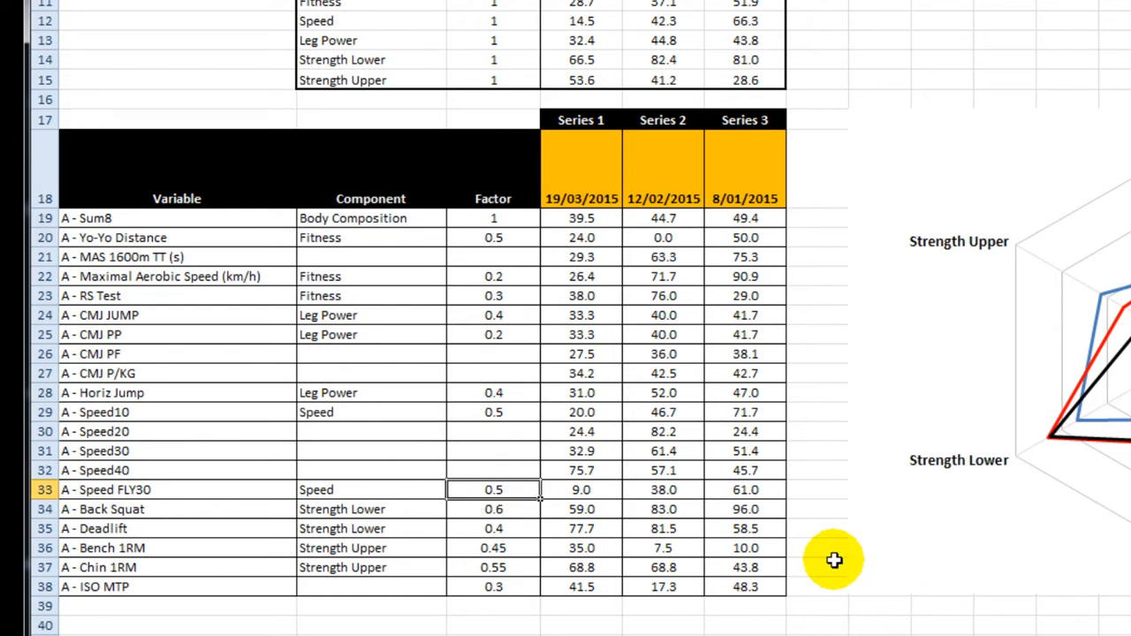
pyautogui.moveTo(841, 548)
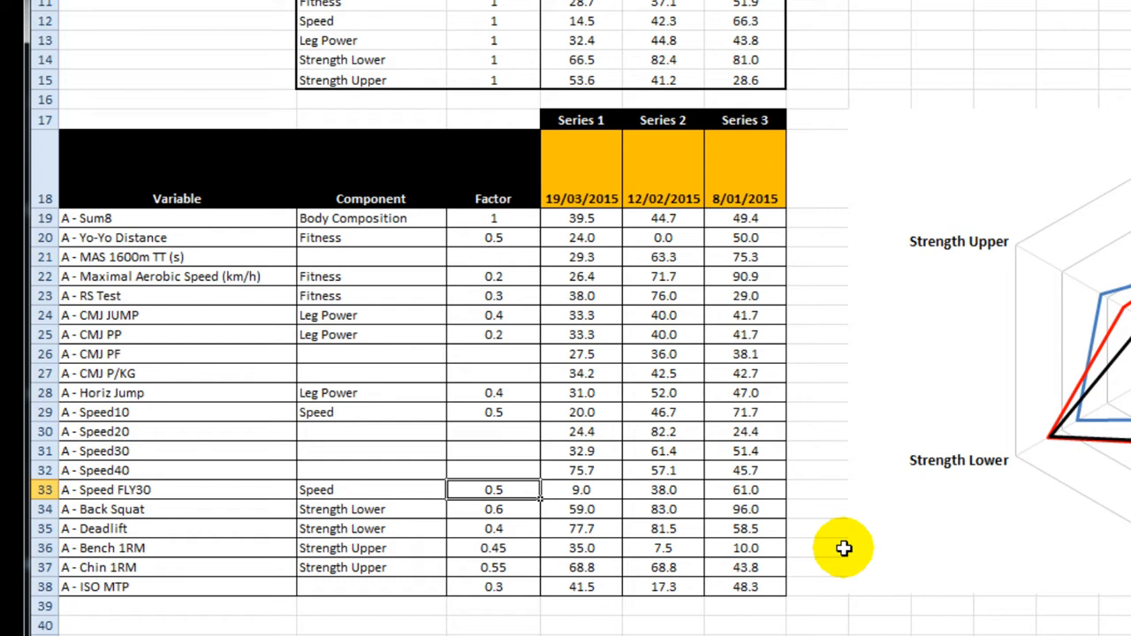
pyautogui.moveTo(240, 509)
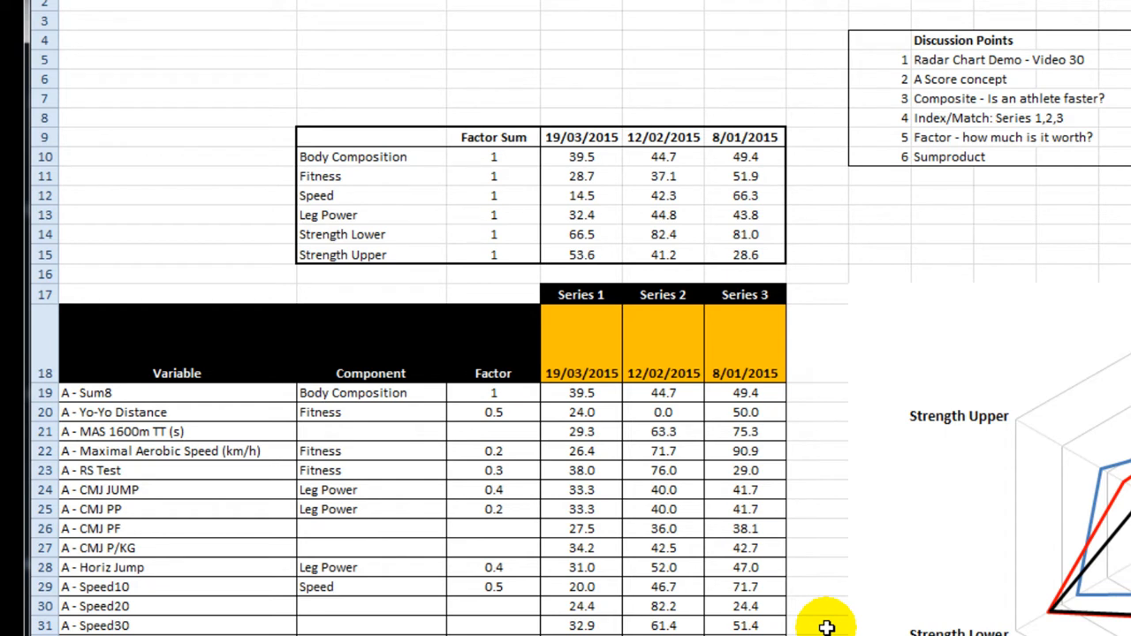
pyautogui.moveTo(810, 495)
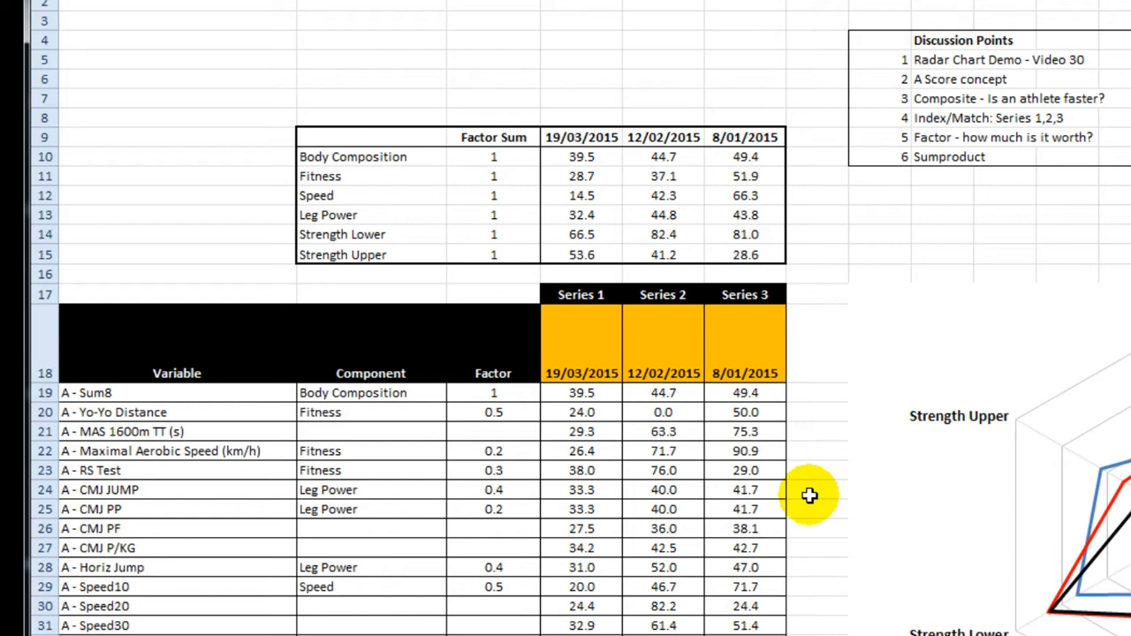
# Bring the athlete's raw test results table into view on the analysis sheet.
pyautogui.scroll(-3)
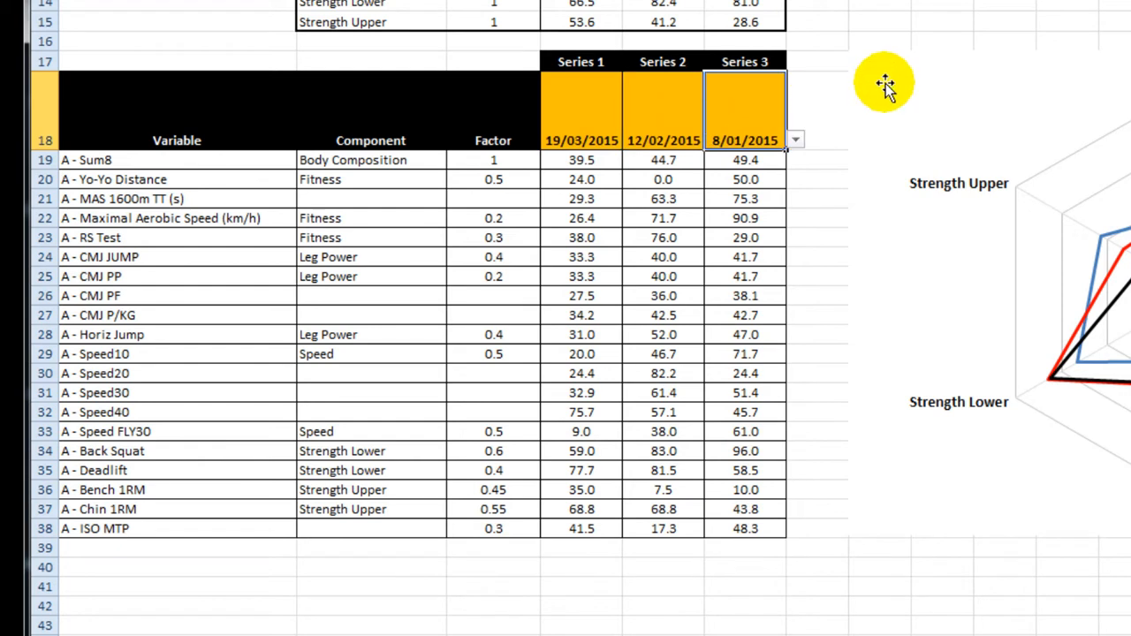
pyautogui.moveTo(870, 85)
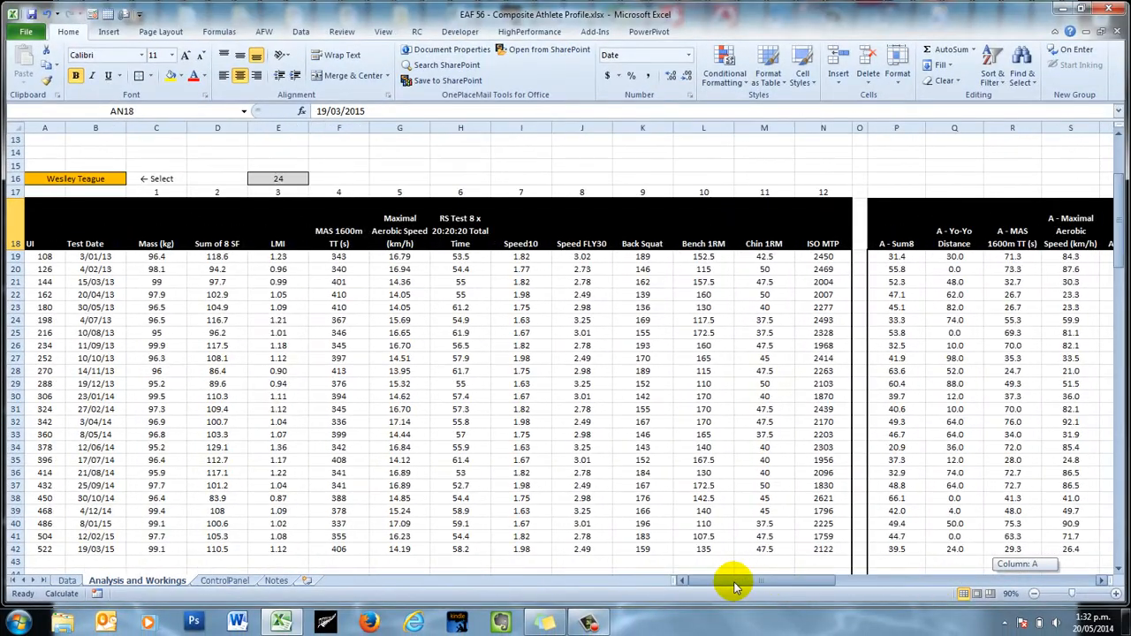
# Choose another athlete in A16 and scroll right to the refreshed component table and radar chart.
pyautogui.click(95, 256)
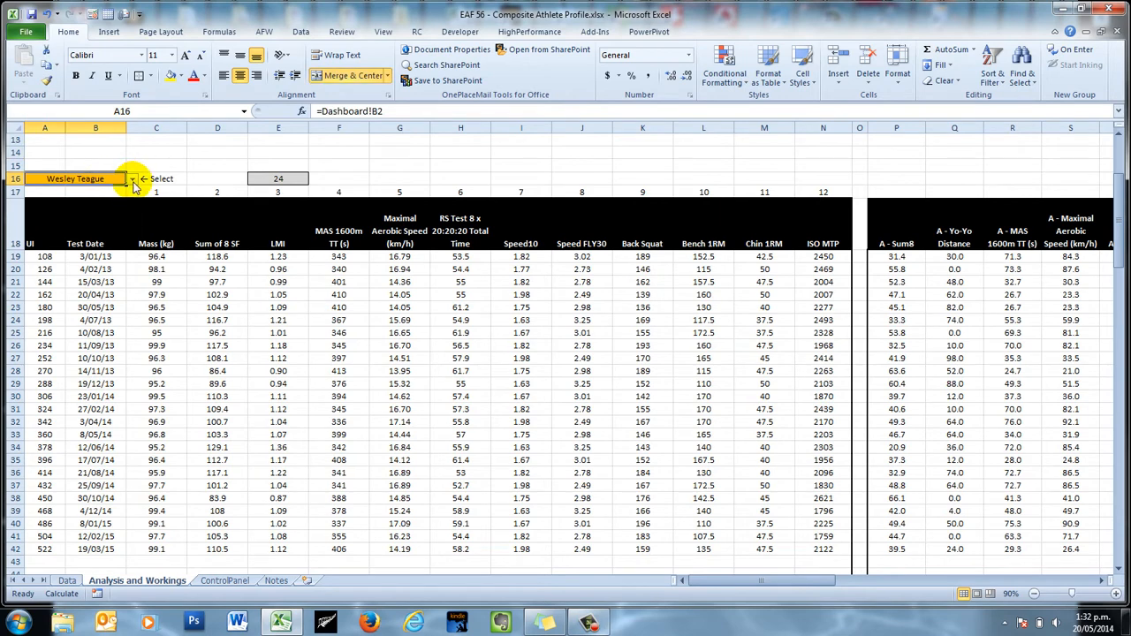
pyautogui.click(131, 178)
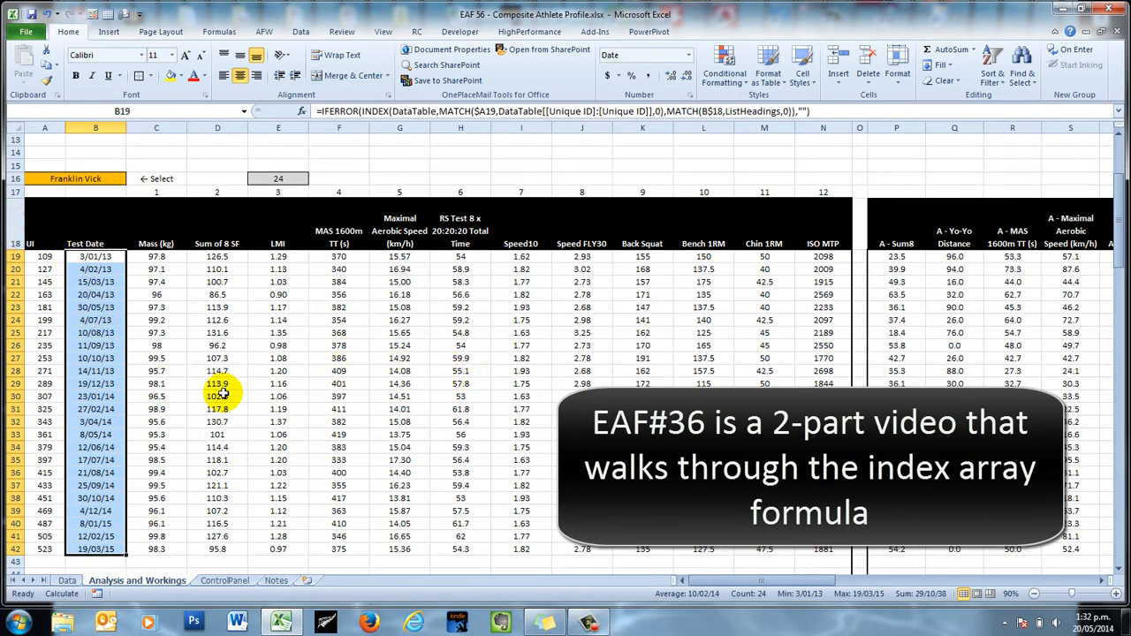
pyautogui.hscroll(3)
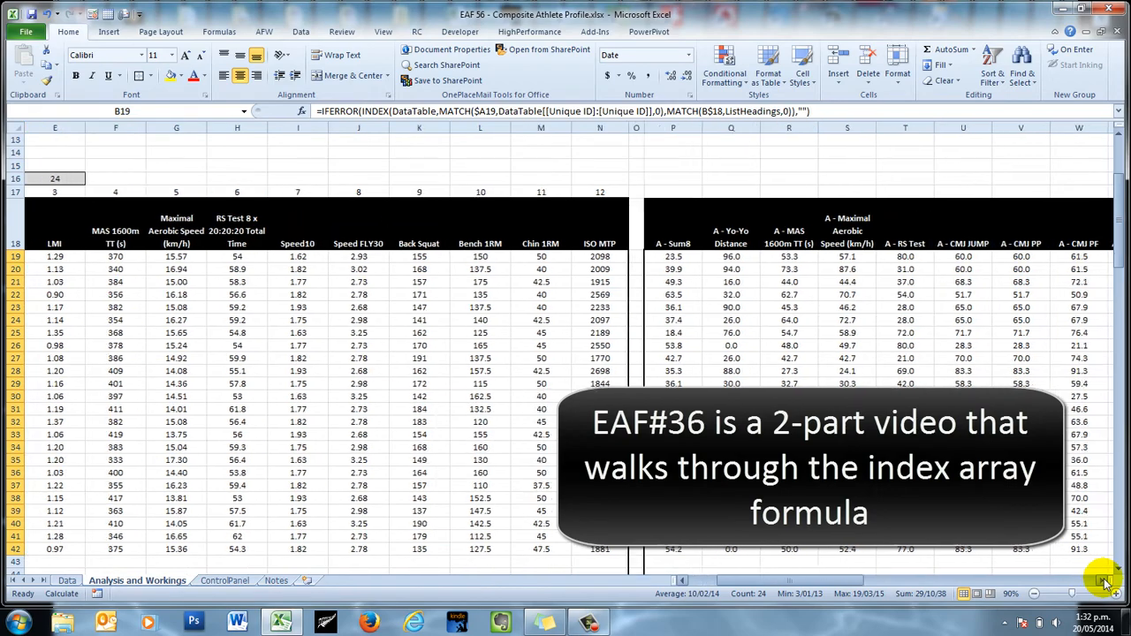
pyautogui.hscroll(3)
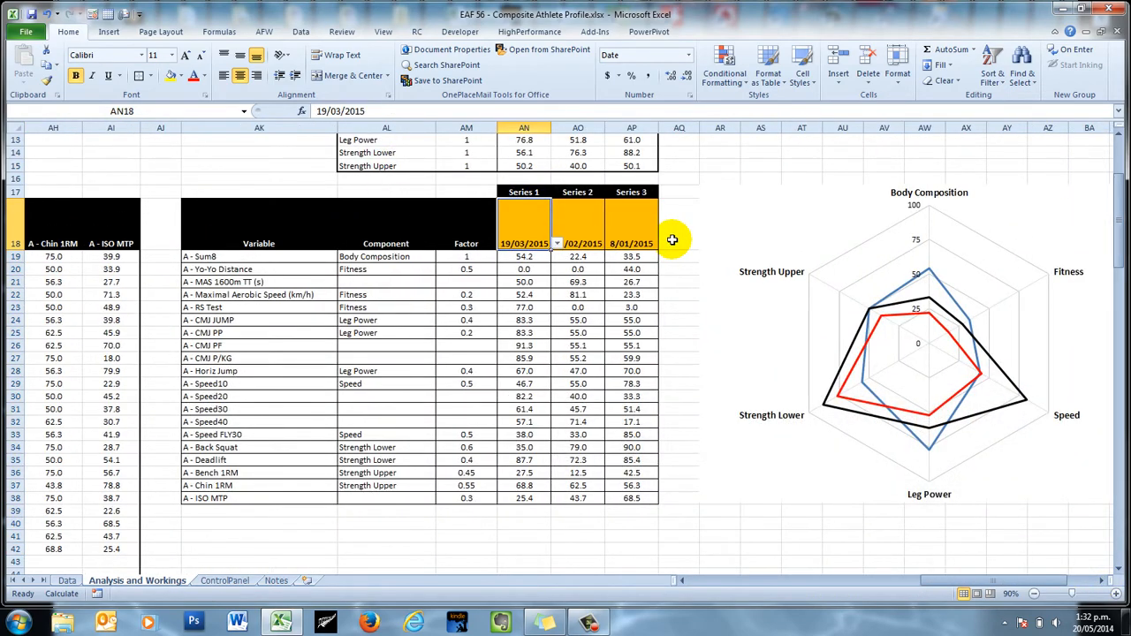
# Keep Series 1 at 19/03/2015, set Series 2 to 27/02/2014 and Series 3 to an older date.
pyautogui.click(557, 244)
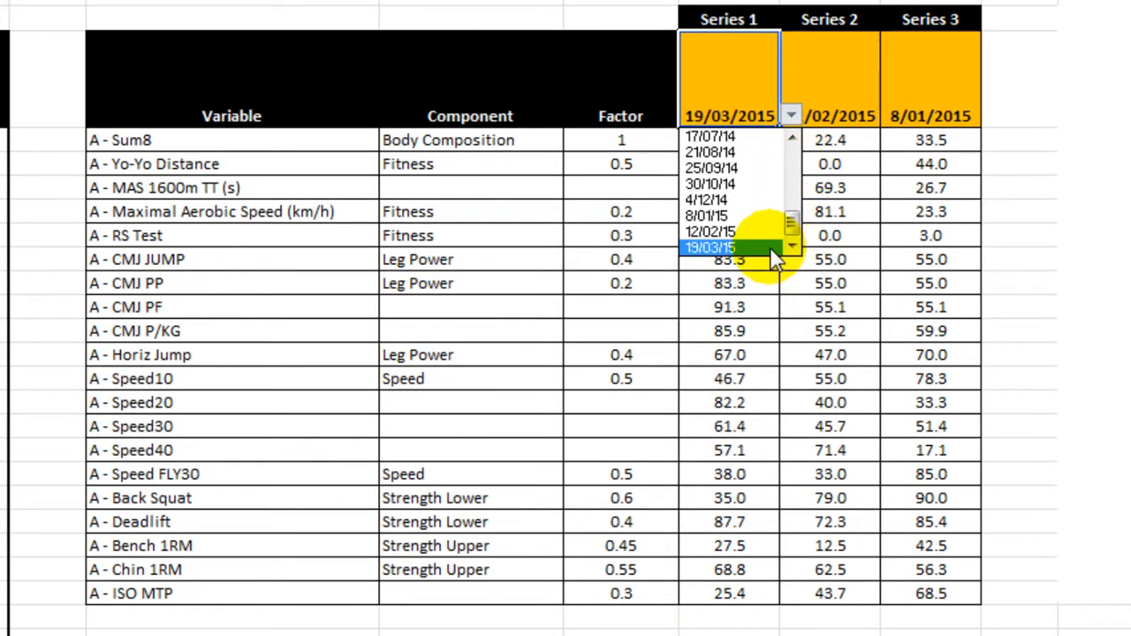
pyautogui.click(710, 248)
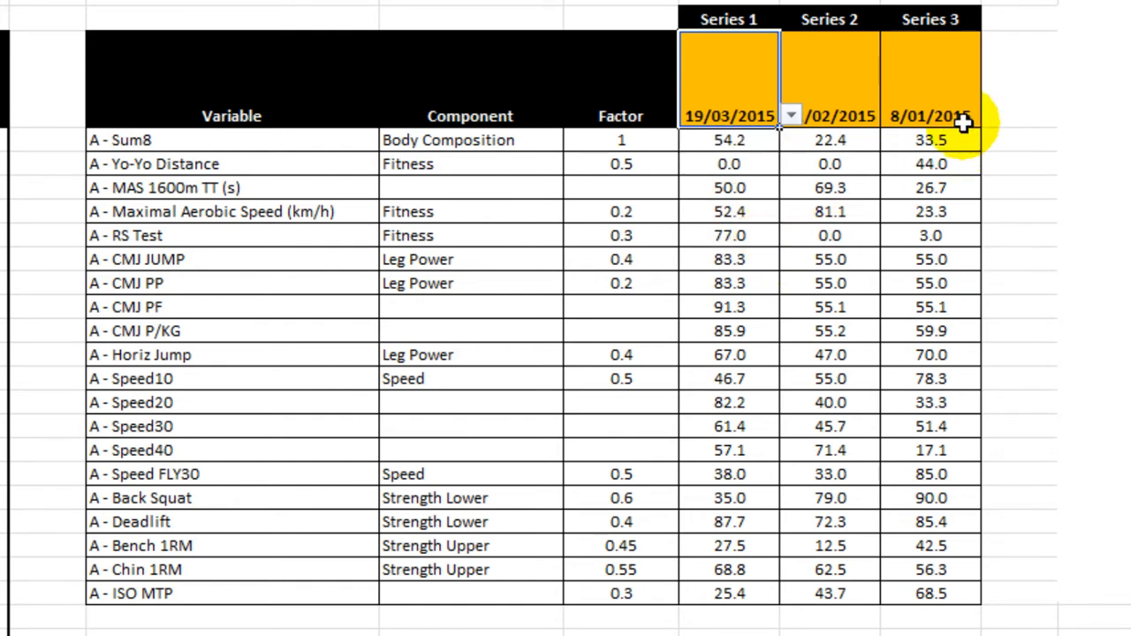
pyautogui.click(891, 116)
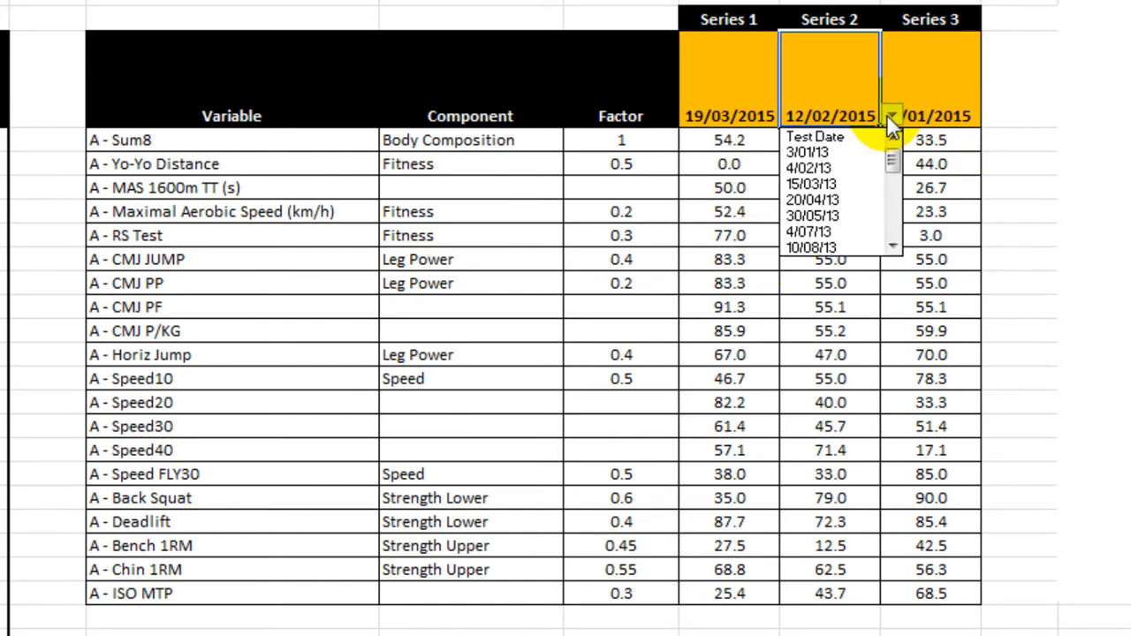
pyautogui.scroll(-3)
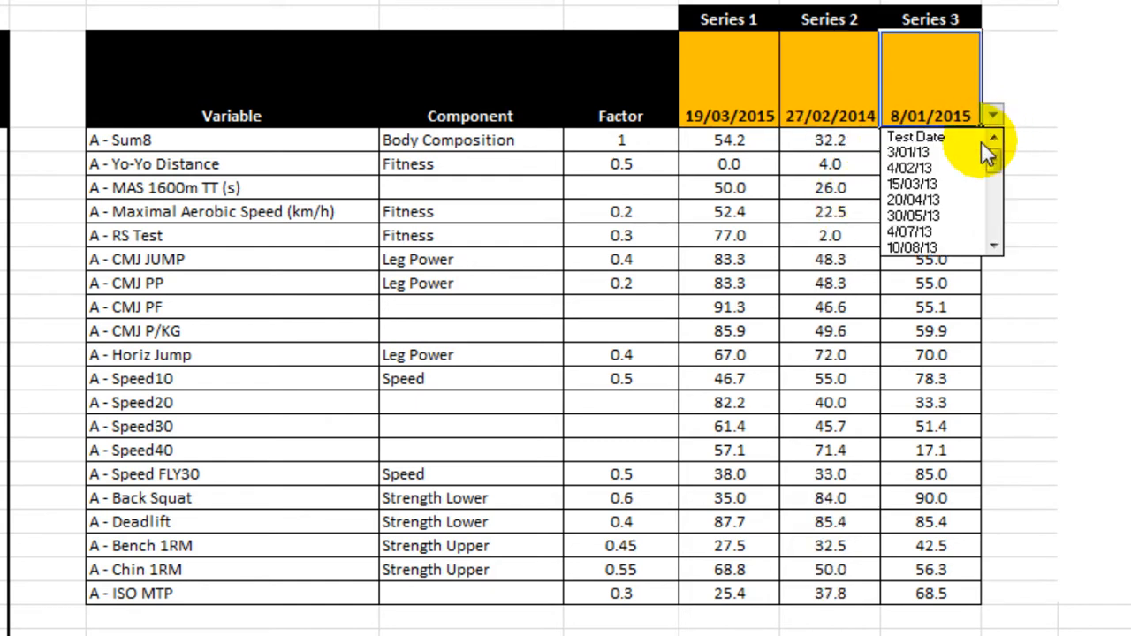
pyautogui.click(912, 182)
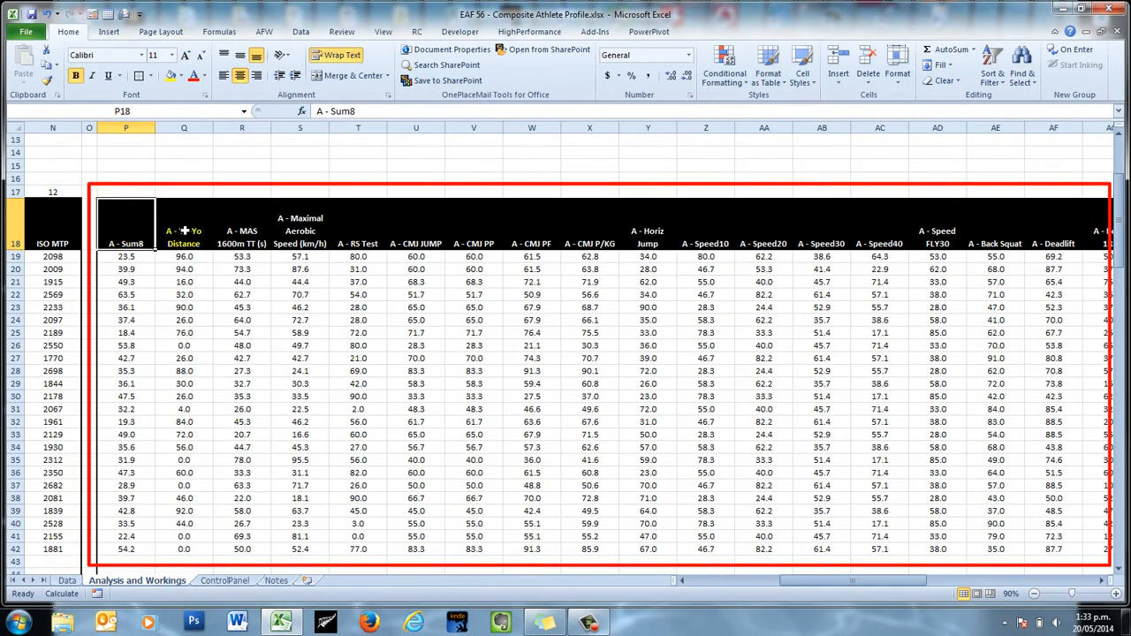
# Select the MAS 1600m TT score header, then scroll right to the redrawn component table and chart.
pyautogui.click(241, 226)
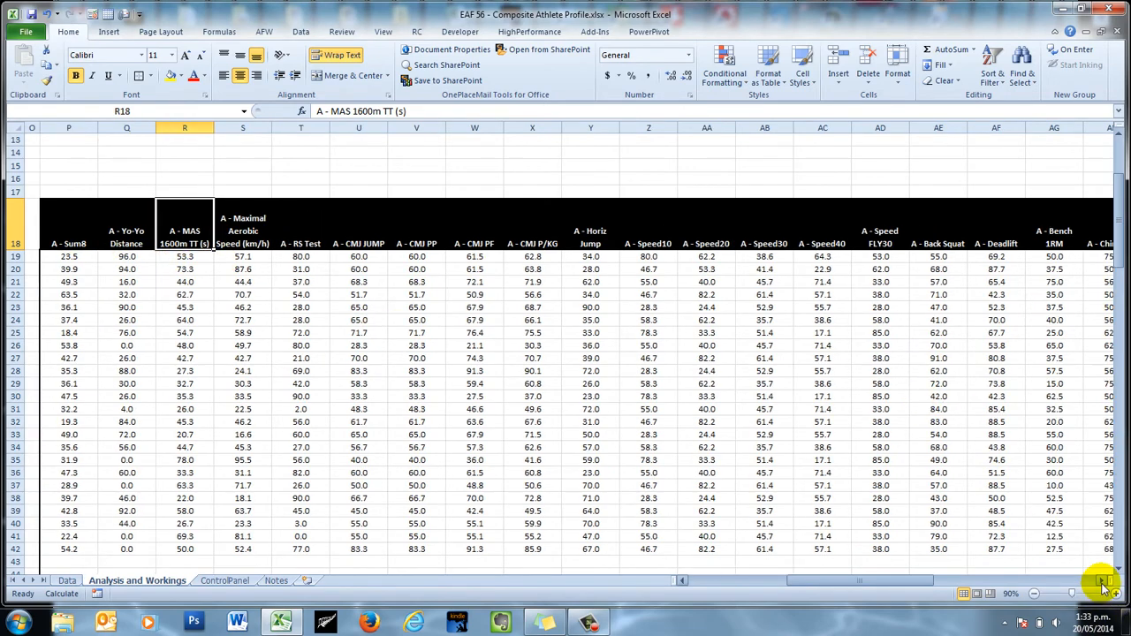
pyautogui.hscroll(3)
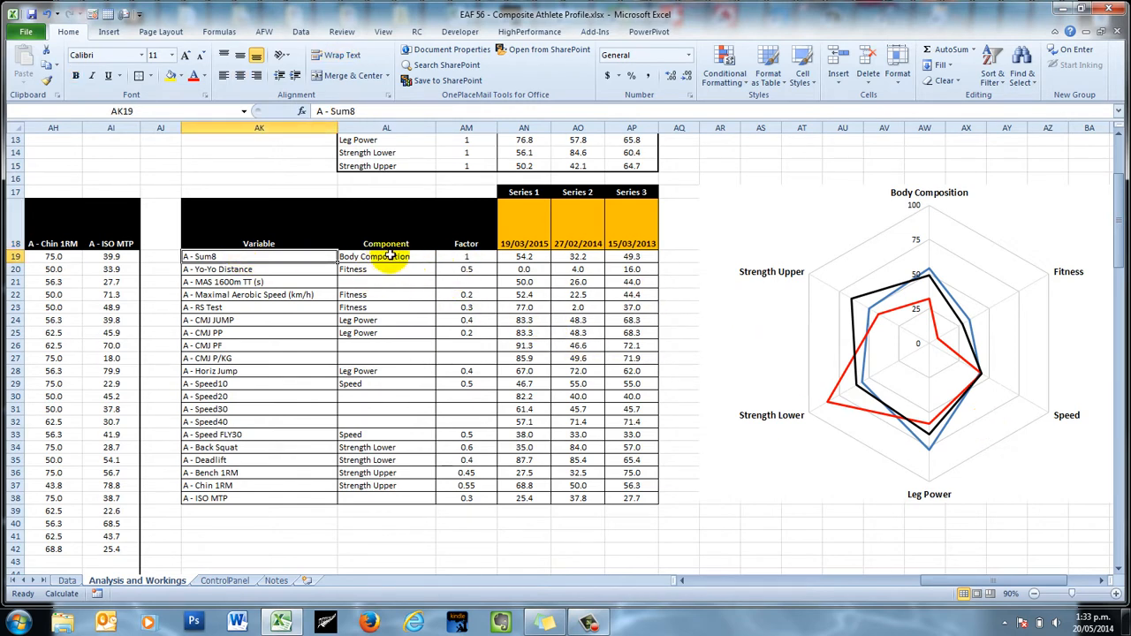
pyautogui.moveTo(671, 219)
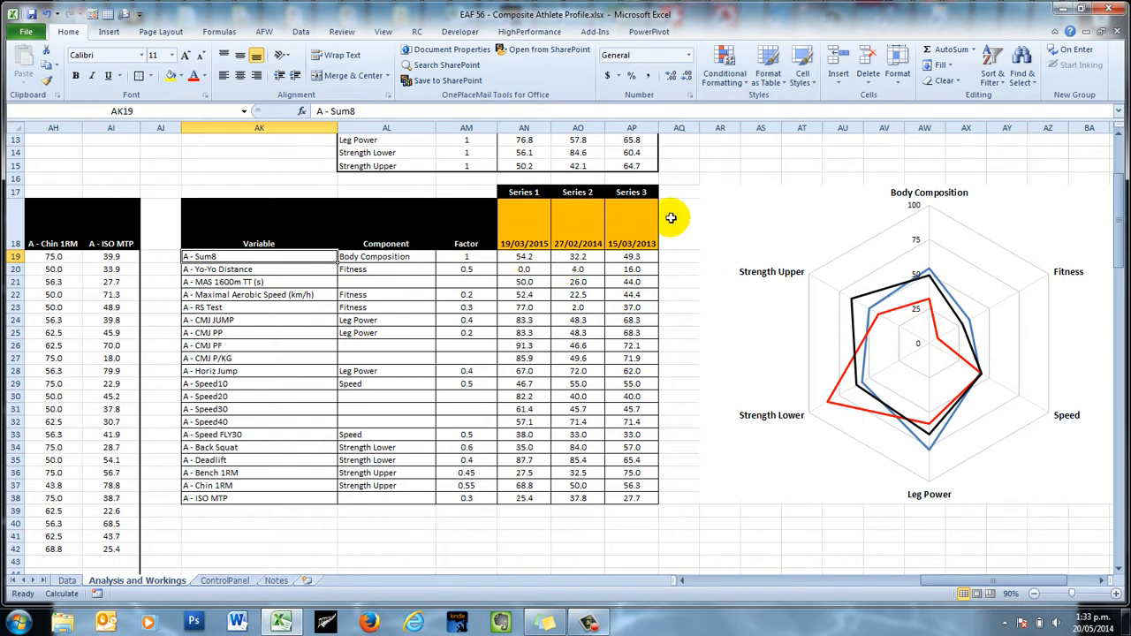
pyautogui.moveTo(736, 251)
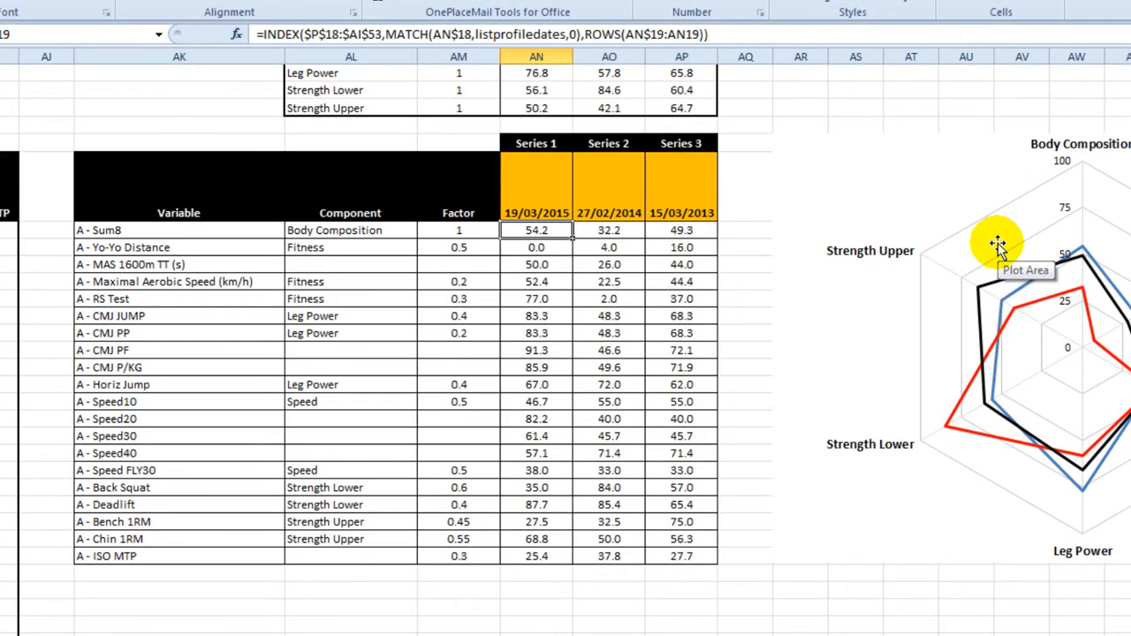
pyautogui.moveTo(993, 247)
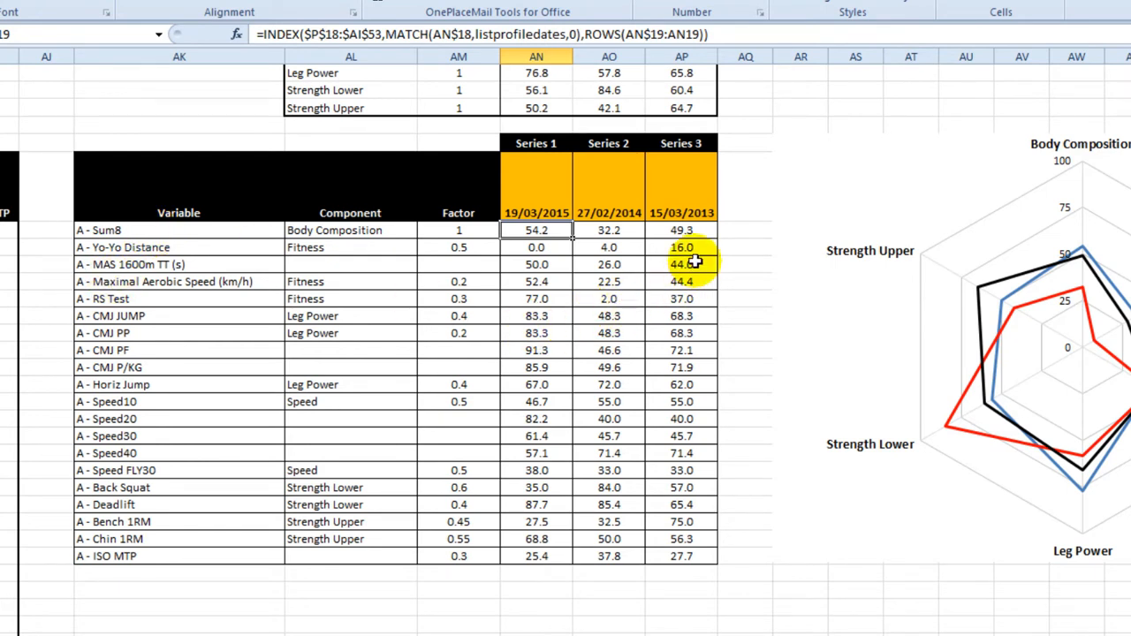
pyautogui.moveTo(884, 210)
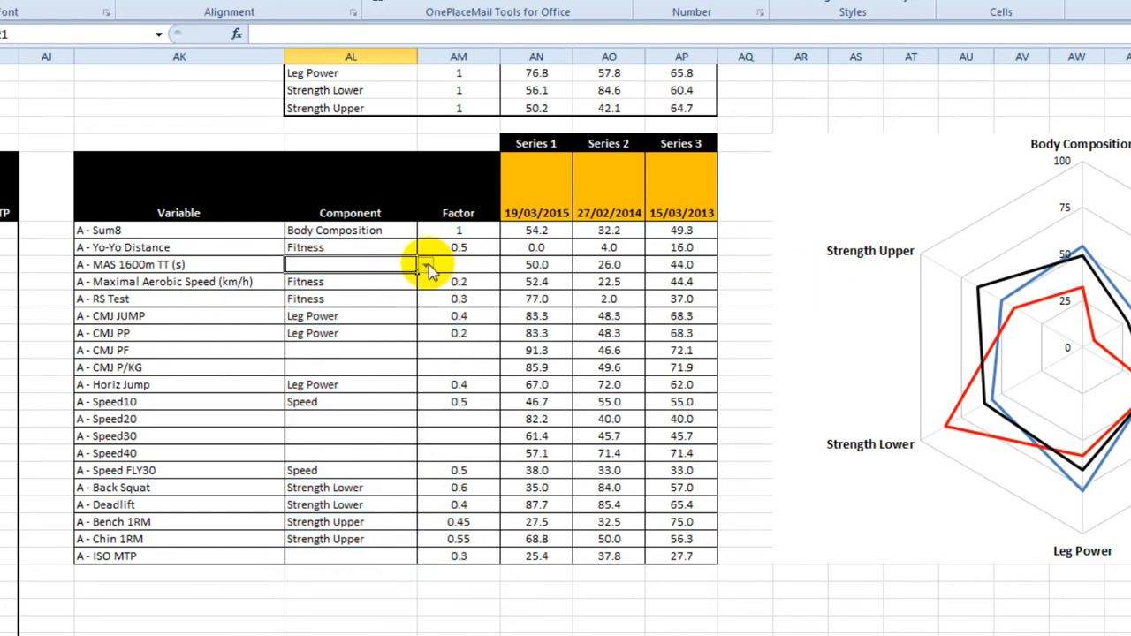
# Clear Maximal Aerobic Speed's component, assign MAS 1600m TT to Fitness at 0.5 alongside Yo-Yo Distance.
pyautogui.click(424, 266)
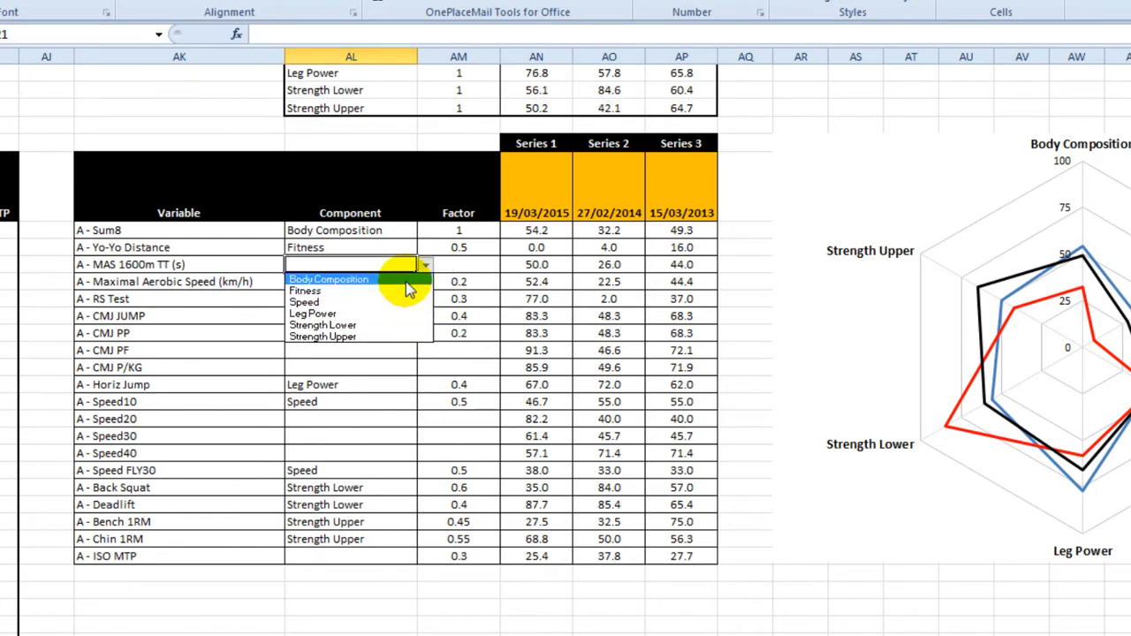
pyautogui.moveTo(367, 315)
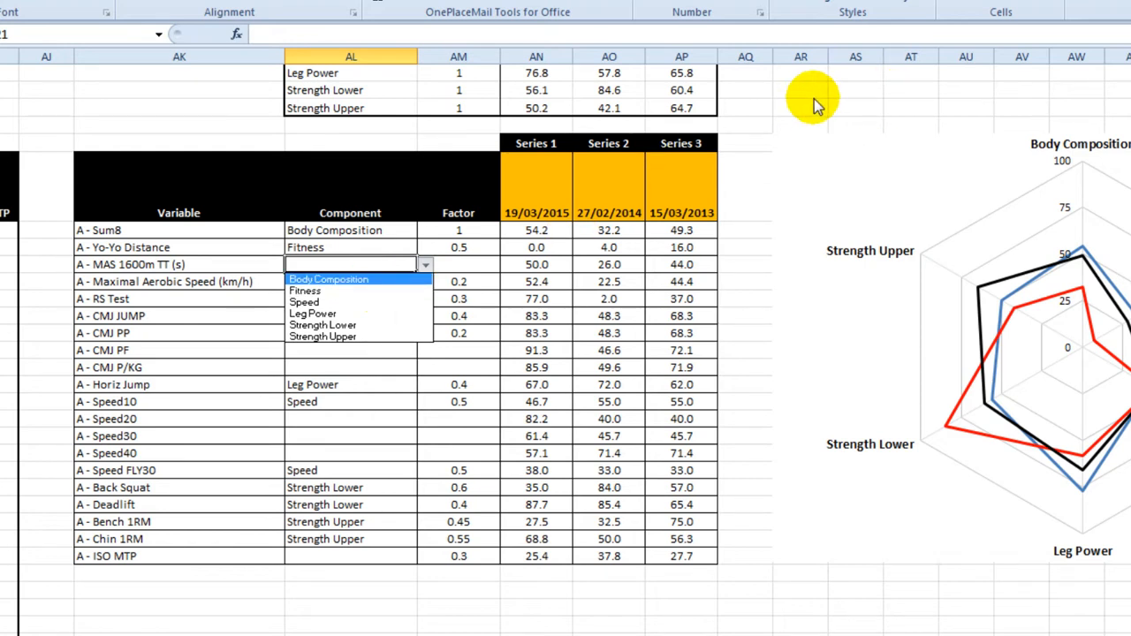
pyautogui.click(304, 290)
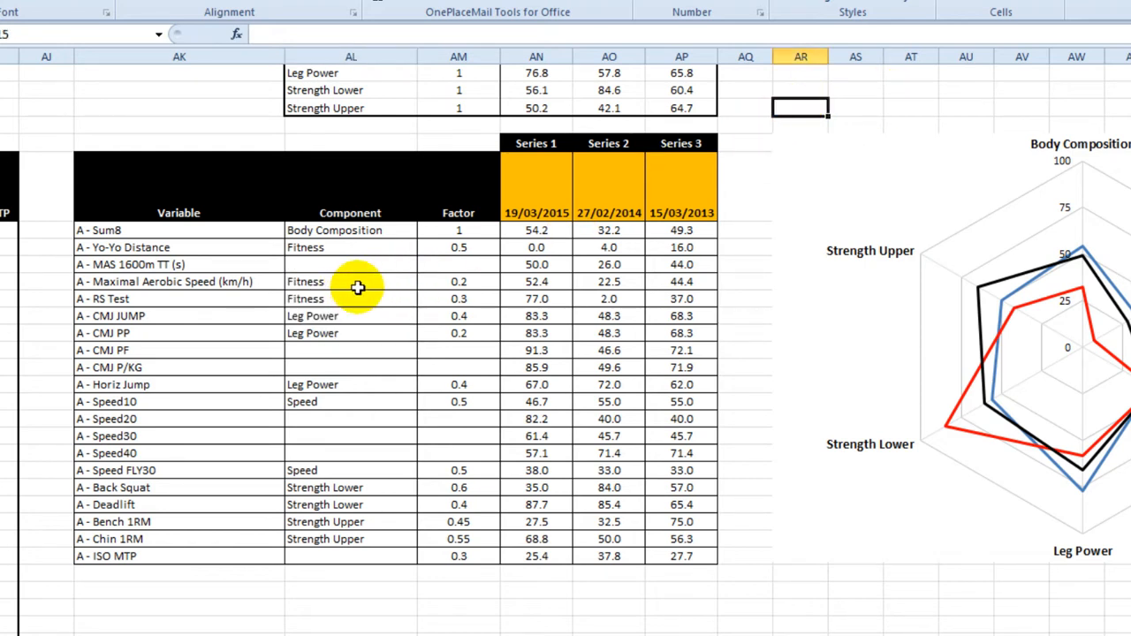
pyautogui.click(350, 281)
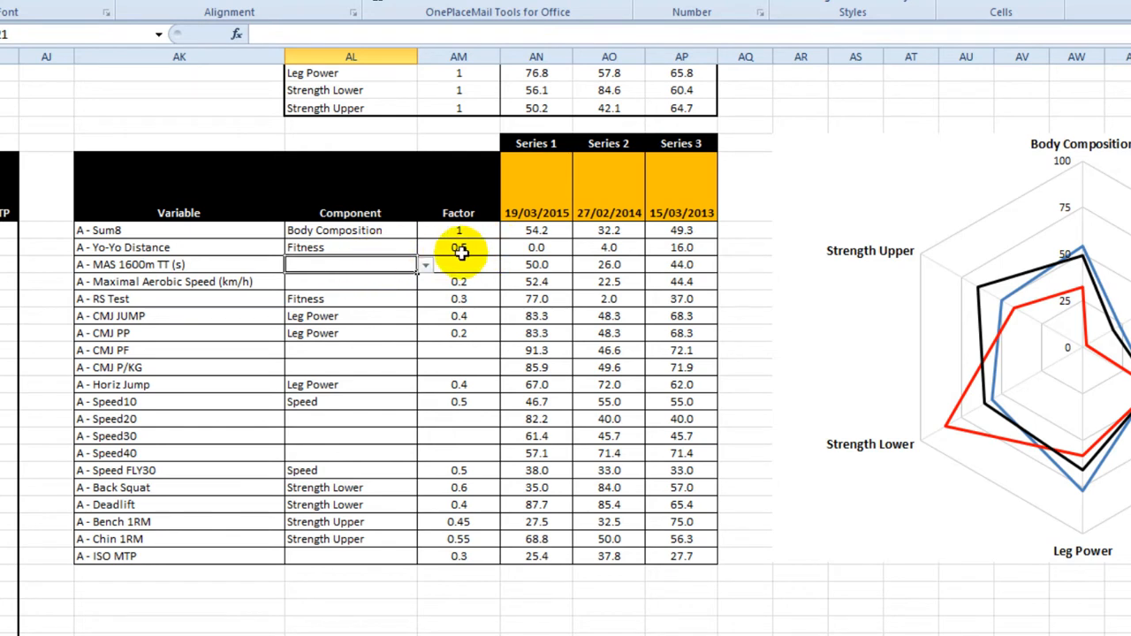
pyautogui.click(424, 265)
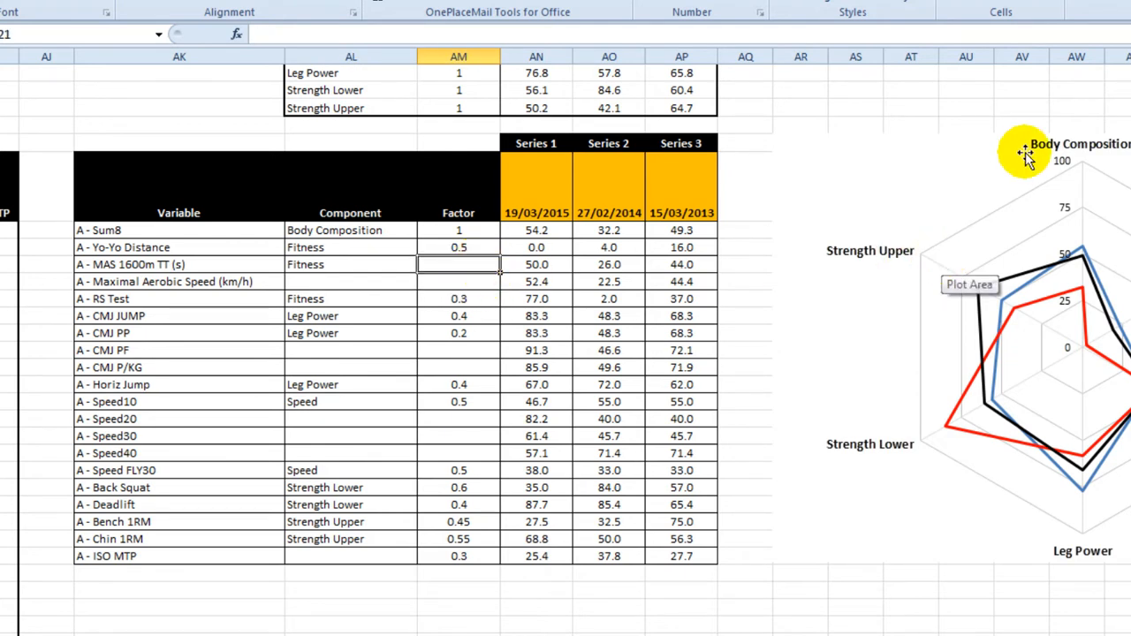
pyautogui.moveTo(1027, 152)
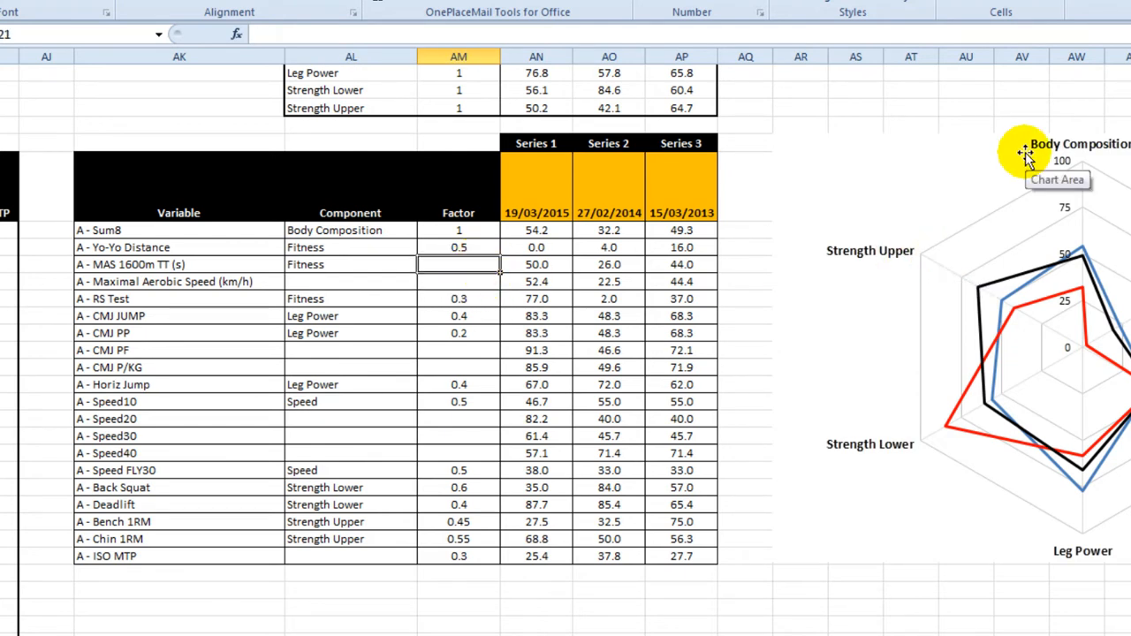
pyautogui.write('0.5')
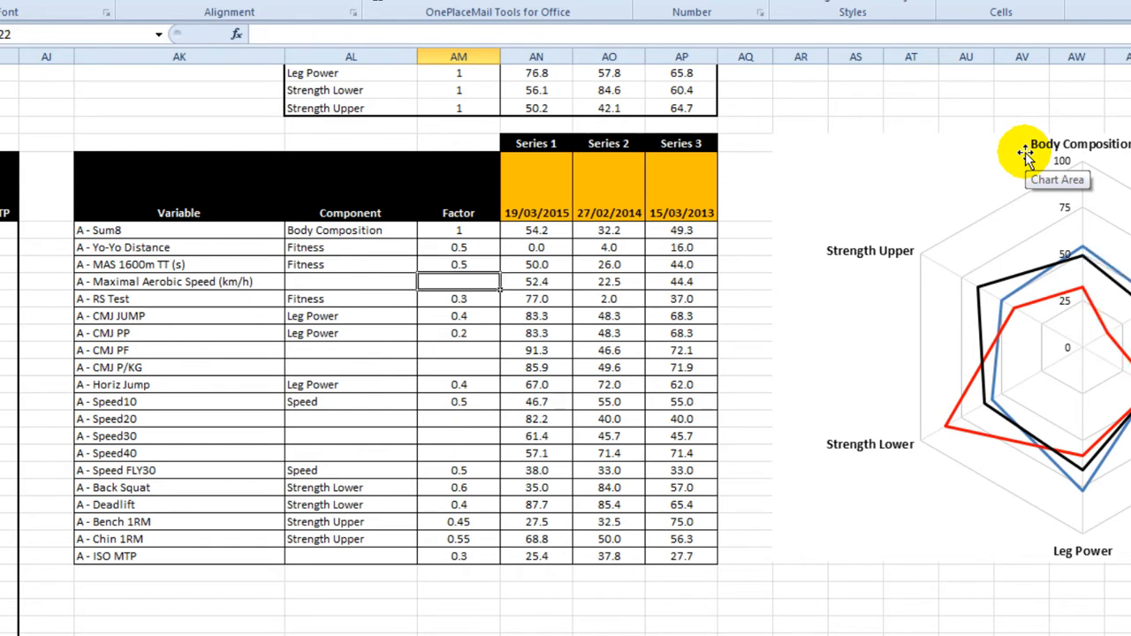
pyautogui.click(350, 248)
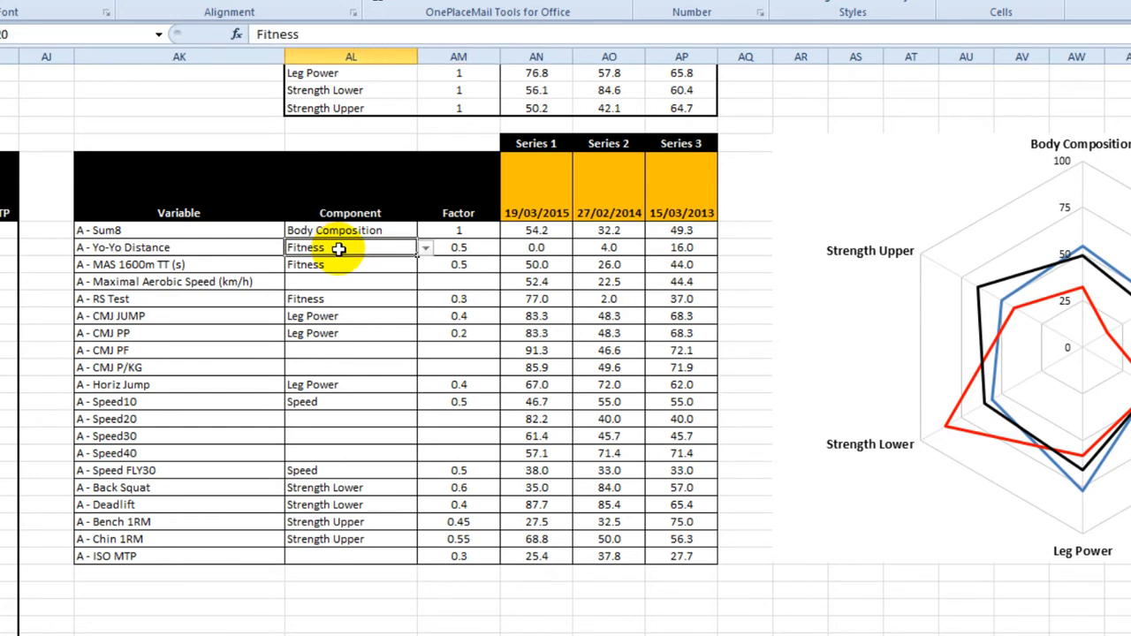
pyautogui.moveTo(340, 270)
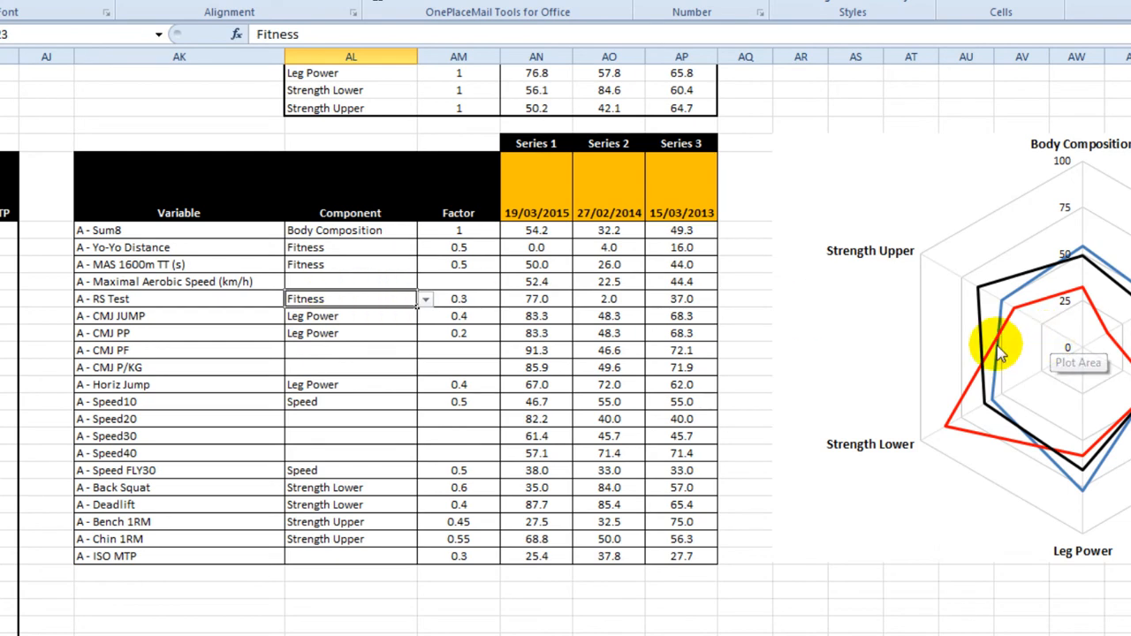
pyautogui.moveTo(862, 332)
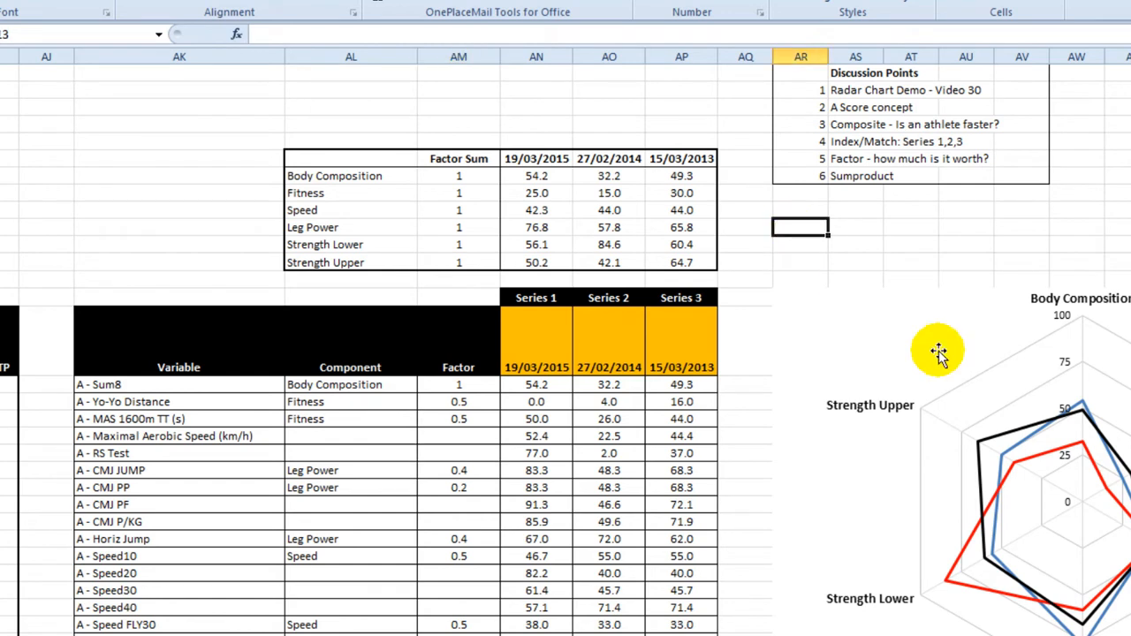
# Weight RS Test 0.2 toward Fitness with MAS 1600m TT at 0.3 so Fitness factors sum to 1.
pyautogui.click(458, 417)
pyautogui.write('0.3')
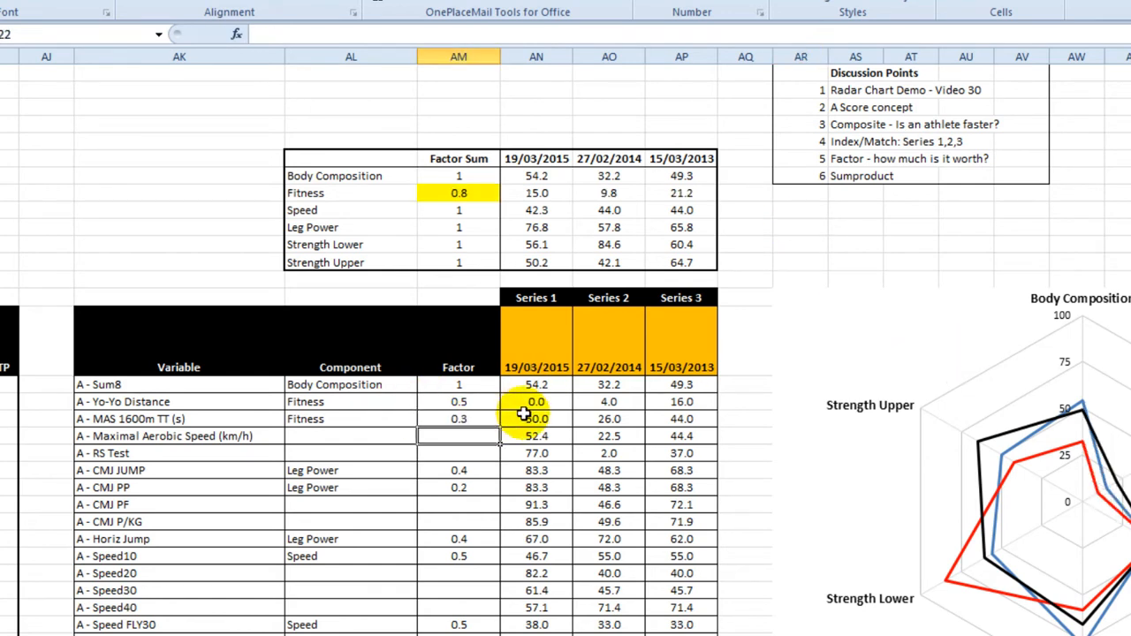
pyautogui.write('0.2')
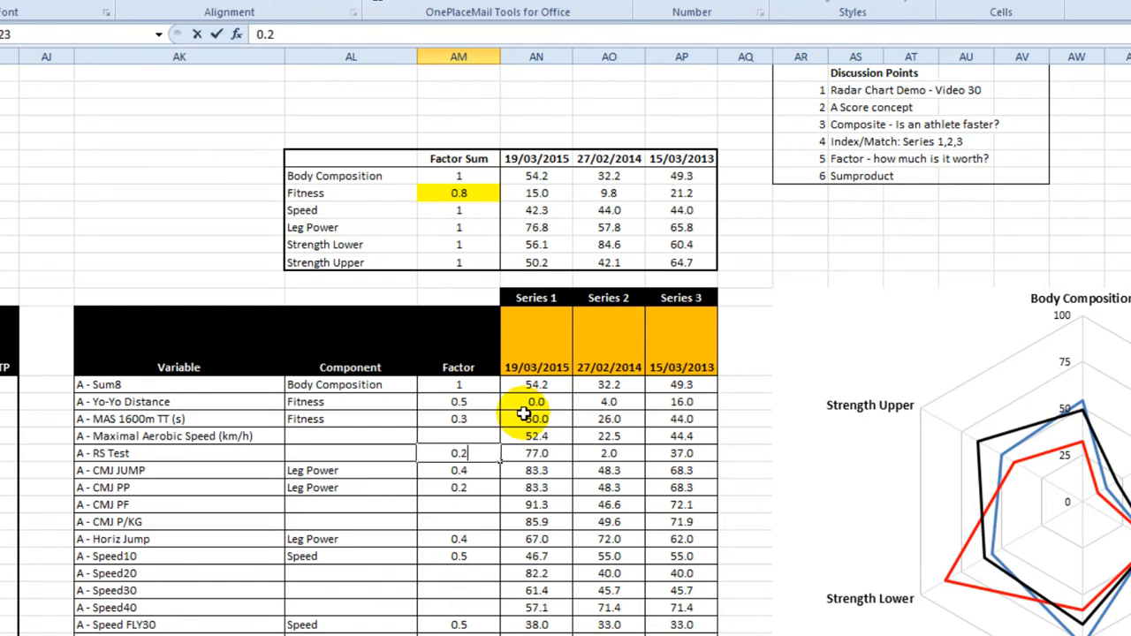
pyautogui.click(350, 452)
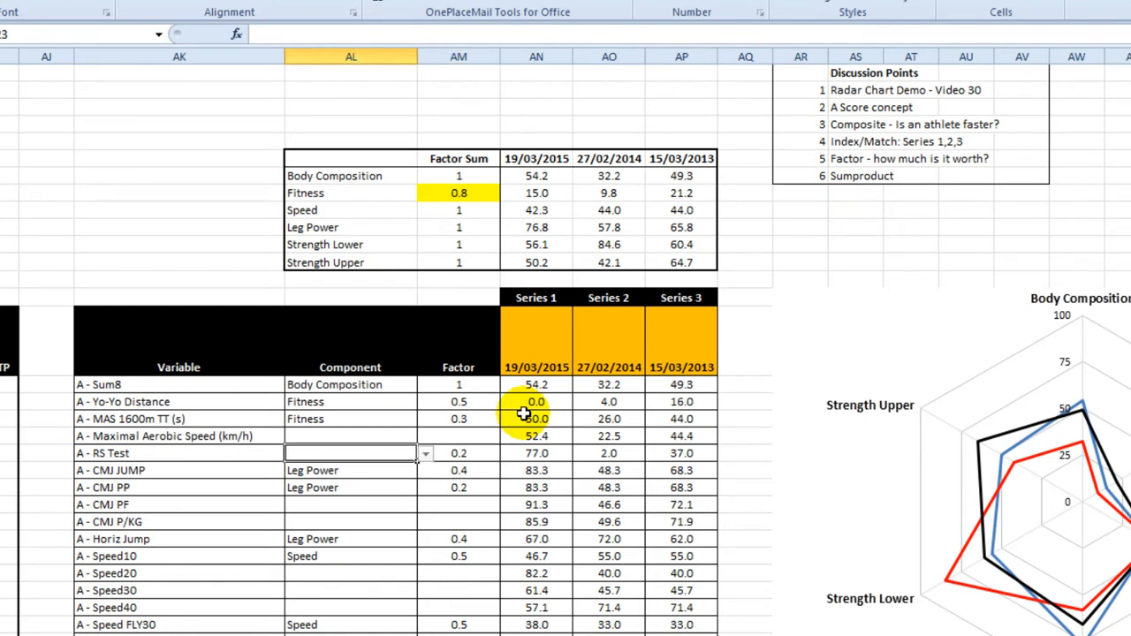
pyautogui.click(424, 453)
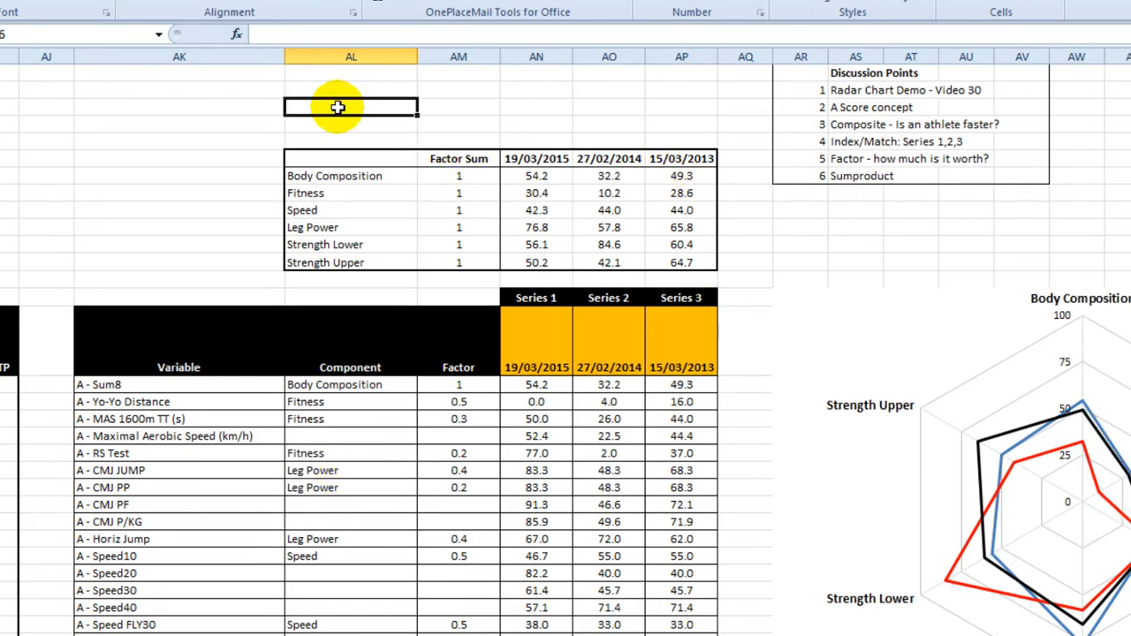
pyautogui.moveTo(693, 254)
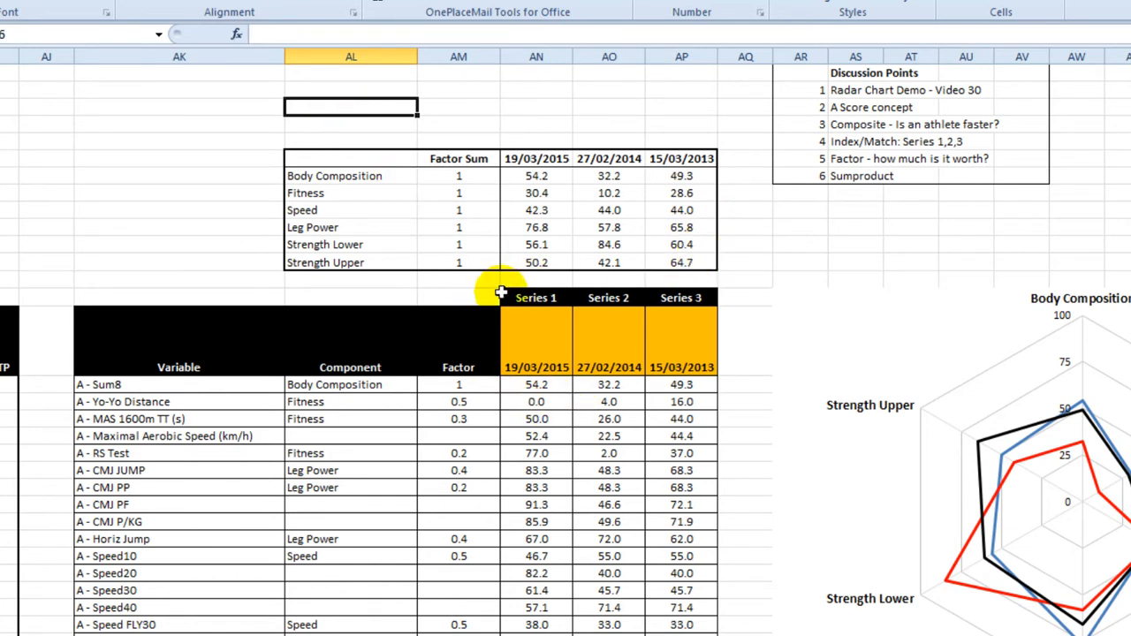
pyautogui.click(460, 176)
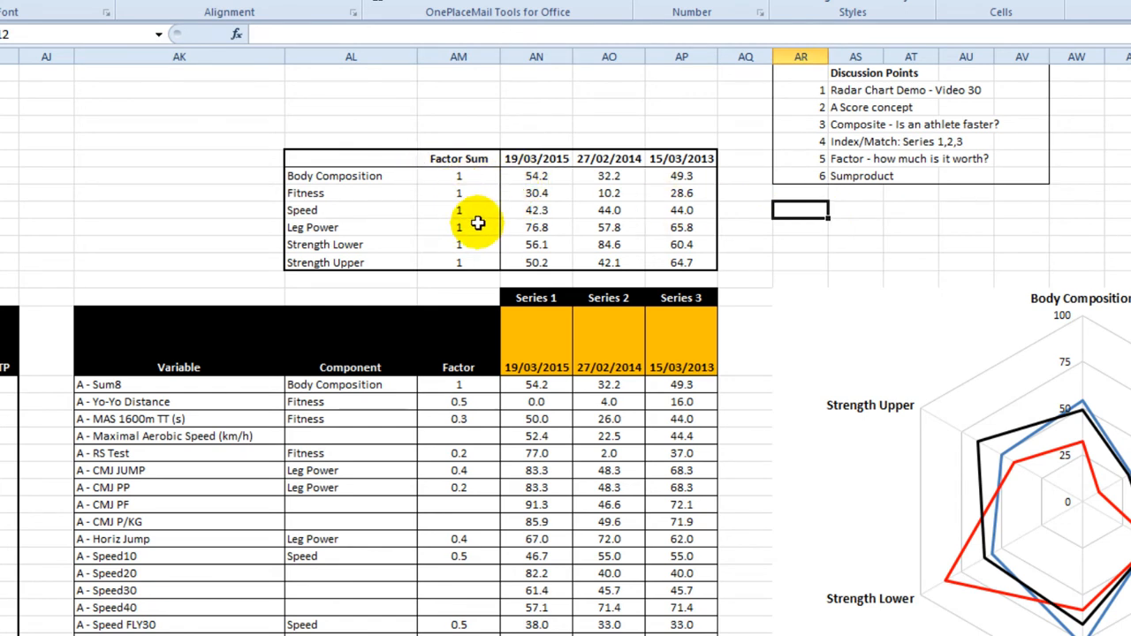
pyautogui.moveTo(491, 420)
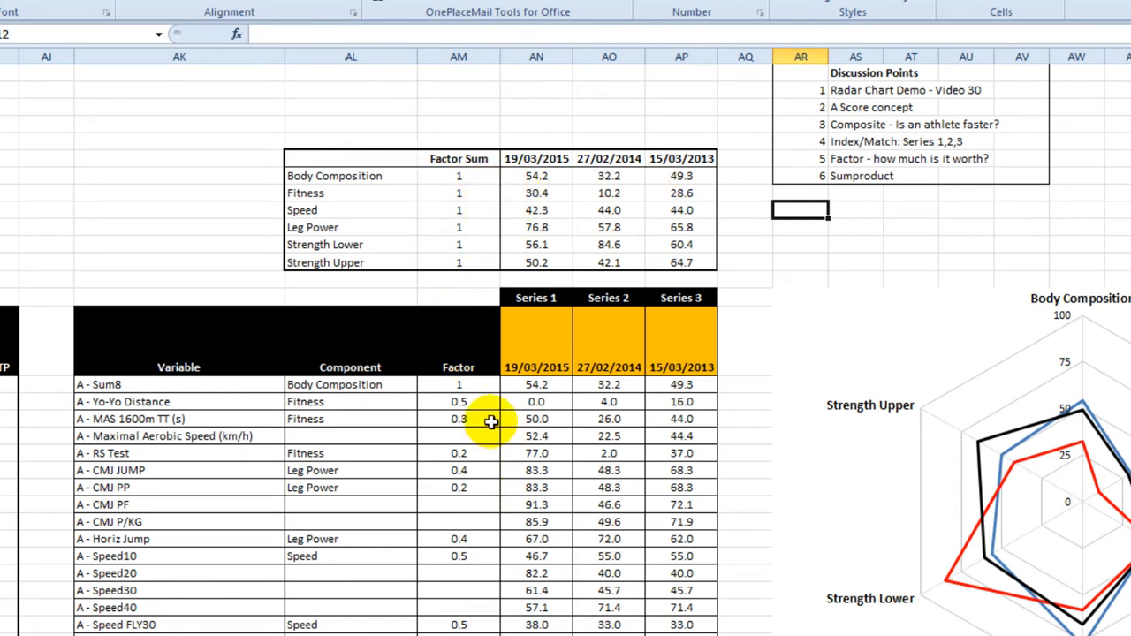
pyautogui.click(458, 401)
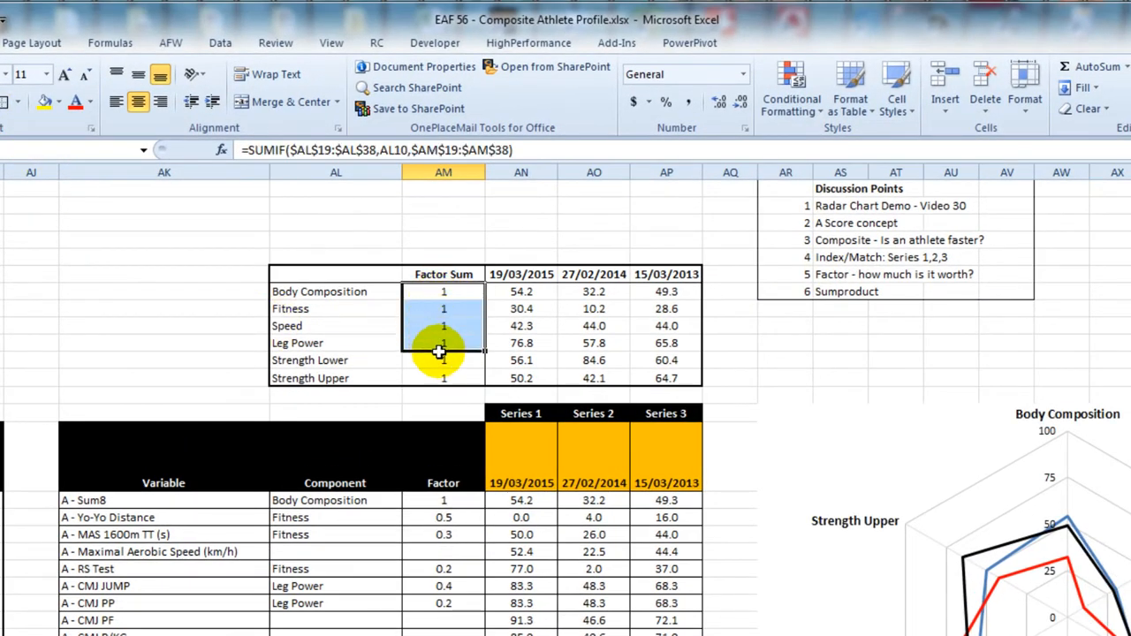
pyautogui.click(790, 88)
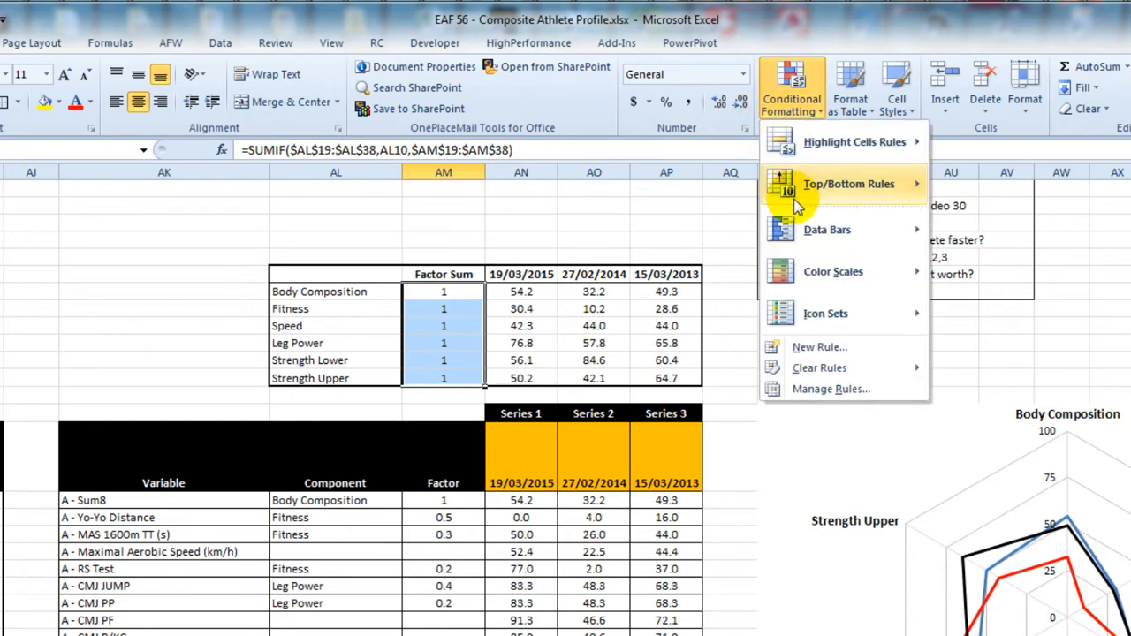
pyautogui.click(831, 389)
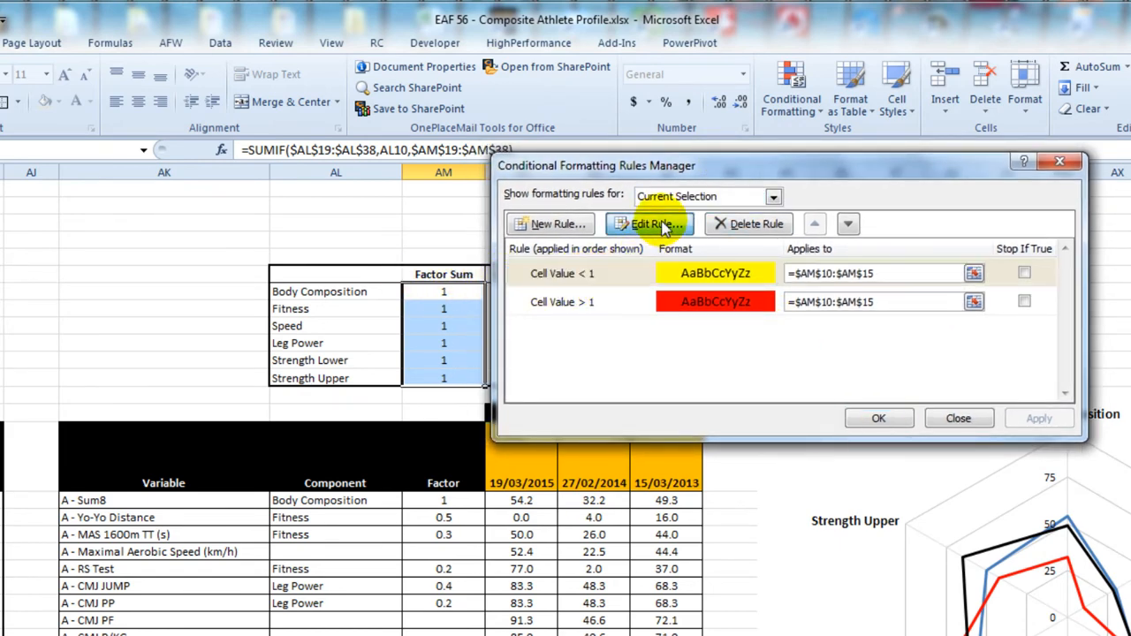
pyautogui.click(651, 223)
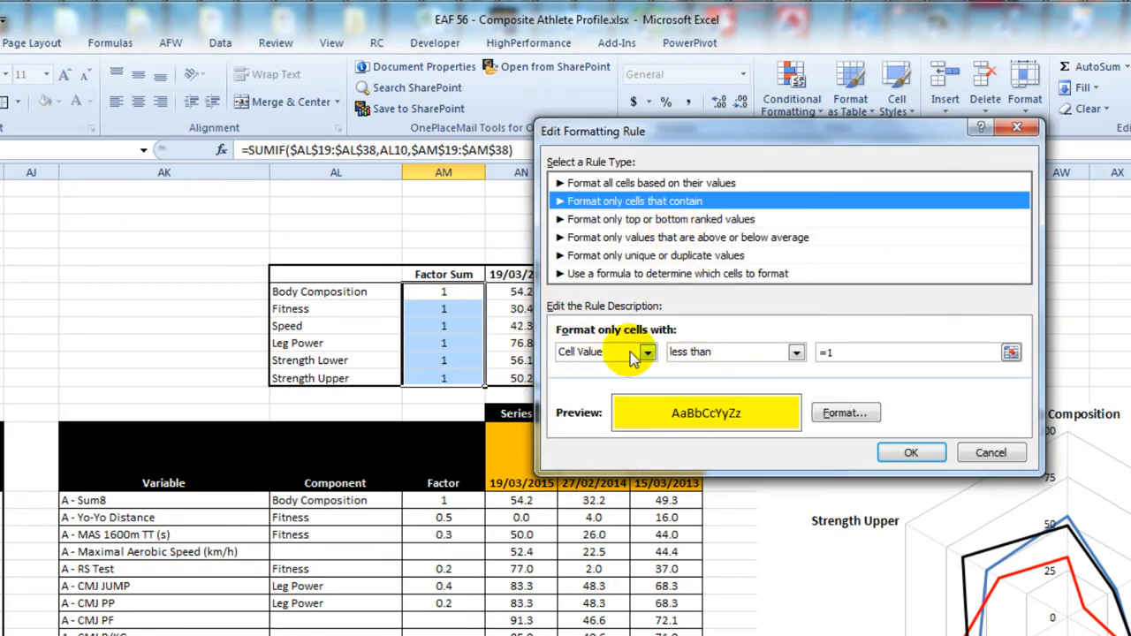
pyautogui.moveTo(805, 380)
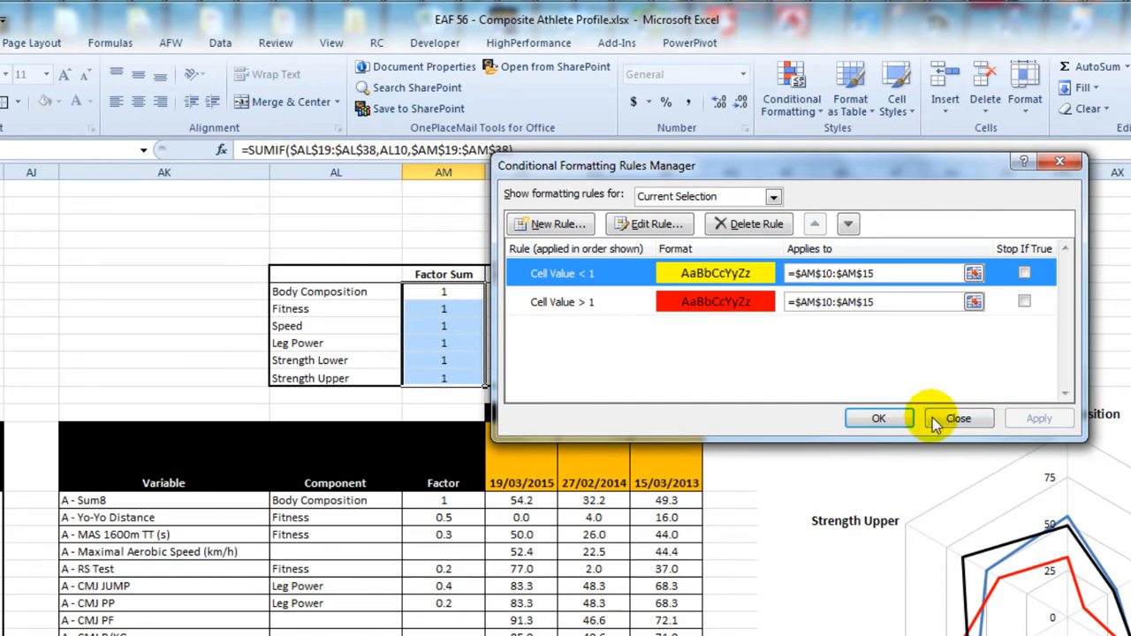
pyautogui.click(958, 417)
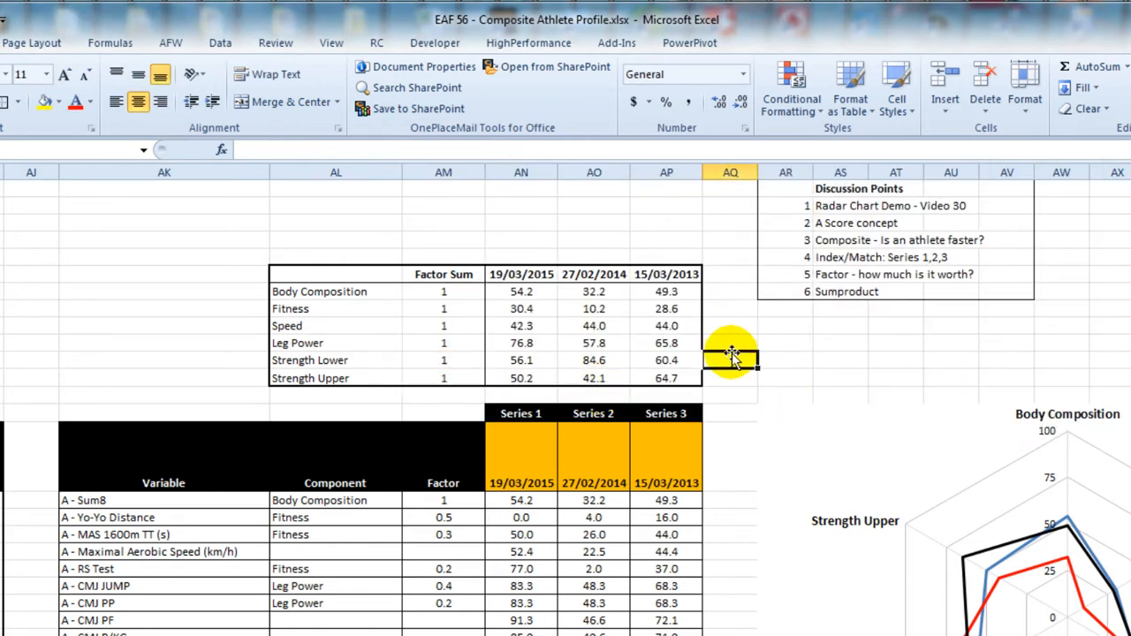
pyautogui.scroll(-3)
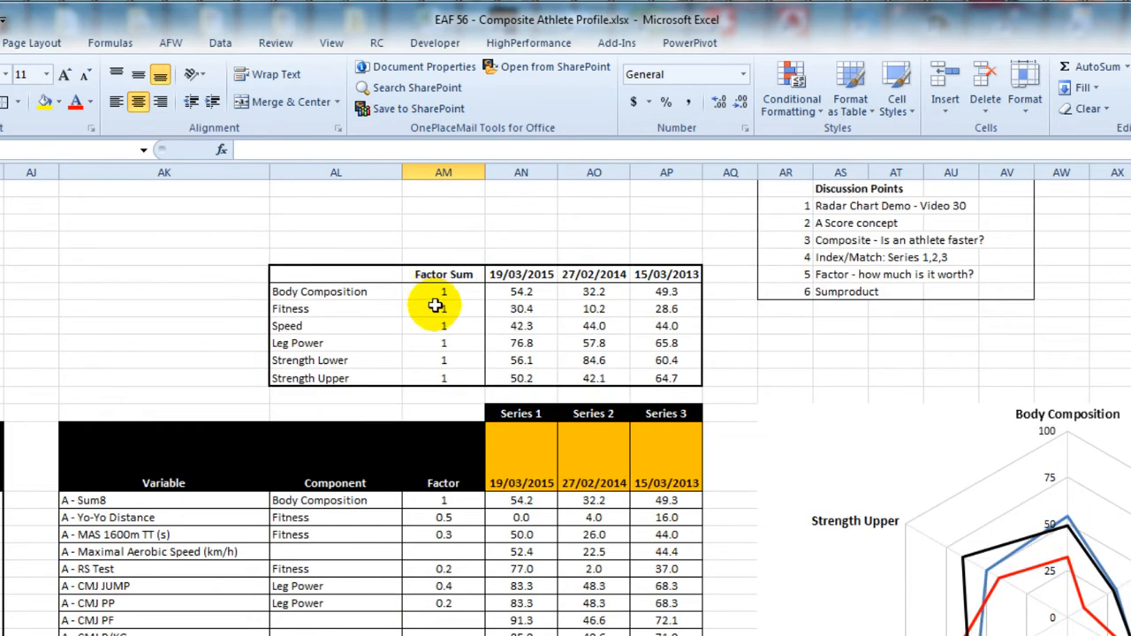
pyautogui.moveTo(463, 363)
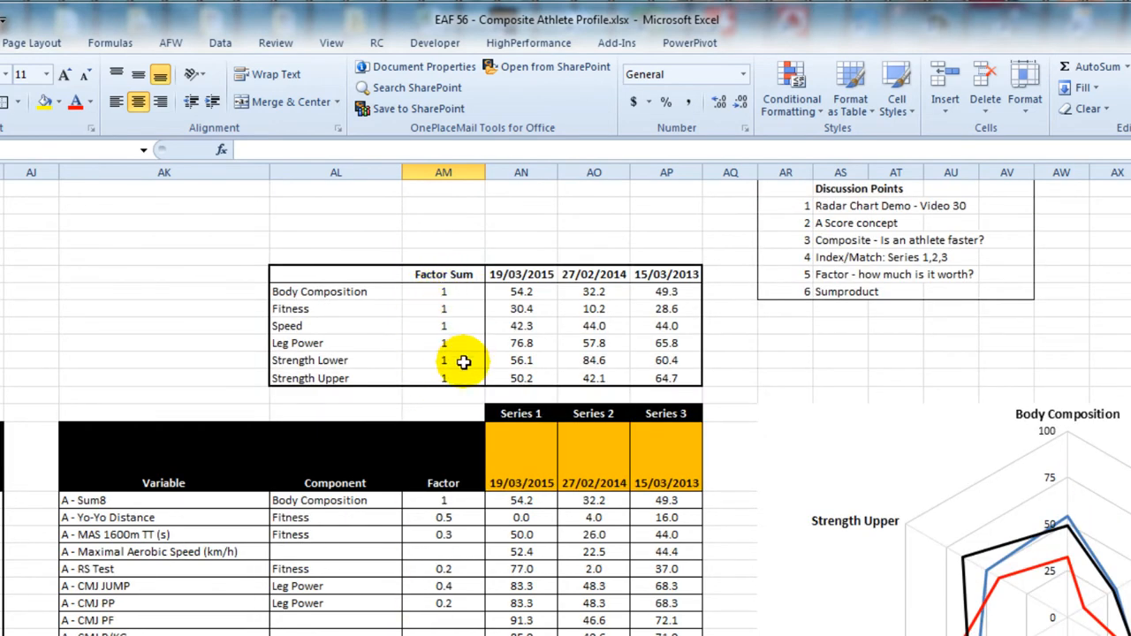
pyautogui.moveTo(463, 365)
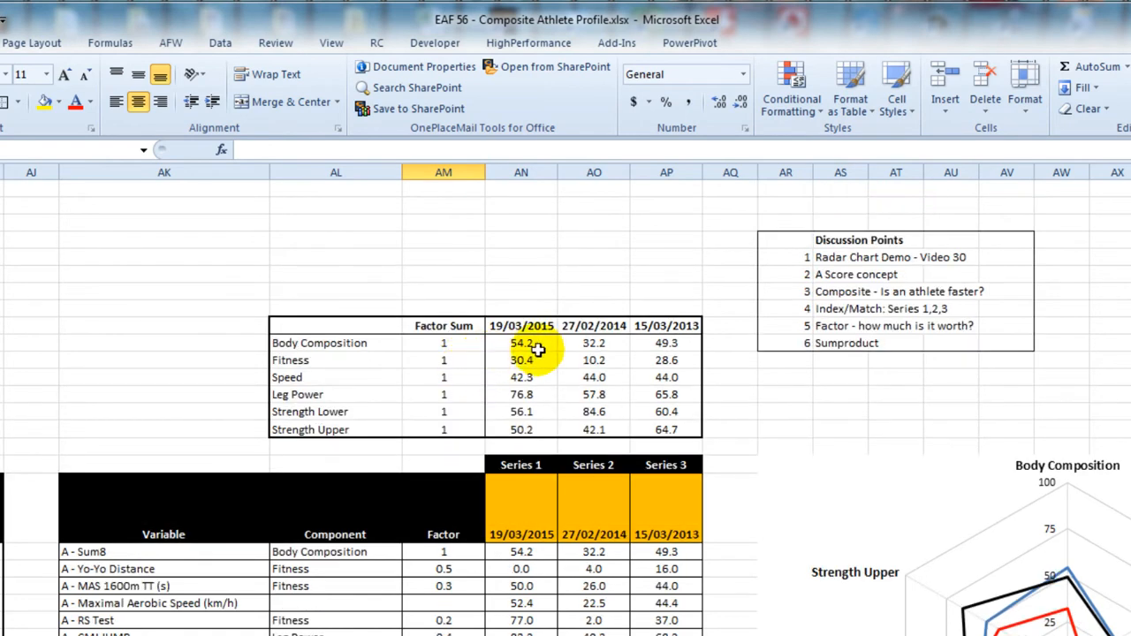
pyautogui.click(520, 342)
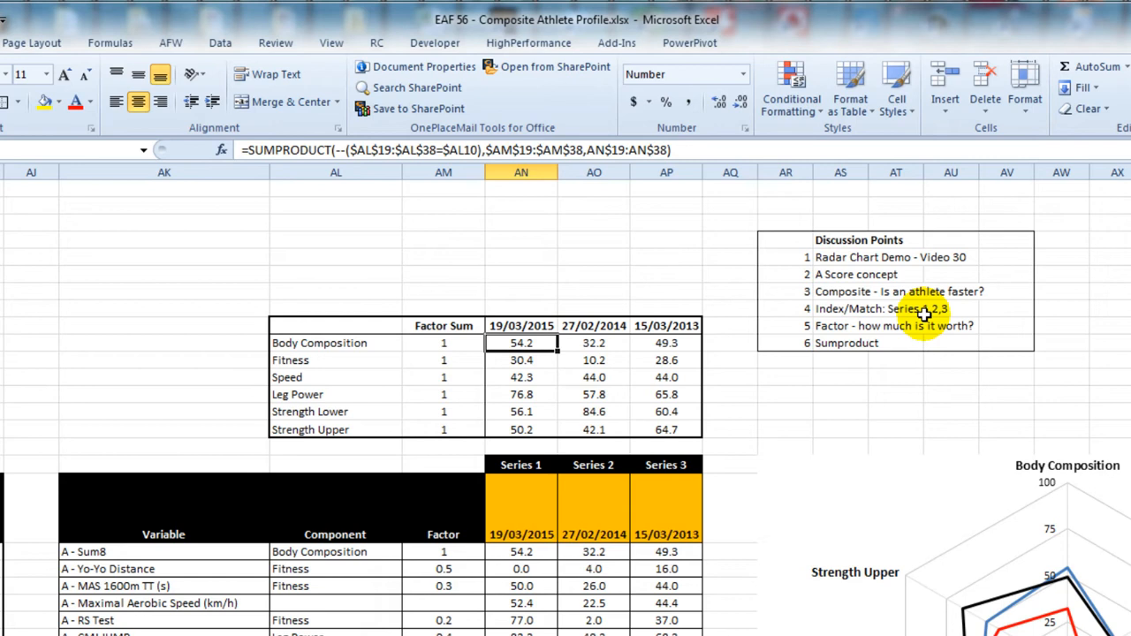
pyautogui.moveTo(657, 9)
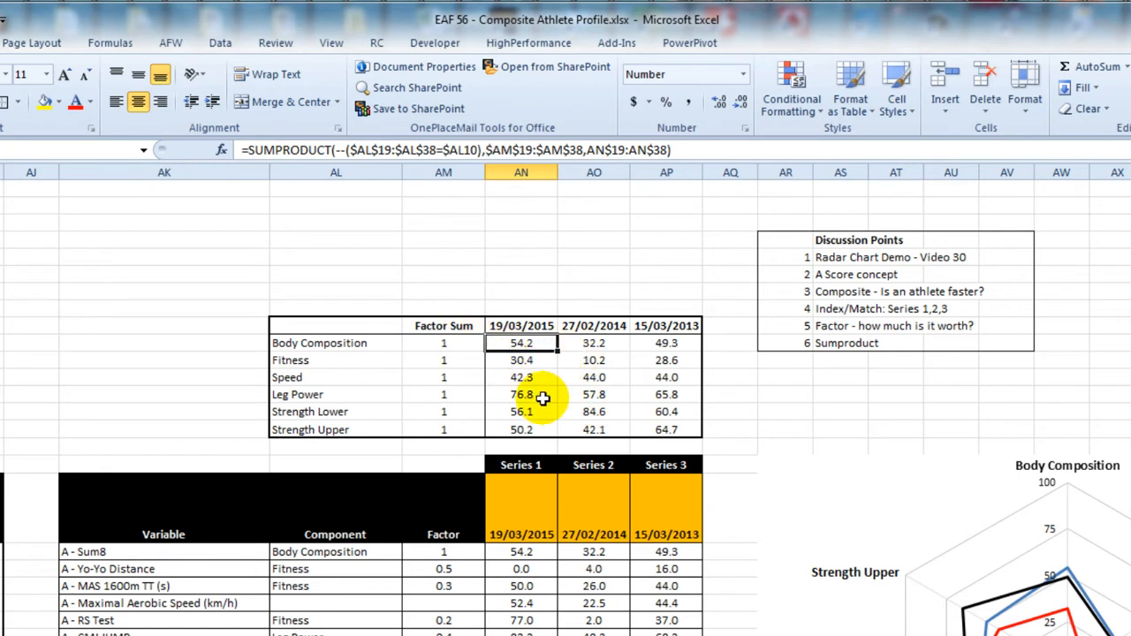
pyautogui.click(520, 361)
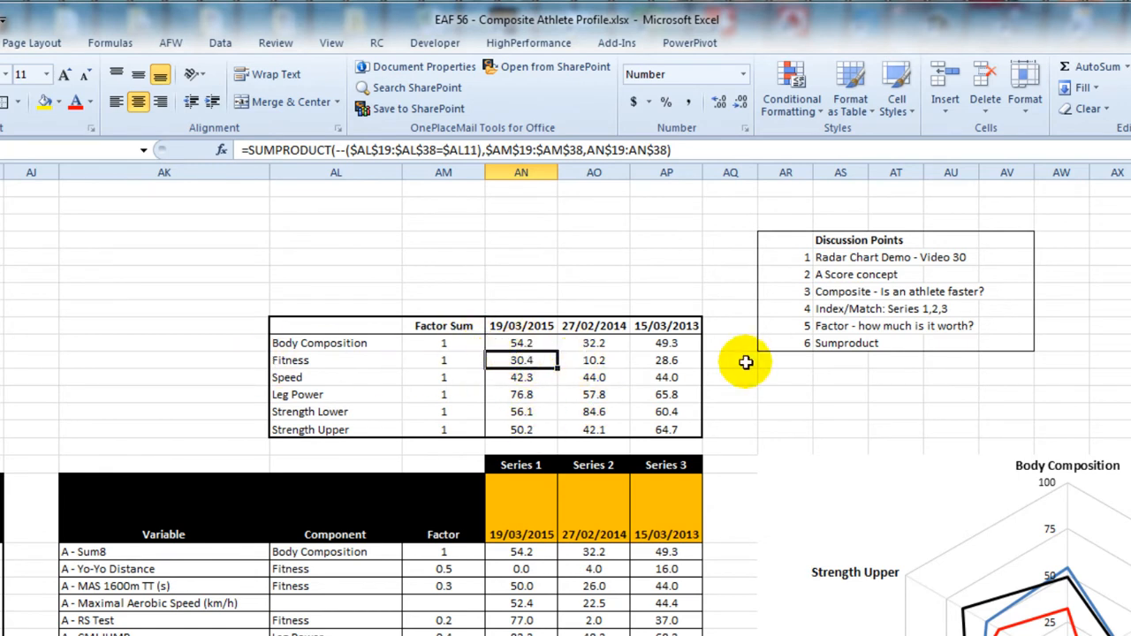
pyautogui.moveTo(716, 605)
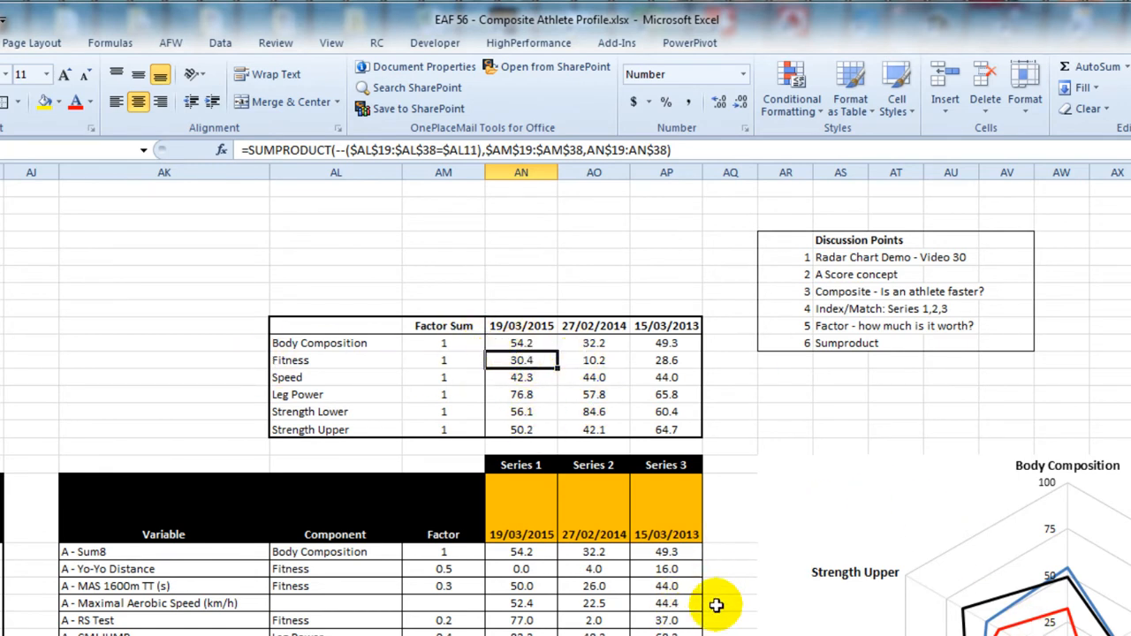
pyautogui.moveTo(734, 601)
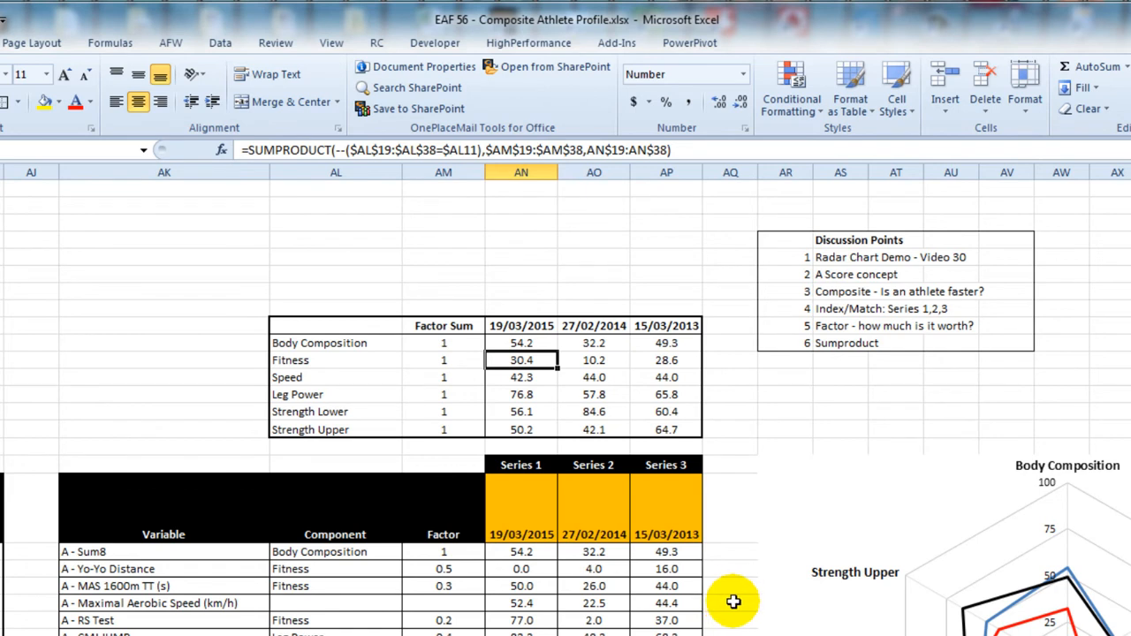
pyautogui.moveTo(594, 403)
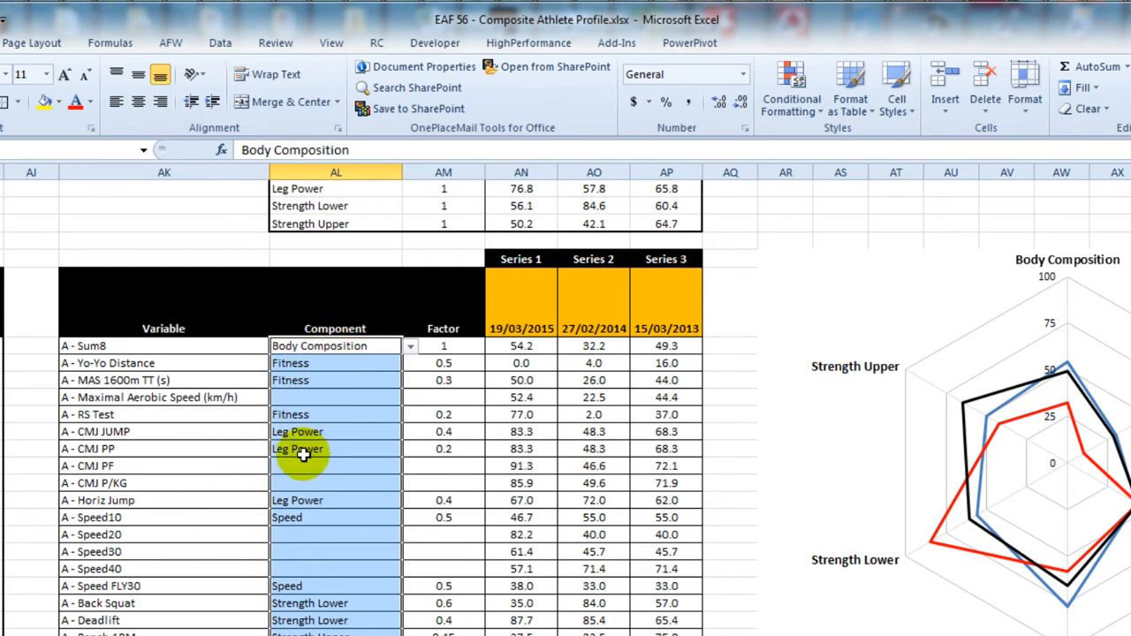
pyautogui.moveTo(325, 382)
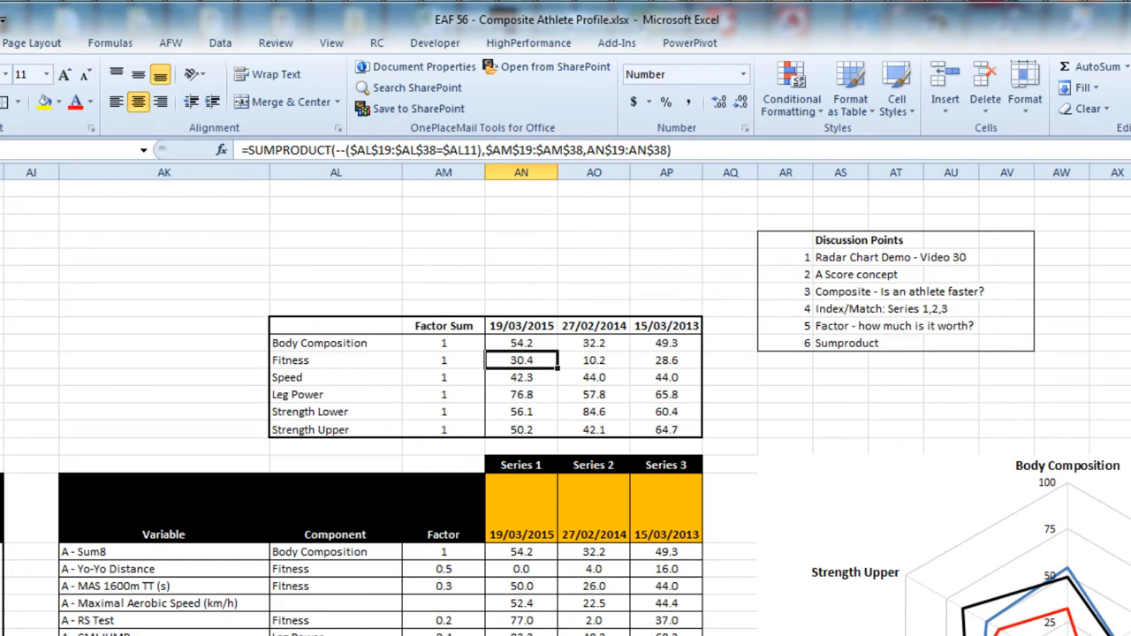
pyautogui.click(442, 256)
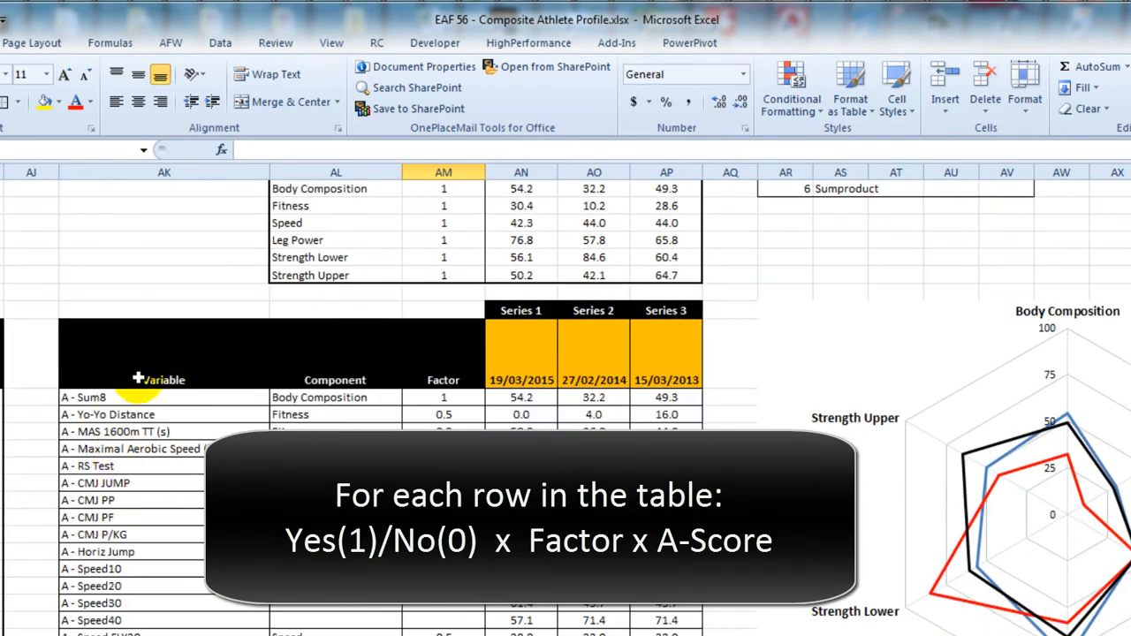
# Enter scratch flags 0 and 1 in AM with A-score 50 and factor 0.5 beside the 1.
pyautogui.click(163, 396)
pyautogui.write('0')
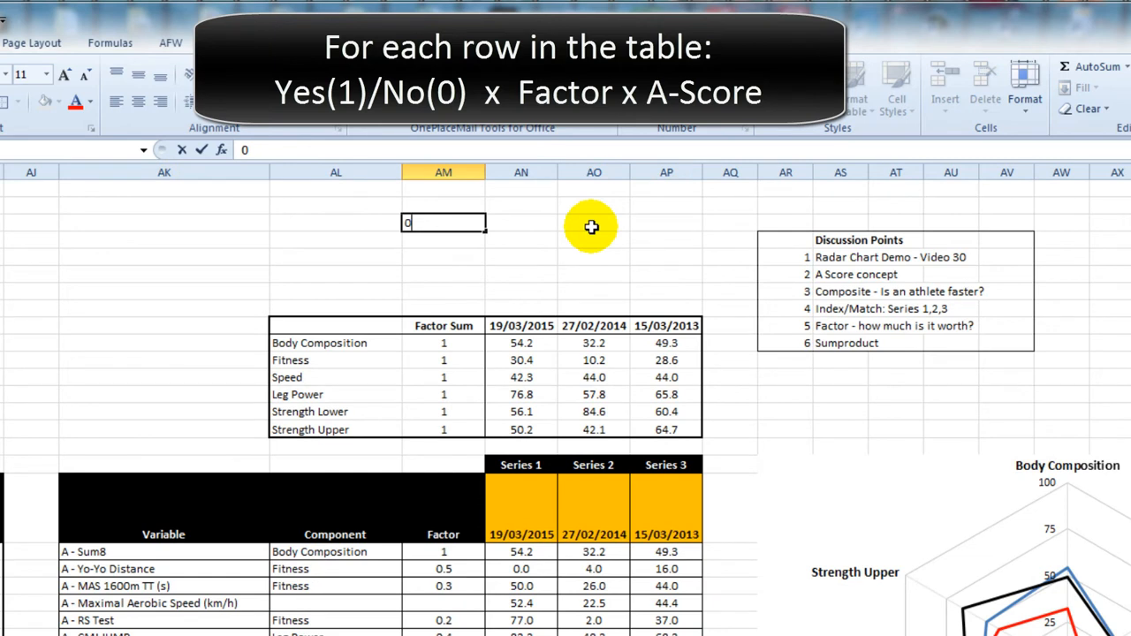
pyautogui.press('enter')
pyautogui.write('1')
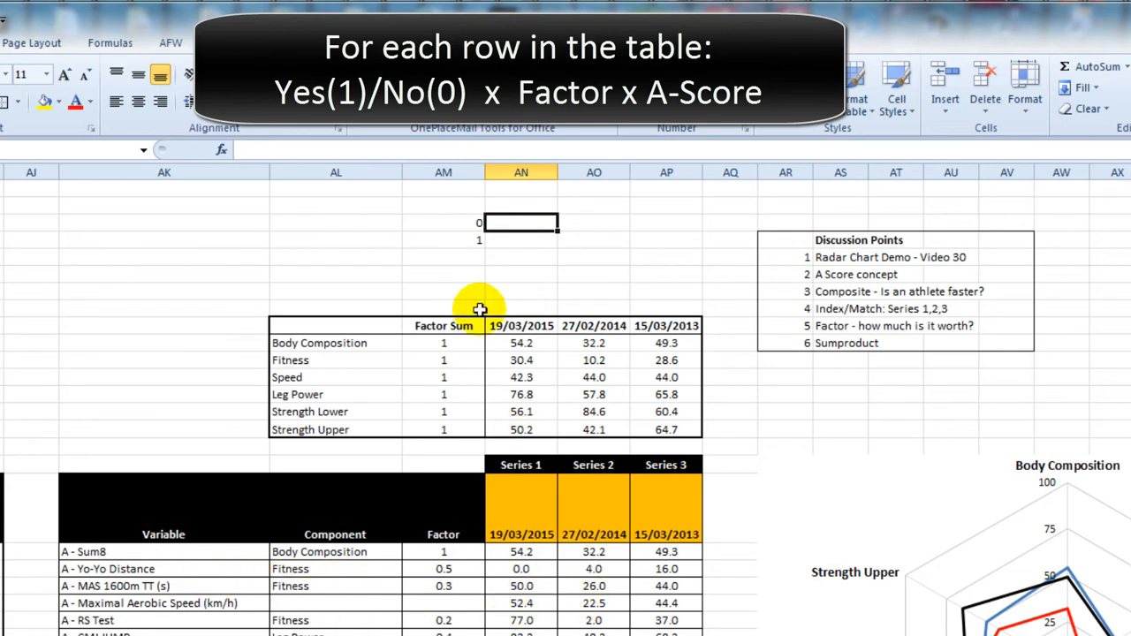
pyautogui.write('5')
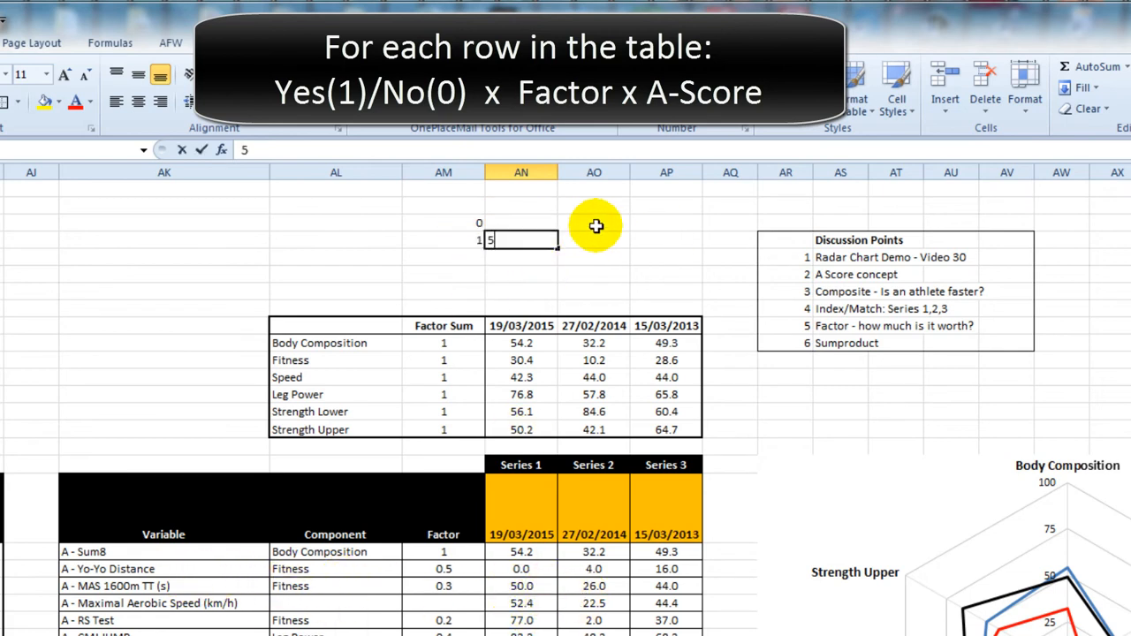
pyautogui.write('0')
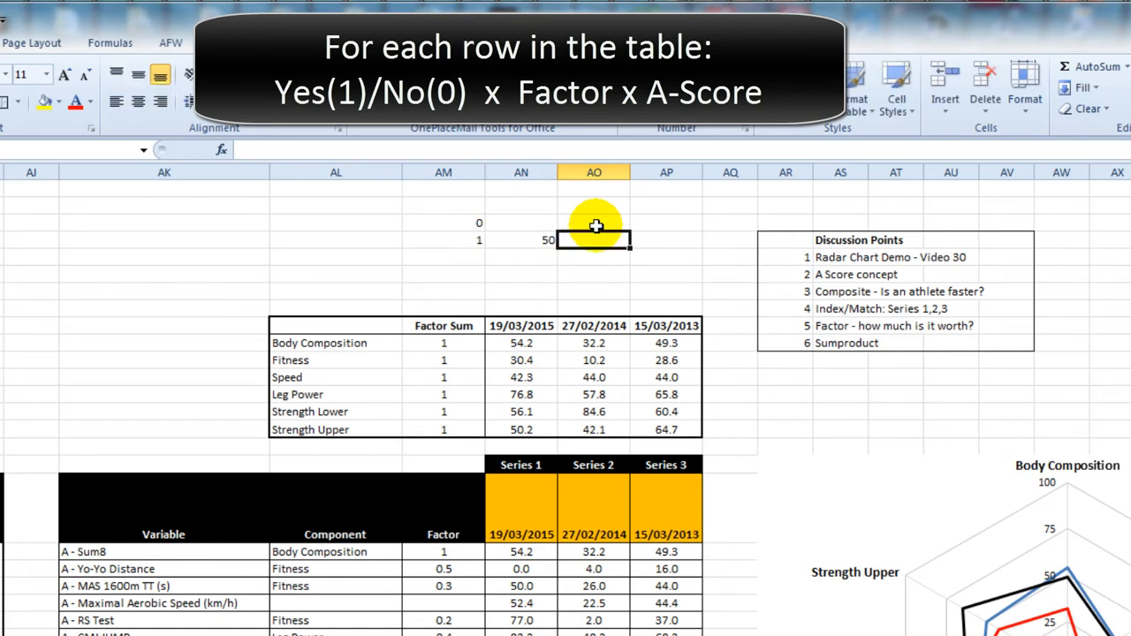
pyautogui.moveTo(457, 587)
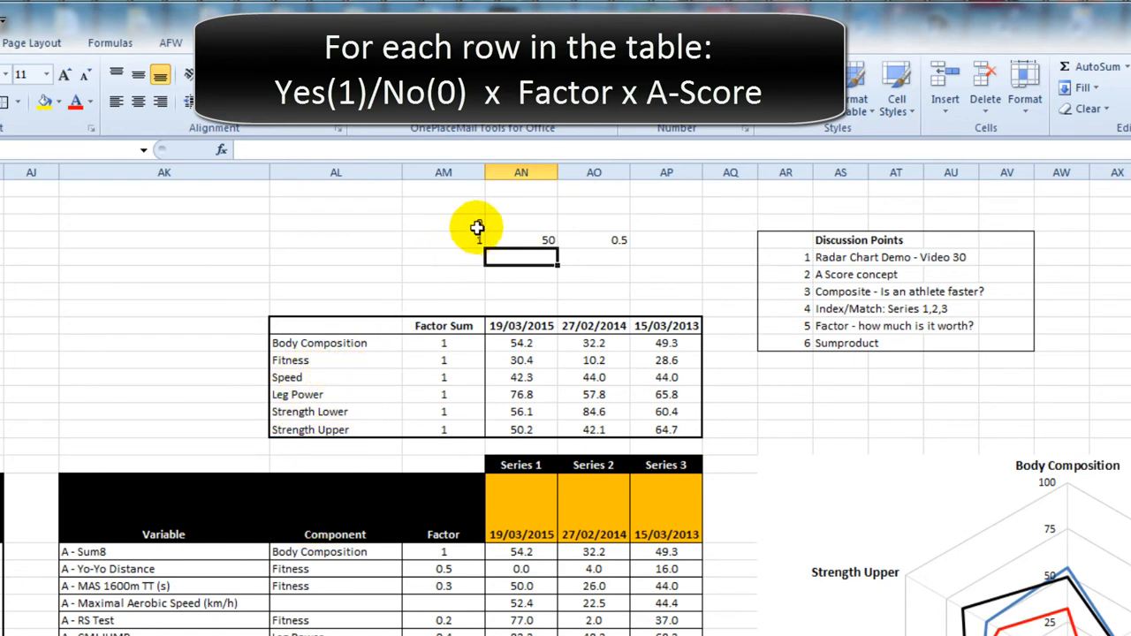
pyautogui.moveTo(640, 240)
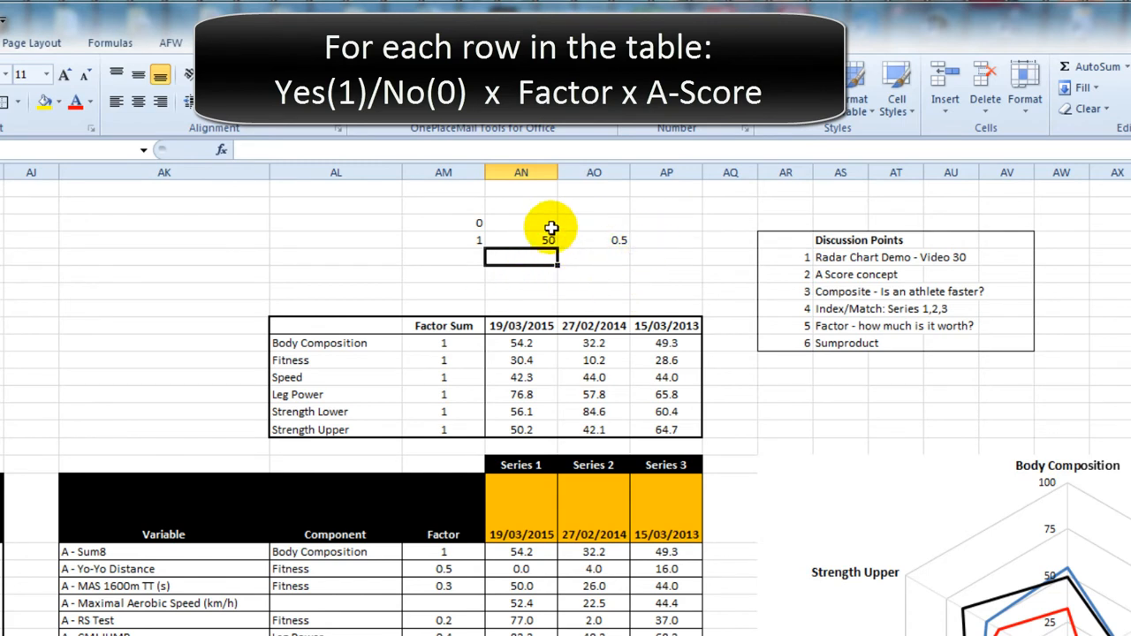
pyautogui.moveTo(555, 350)
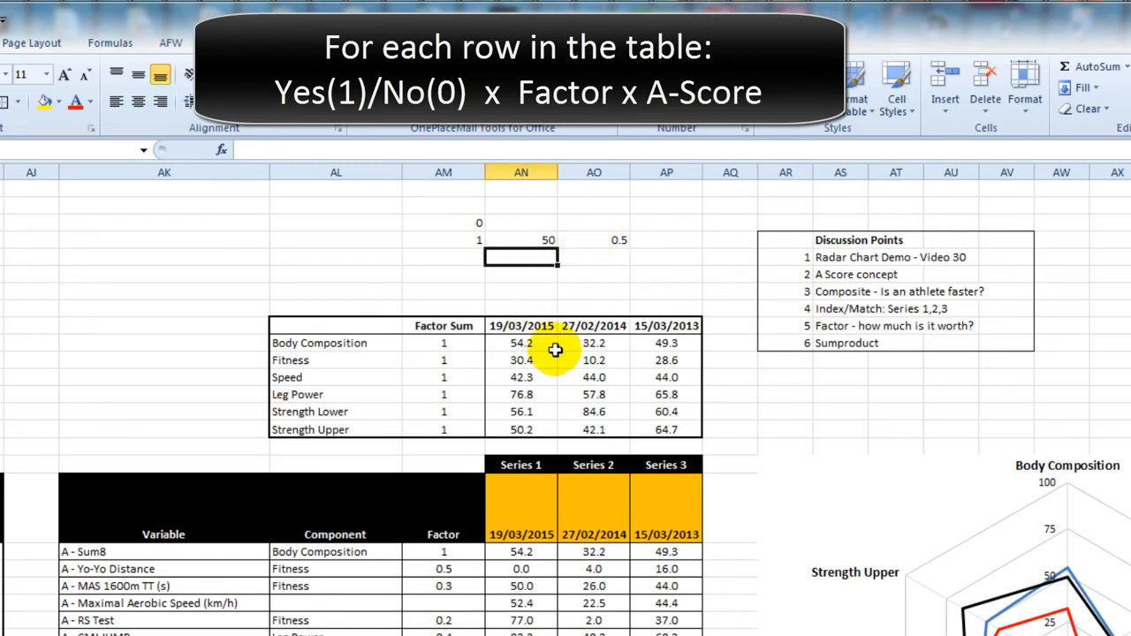
pyautogui.click(520, 361)
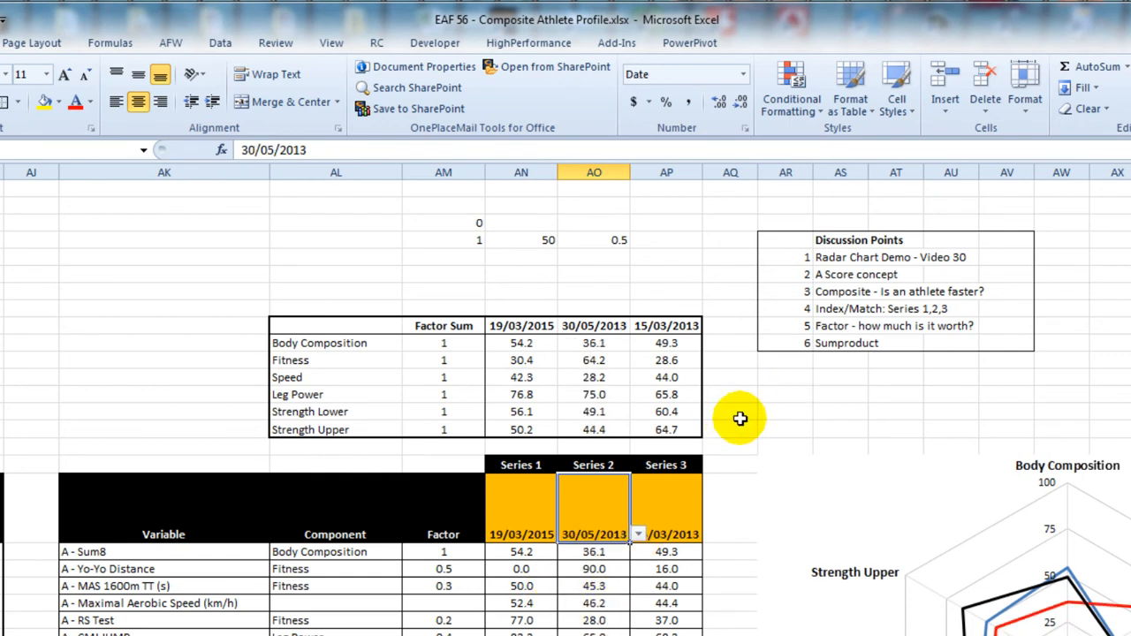
pyautogui.scroll(-3)
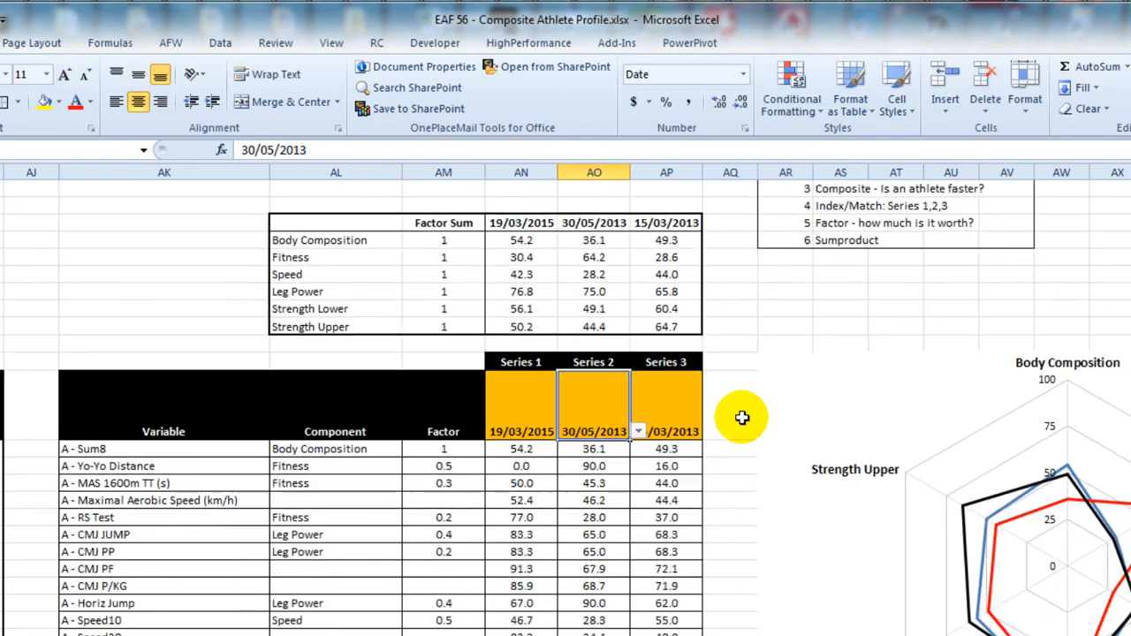
pyautogui.moveTo(990, 495)
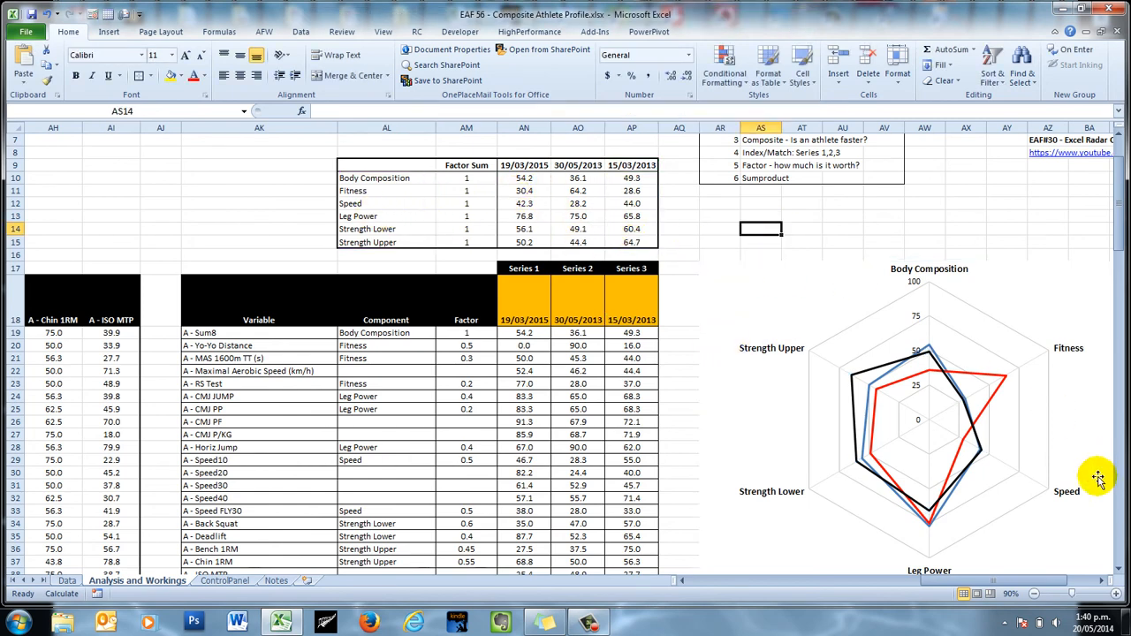
pyautogui.hscroll(3)
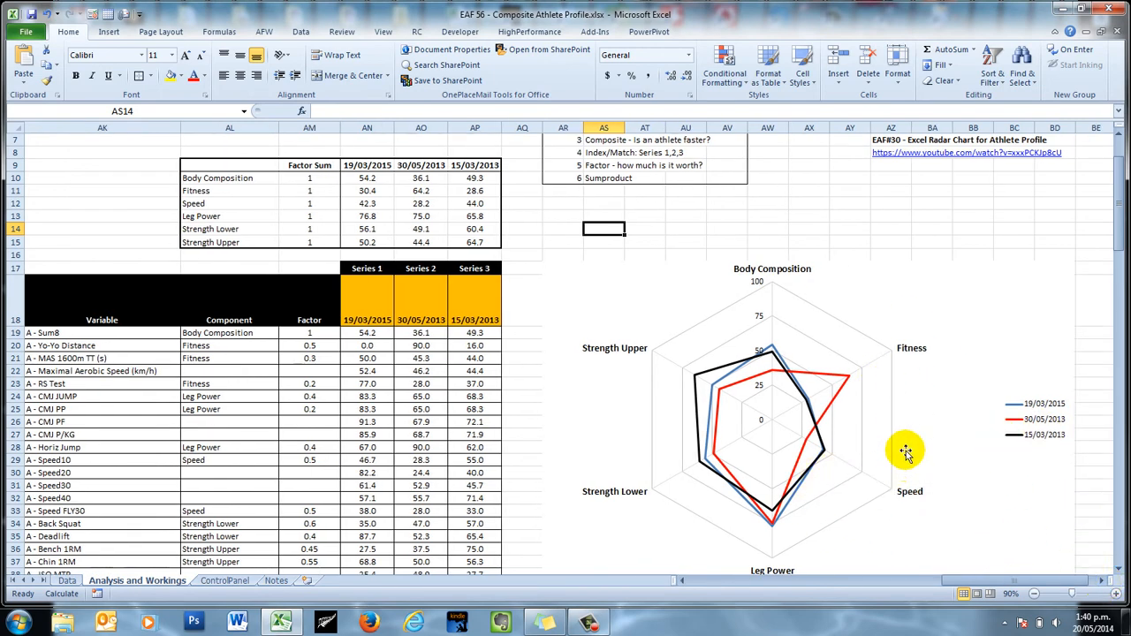
pyautogui.moveTo(910, 451)
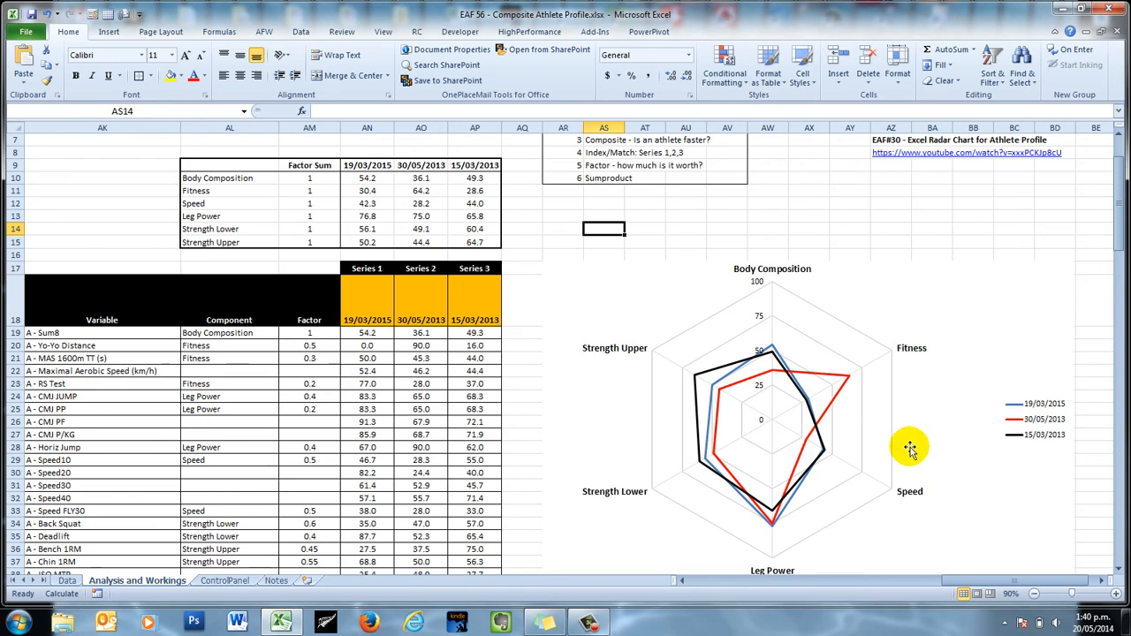
pyautogui.moveTo(910, 449)
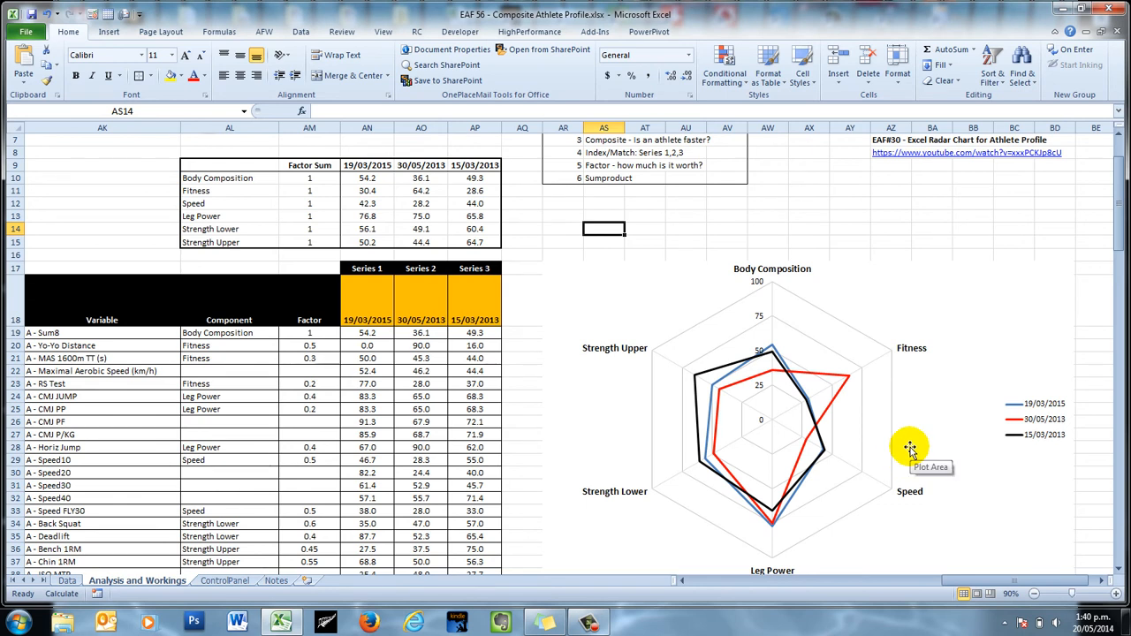
pyautogui.moveTo(918, 348)
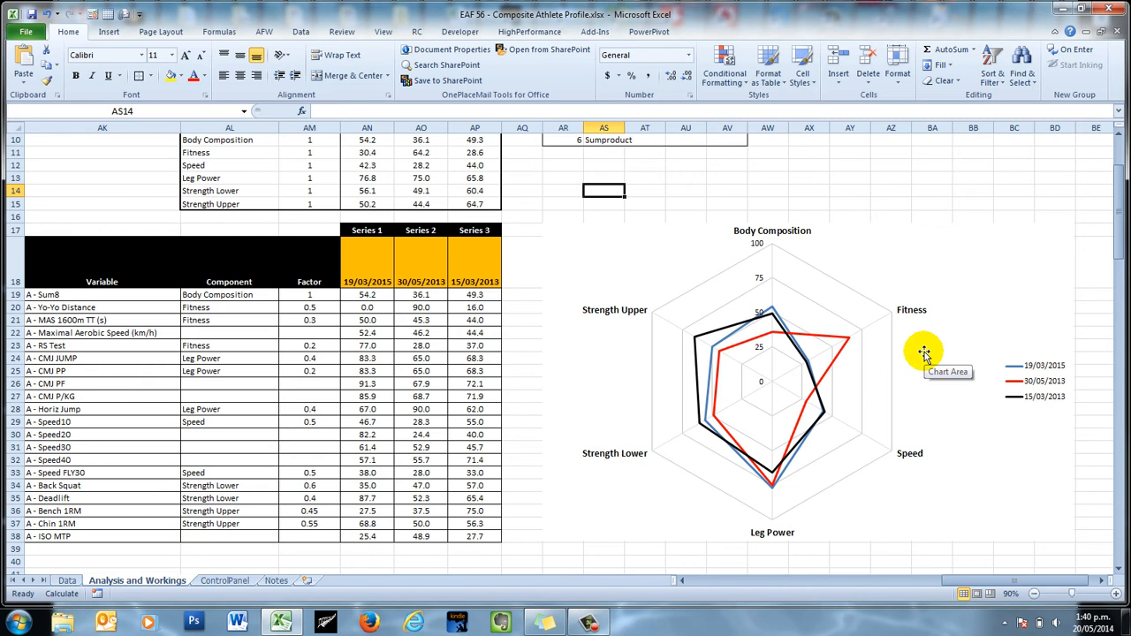
pyautogui.moveTo(845, 365)
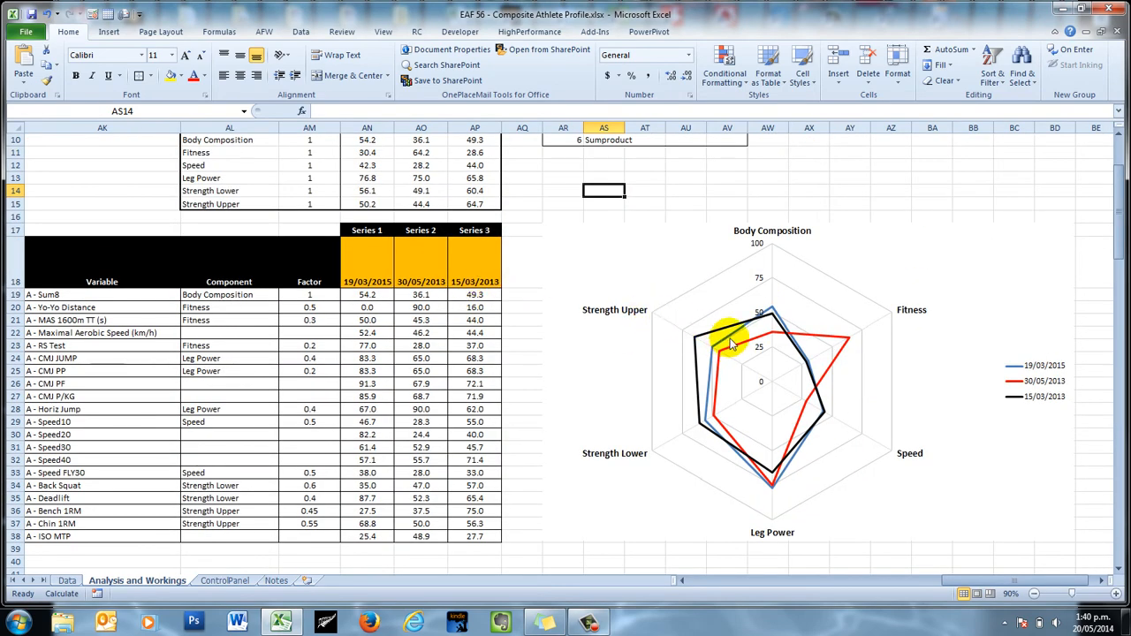
pyautogui.moveTo(721, 339)
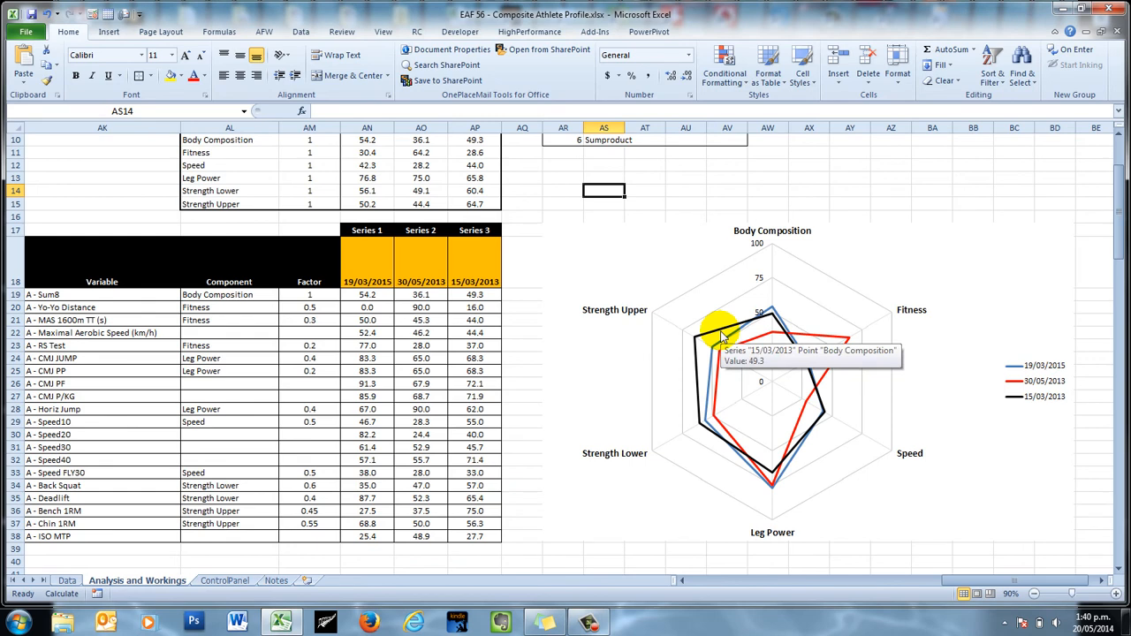
pyautogui.moveTo(743, 350)
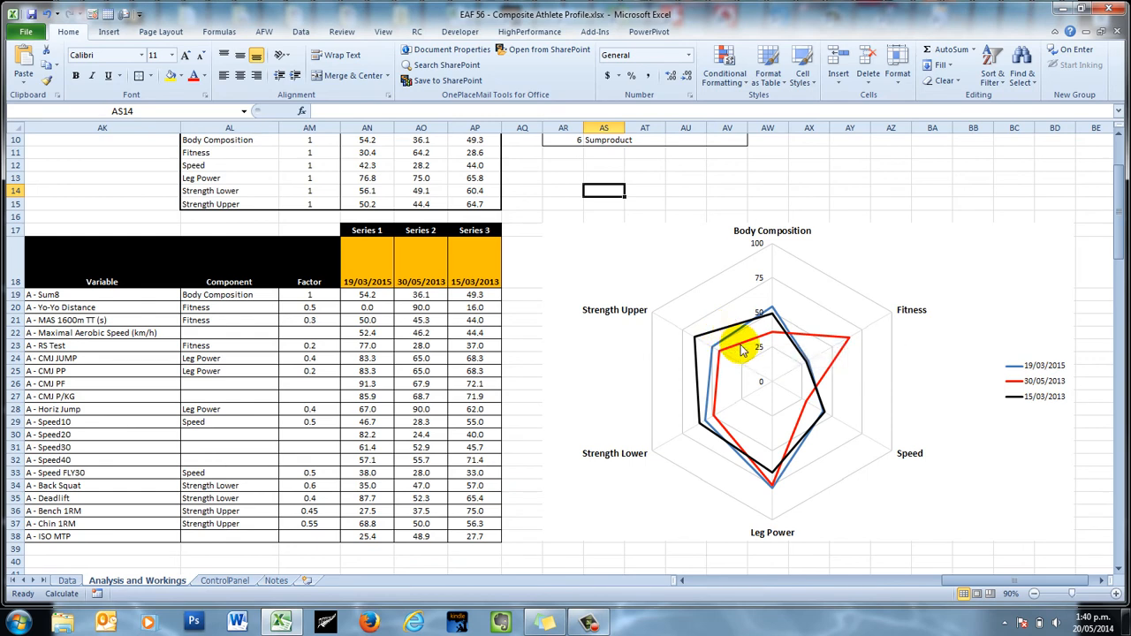
# Restyle the 30/05/2013 series as a thin grey dashed line.
pyautogui.rightClick(742, 350)
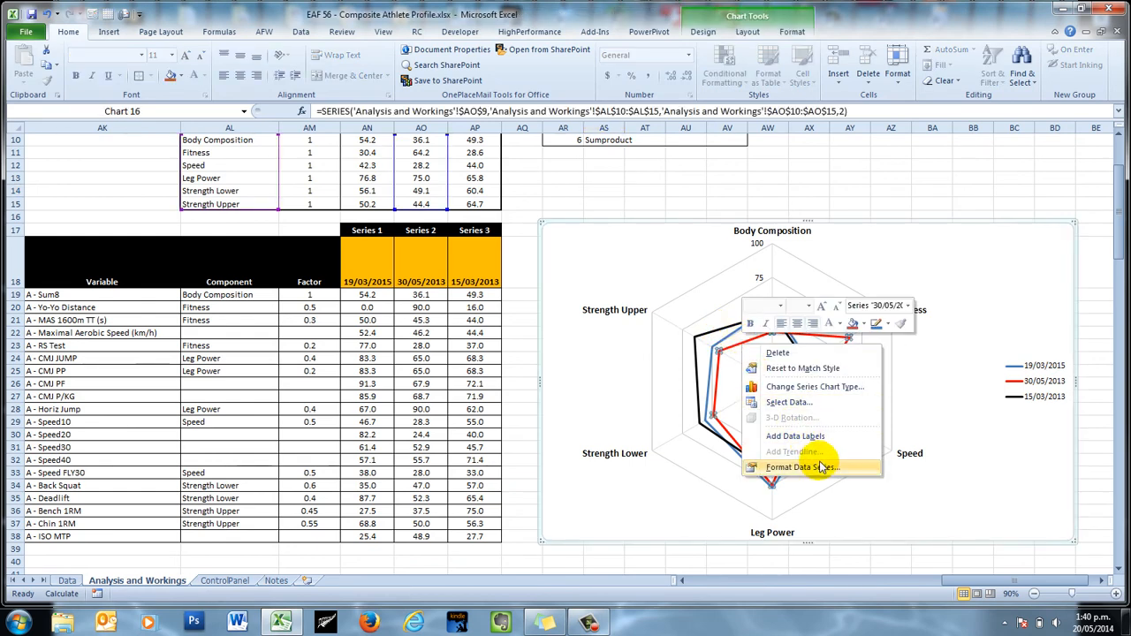
pyautogui.click(799, 467)
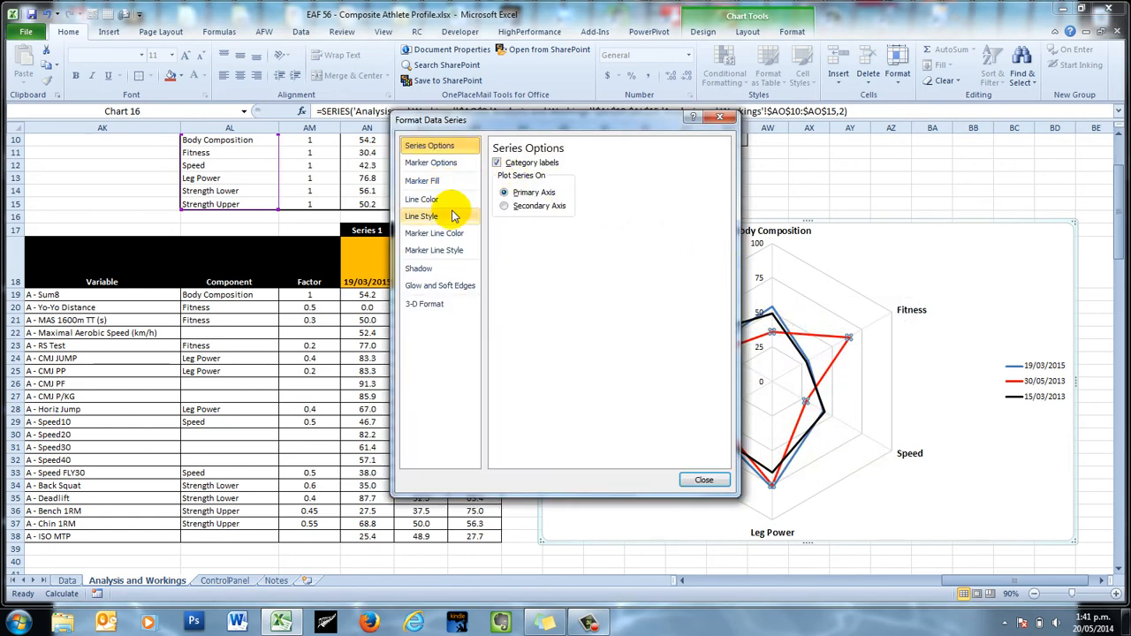
pyautogui.click(421, 216)
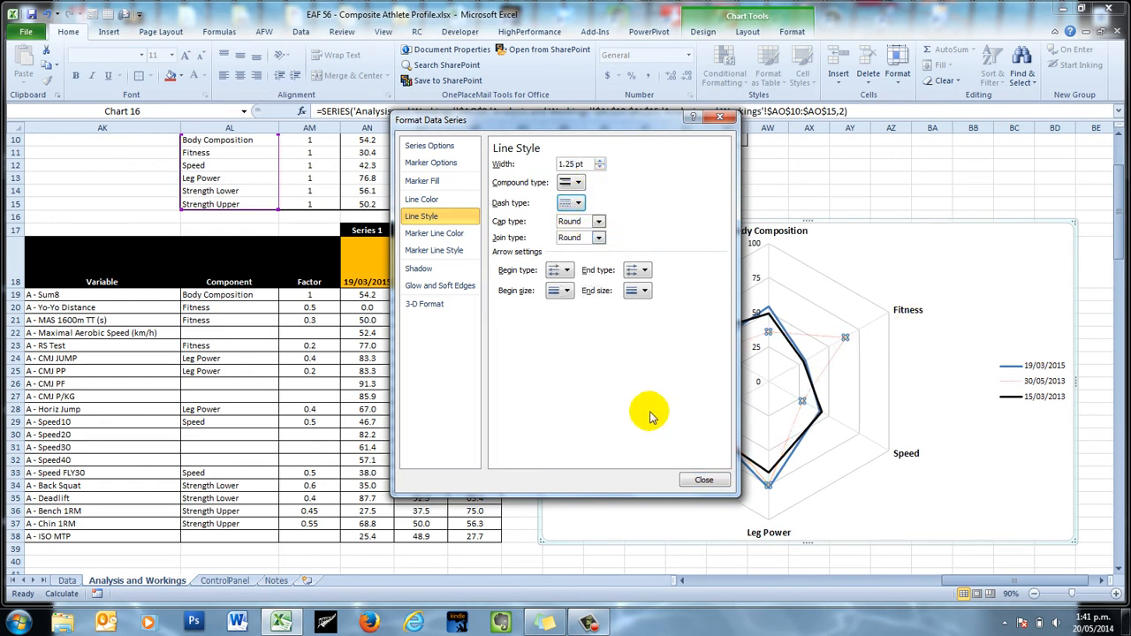
pyautogui.click(704, 479)
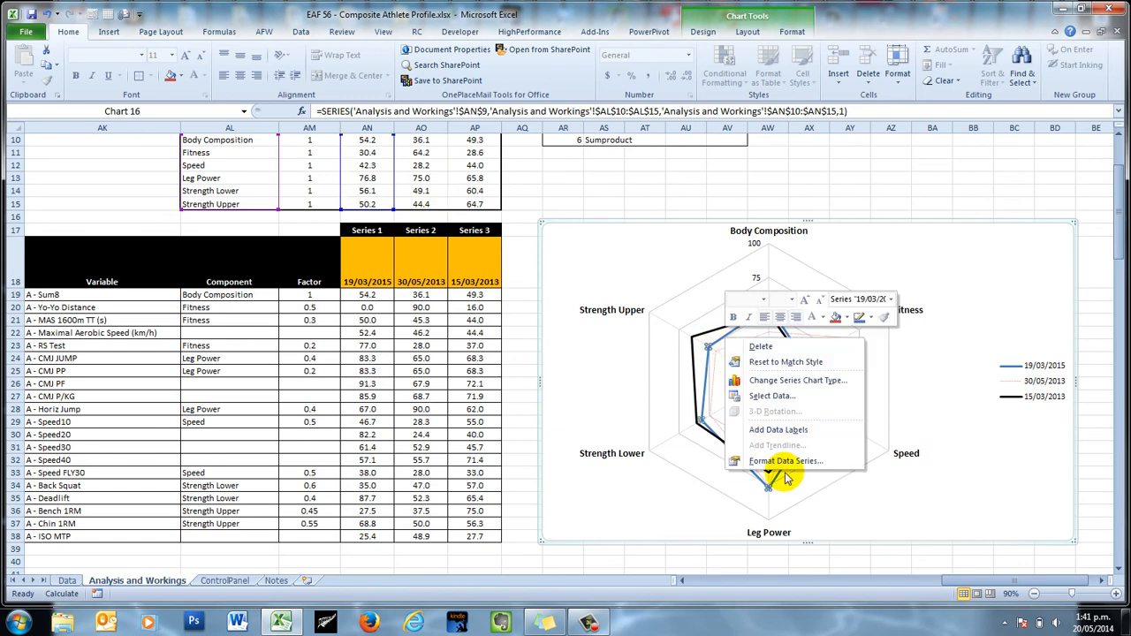
# Restyle the 19/03/2015 series with grey dashes and a thinner line width.
pyautogui.click(785, 459)
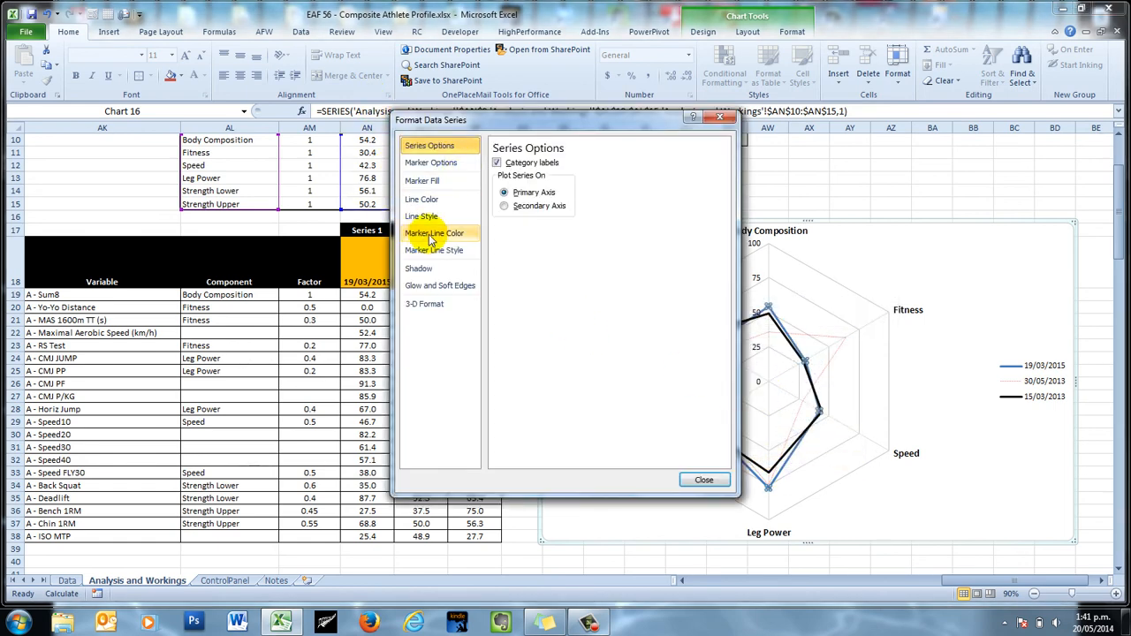
pyautogui.click(420, 215)
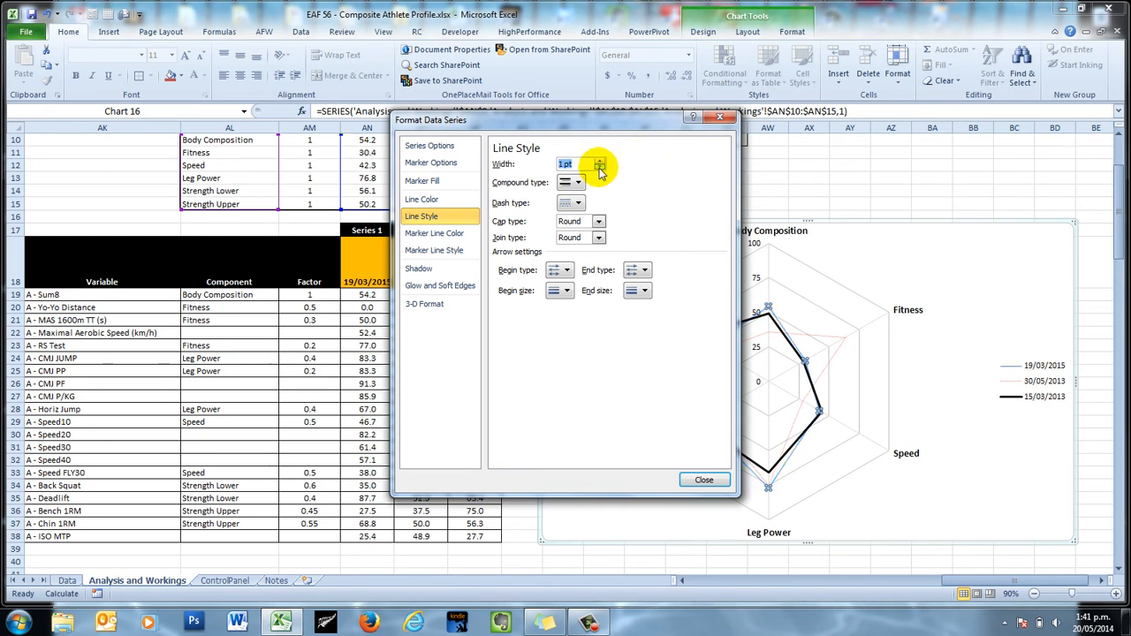
pyautogui.click(580, 204)
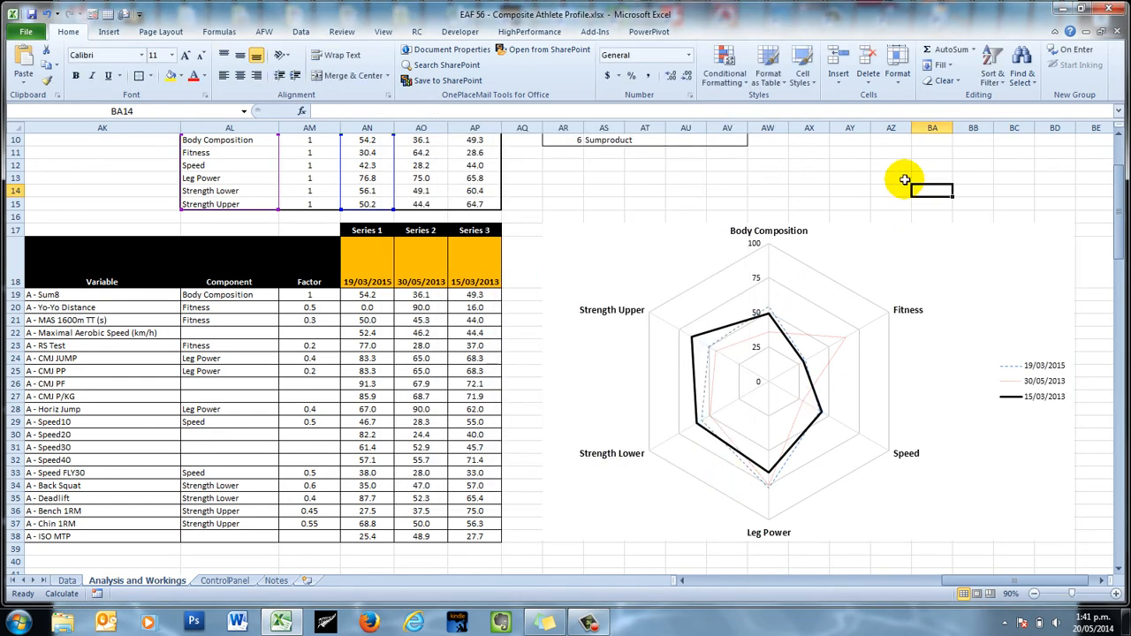
pyautogui.moveTo(884, 204)
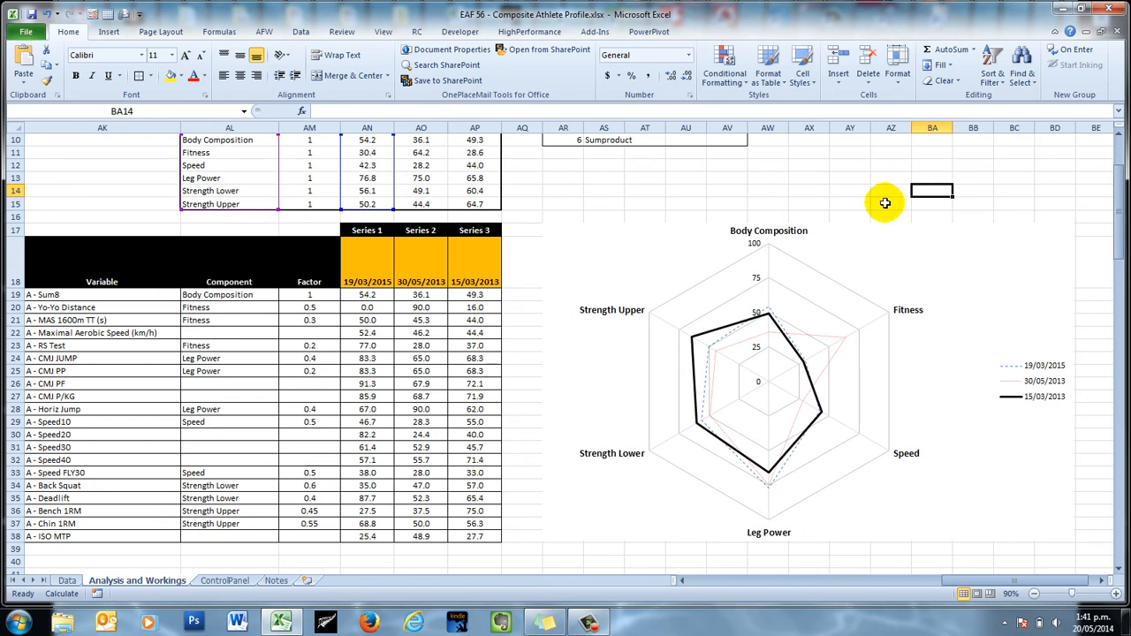
pyautogui.moveTo(887, 268)
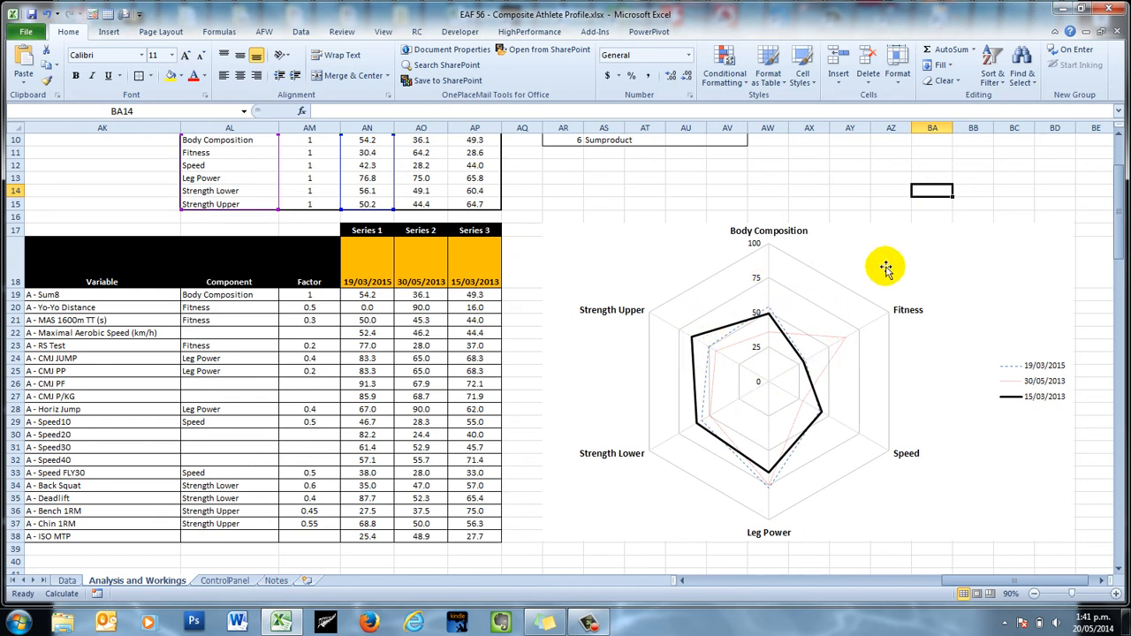
pyautogui.moveTo(887, 269)
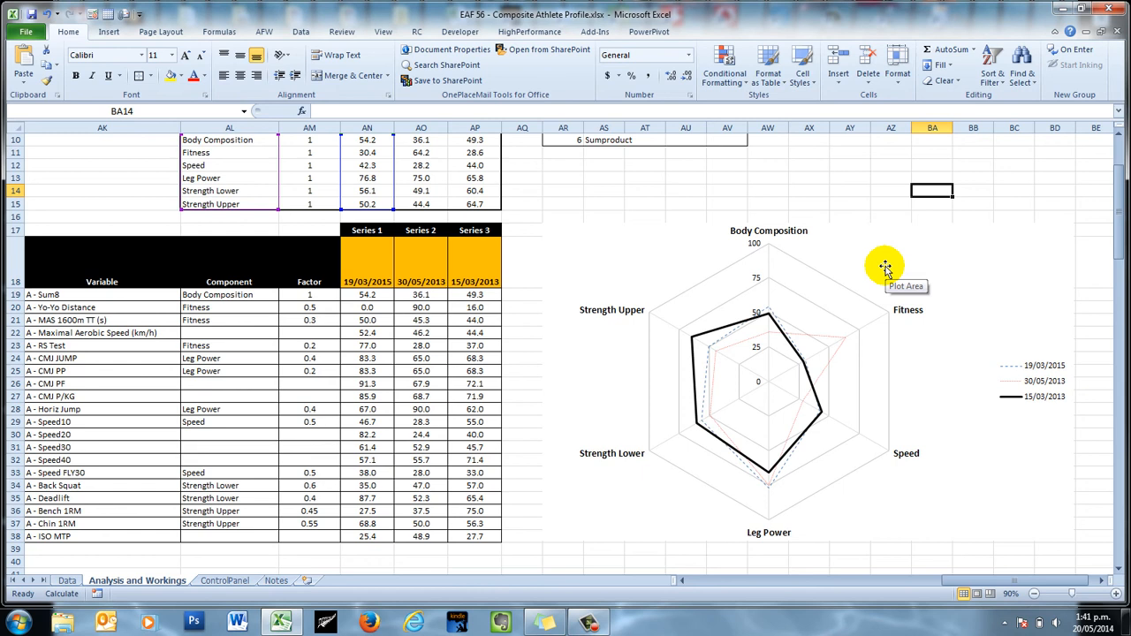
pyautogui.moveTo(792, 276)
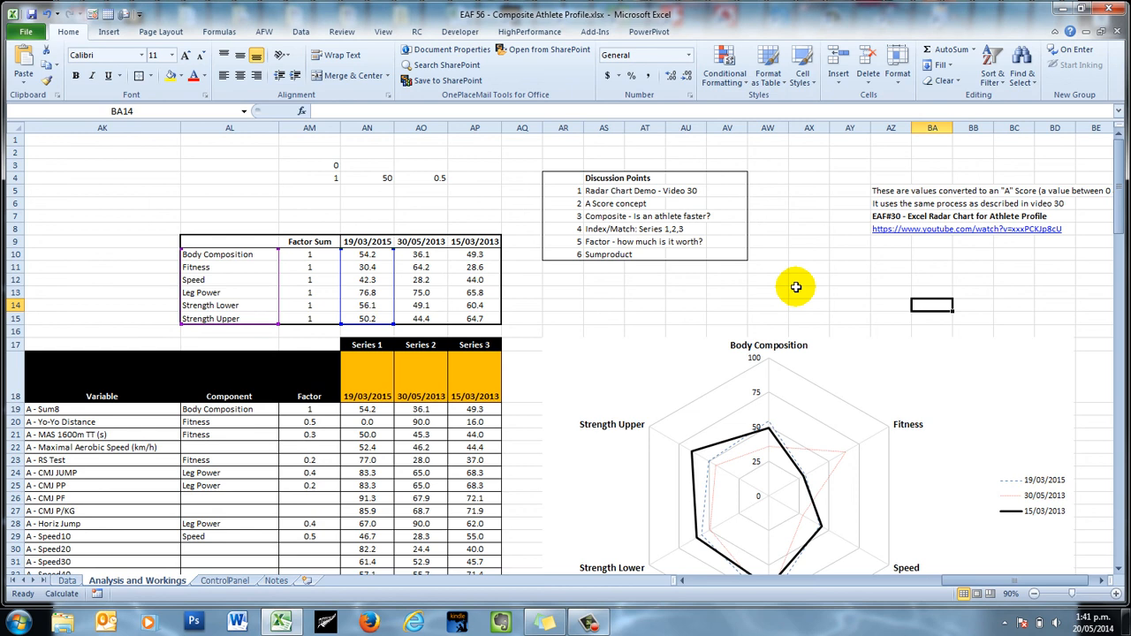
pyautogui.moveTo(642, 300)
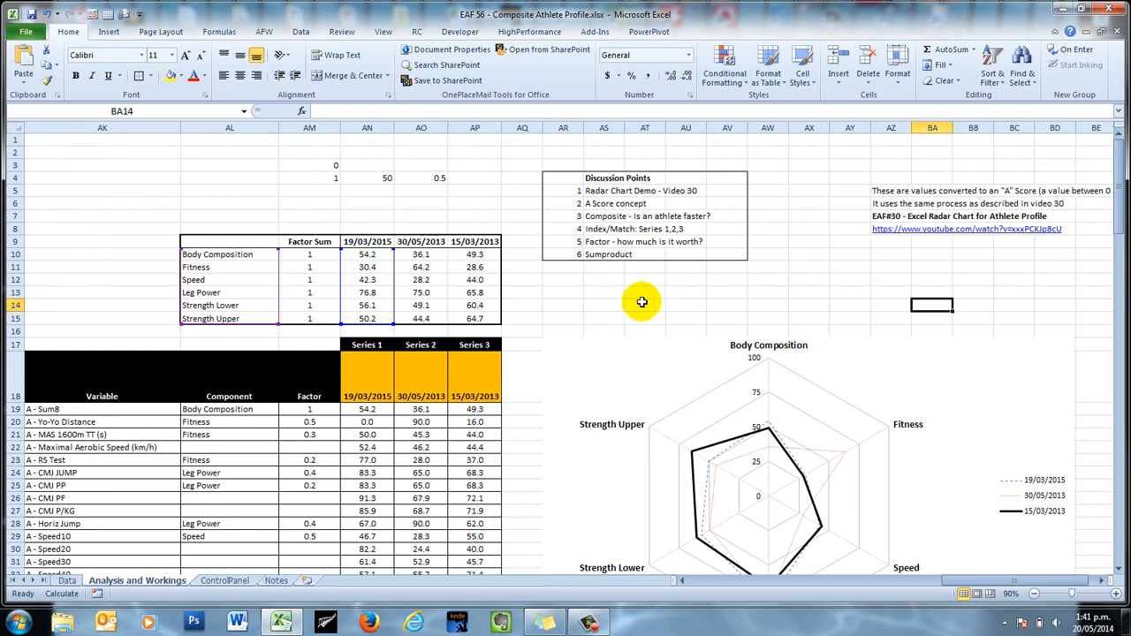
pyautogui.moveTo(619, 307)
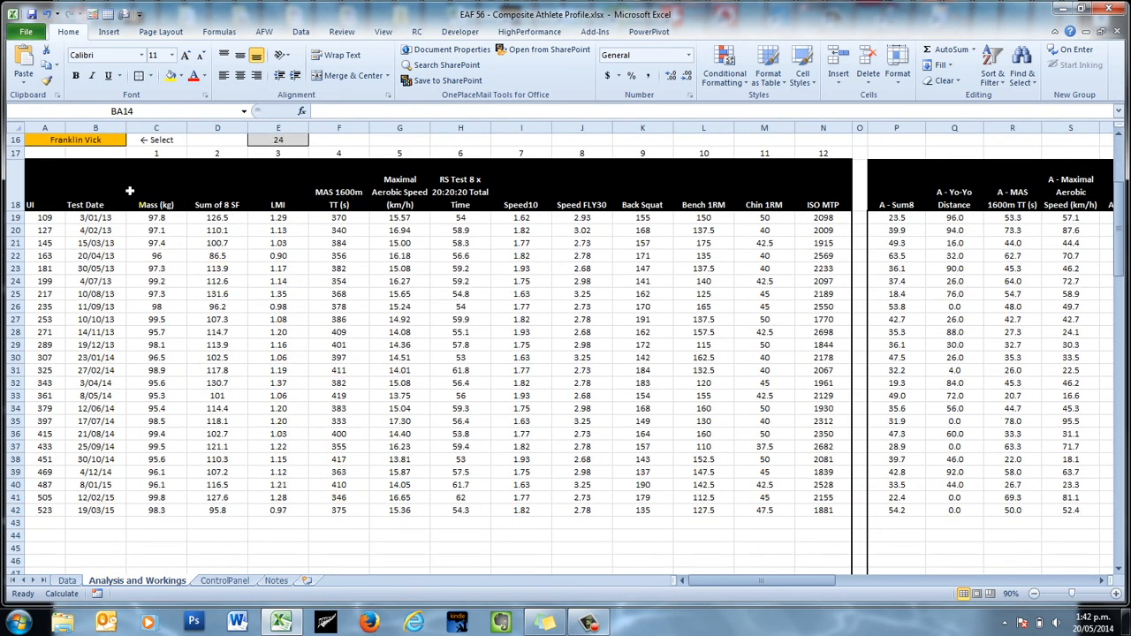
pyautogui.click(95, 217)
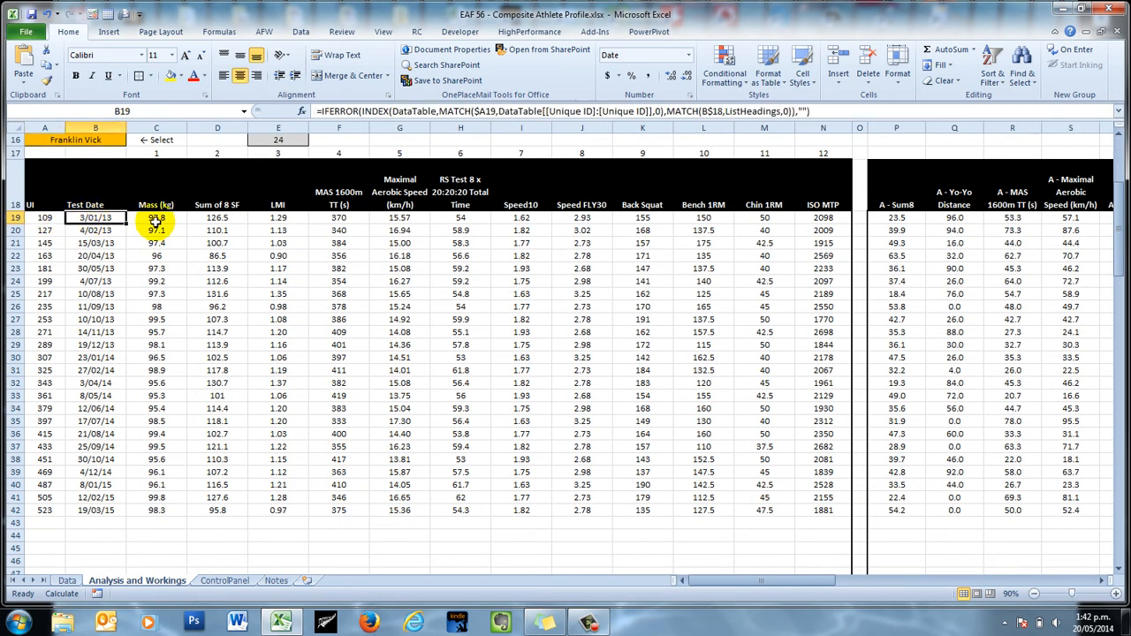
pyautogui.click(278, 218)
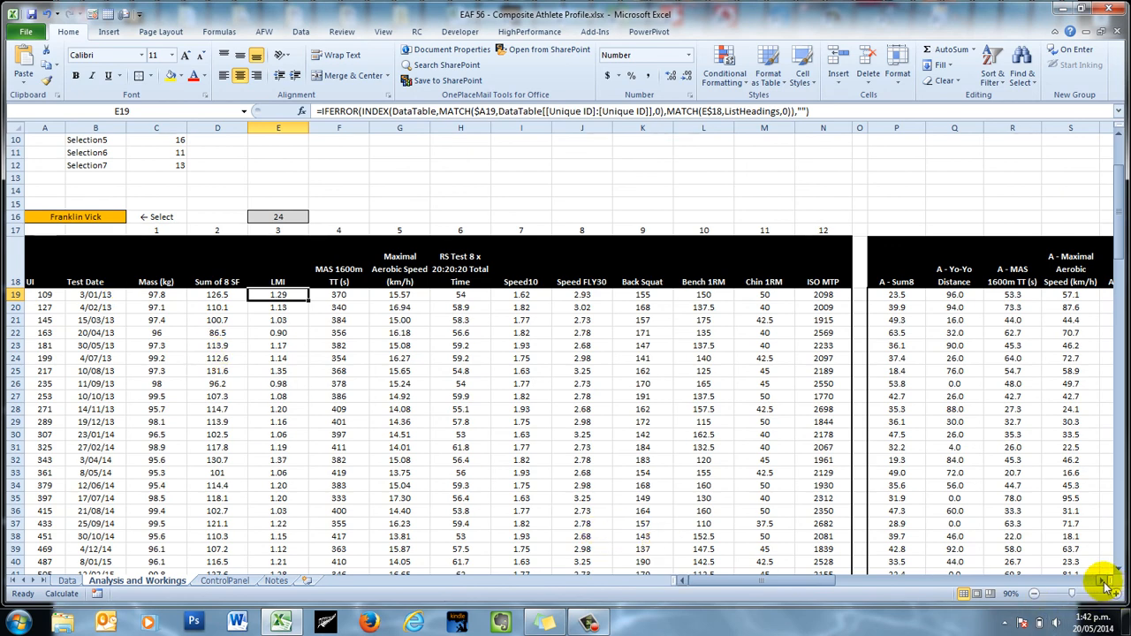
pyautogui.hscroll(3)
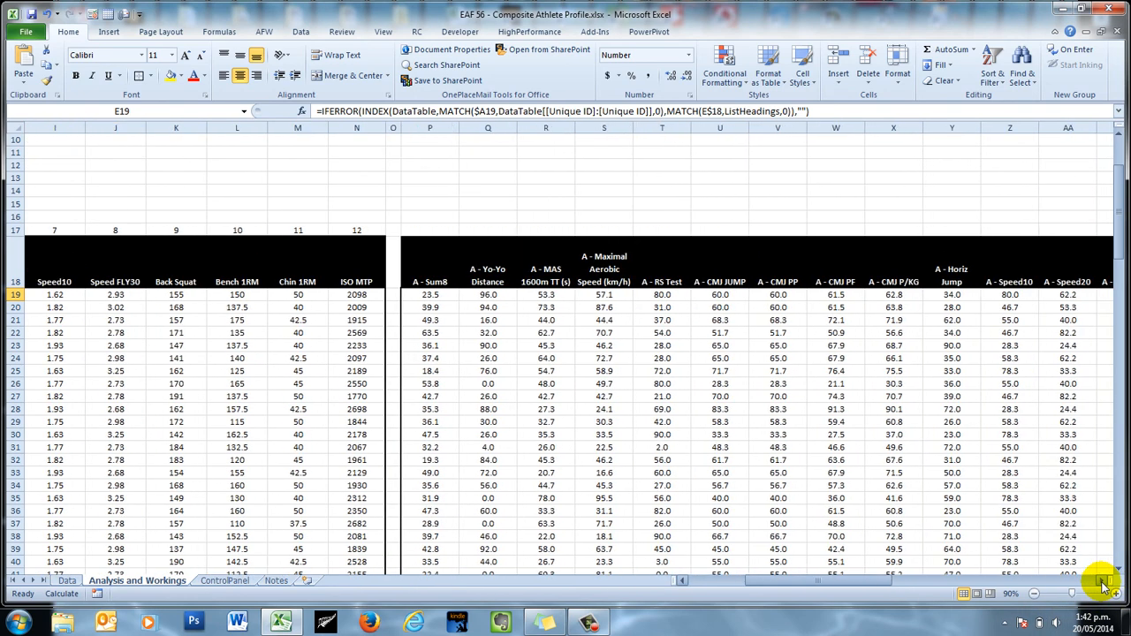
pyautogui.hscroll(3)
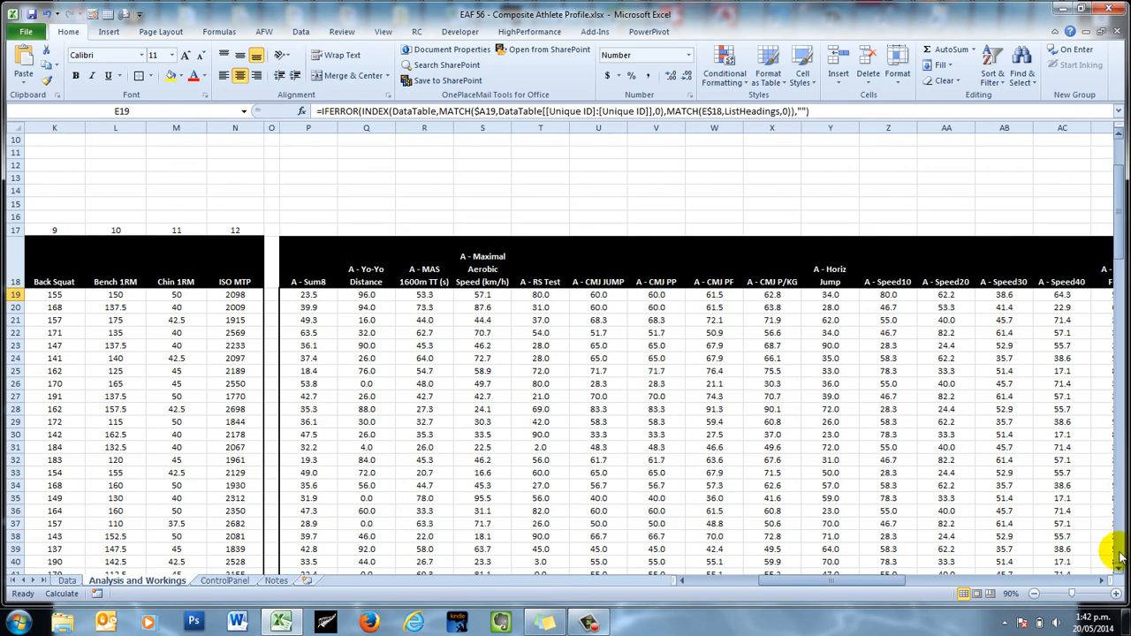
pyautogui.hscroll(3)
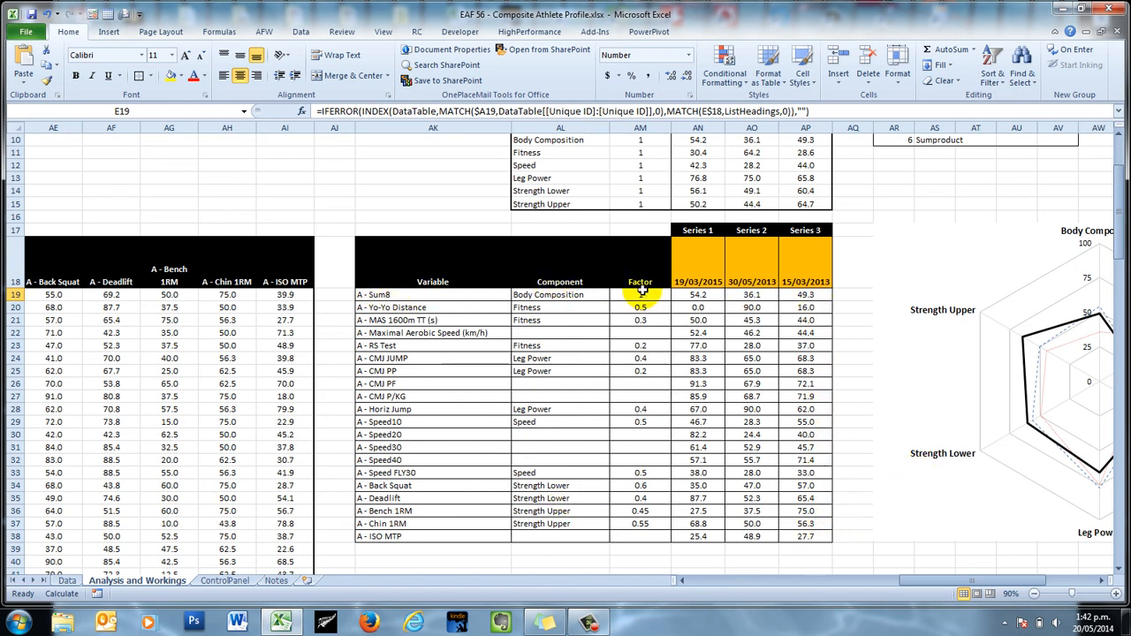
pyautogui.moveTo(987, 338)
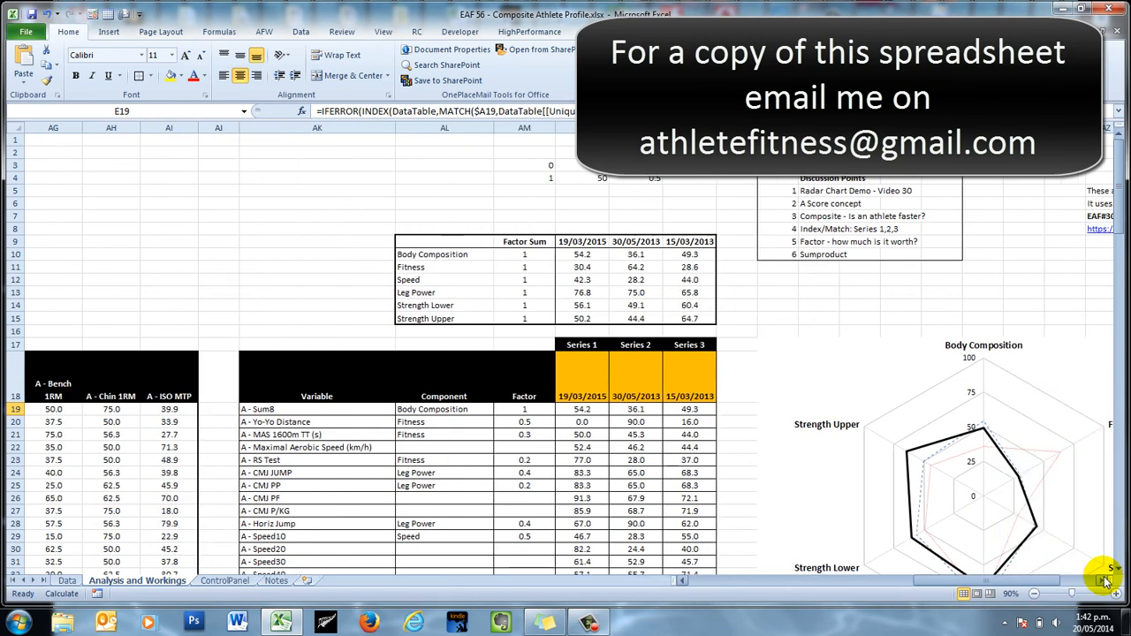
pyautogui.scroll(-3)
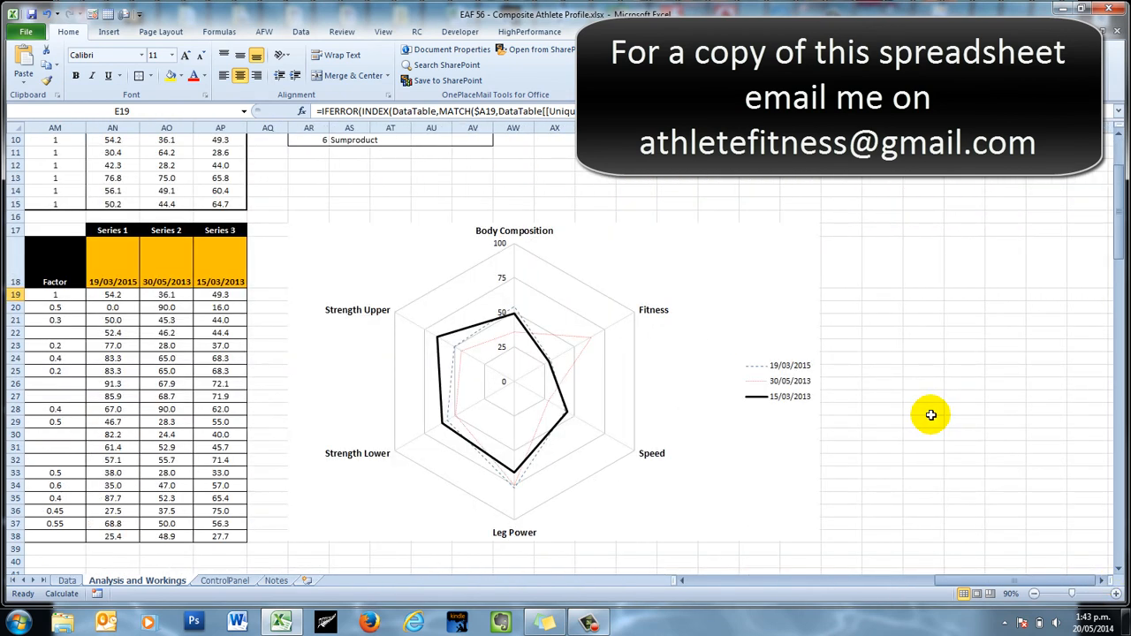